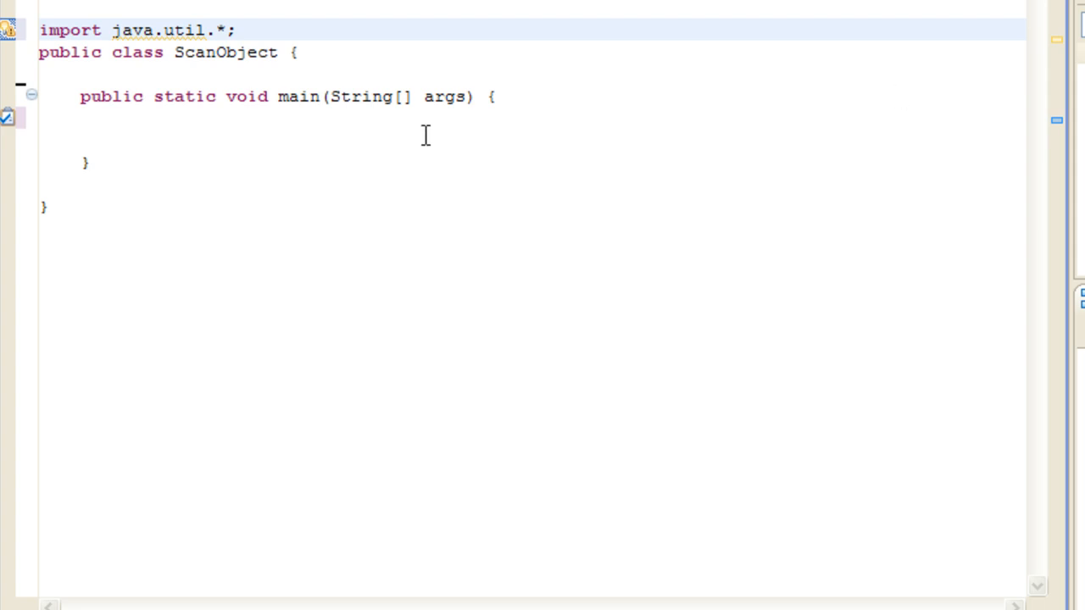
{"action": "mouse_move", "coordinate": [181, 23]}
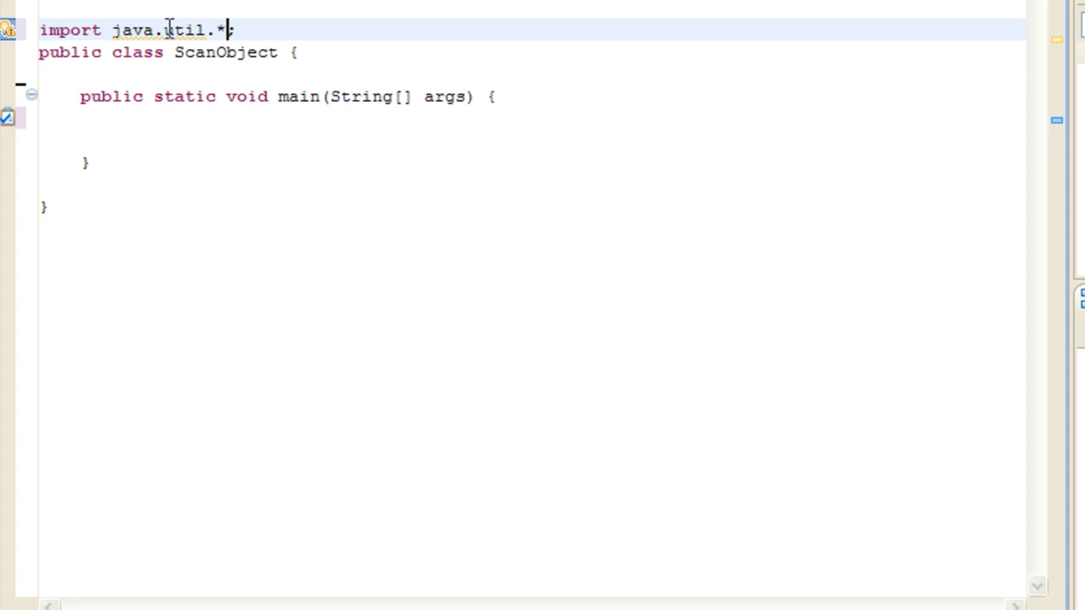
{"action": "mouse_move", "coordinate": [190, 13]}
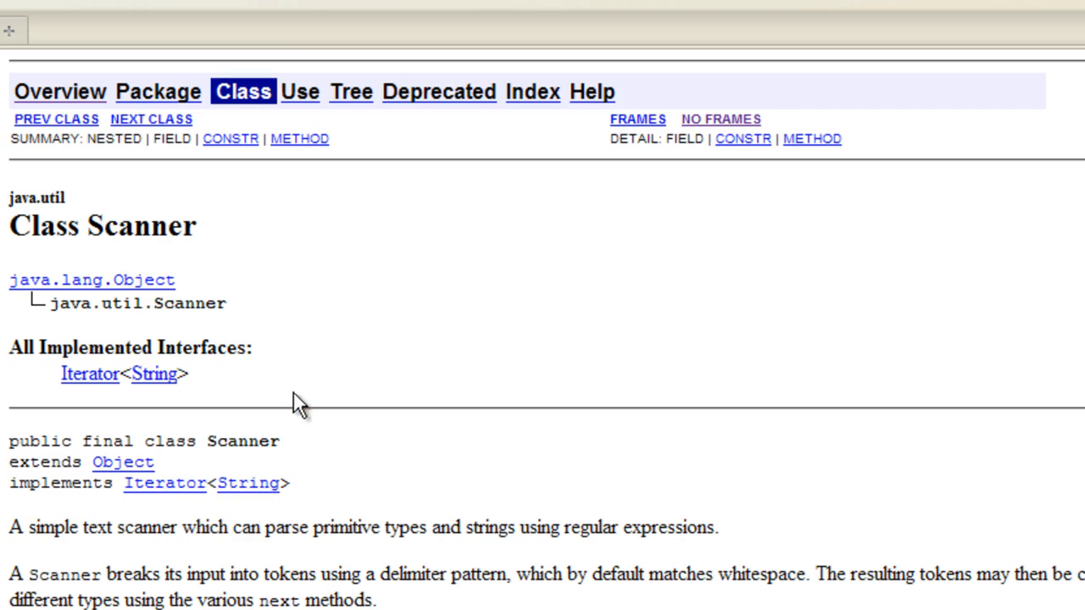
{"action": "mouse_move", "coordinate": [212, 241]}
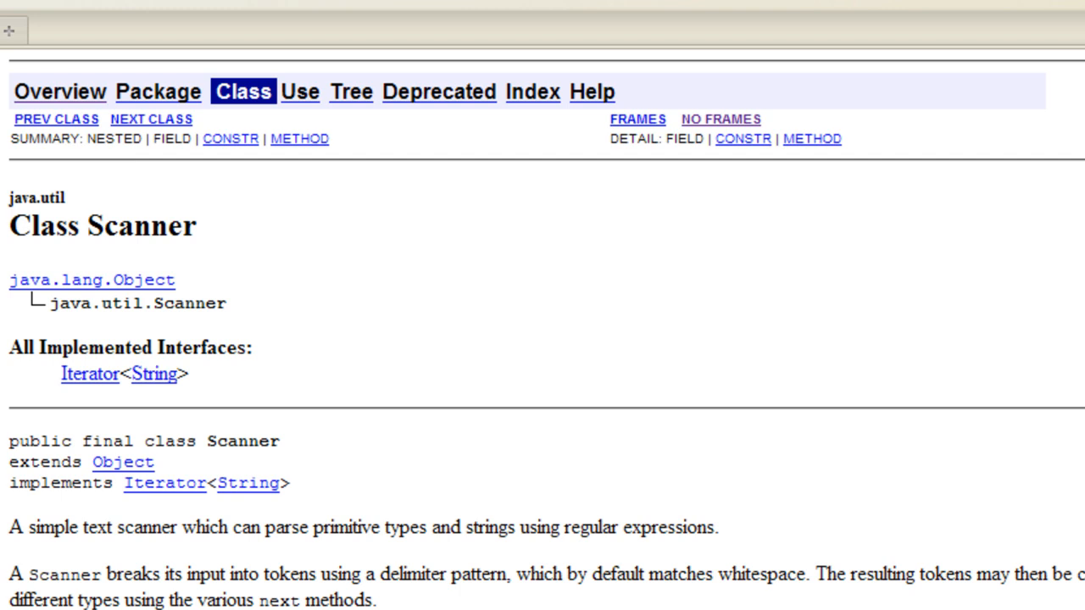
{"action": "mouse_move", "coordinate": [116, 197]}
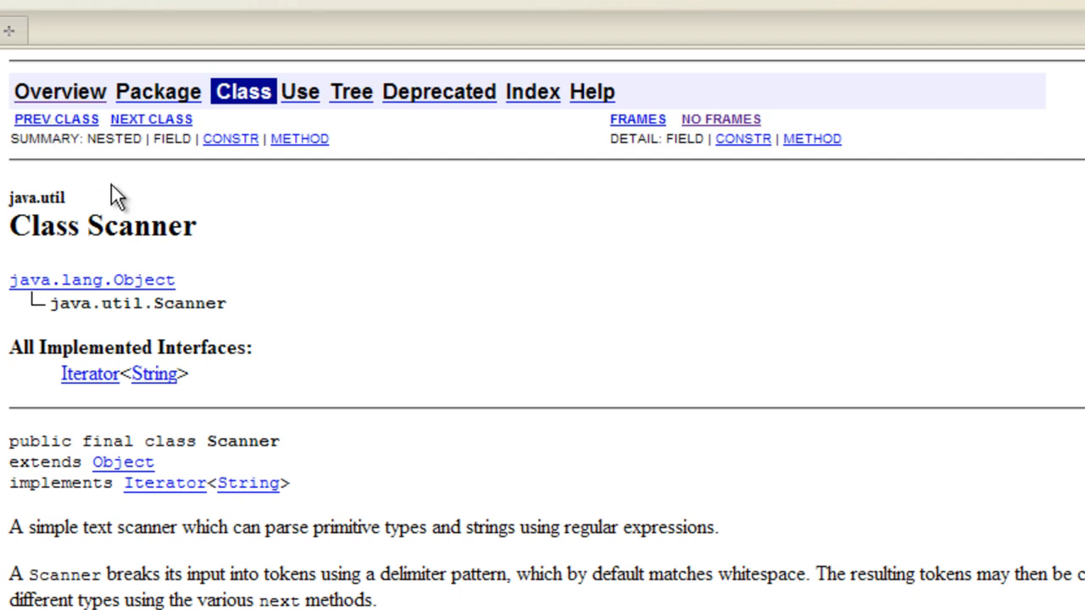
{"action": "mouse_move", "coordinate": [439, 279]}
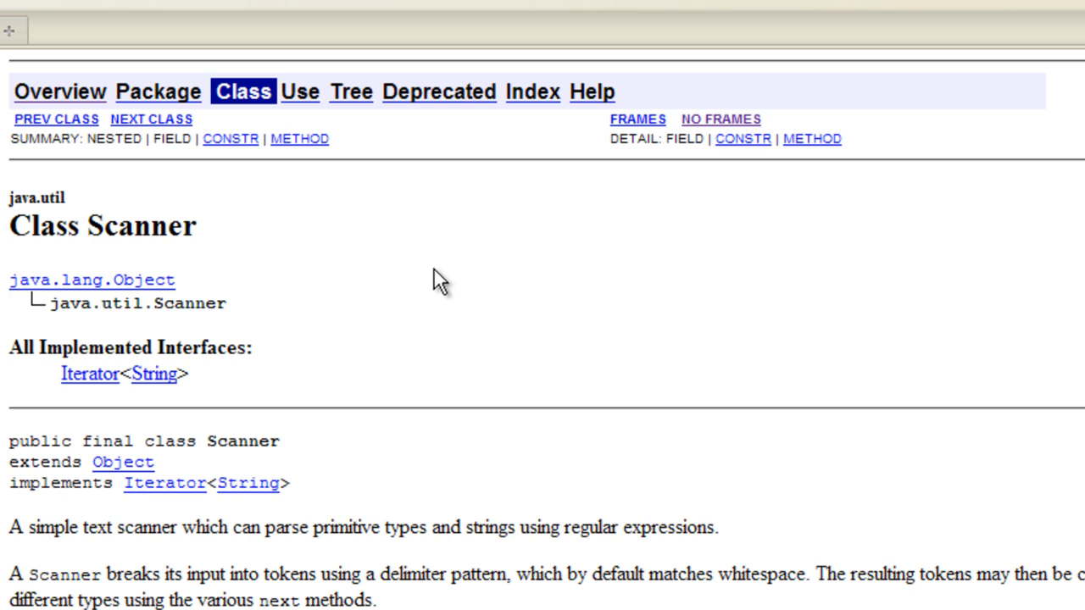
{"action": "mouse_move", "coordinate": [292, 322]}
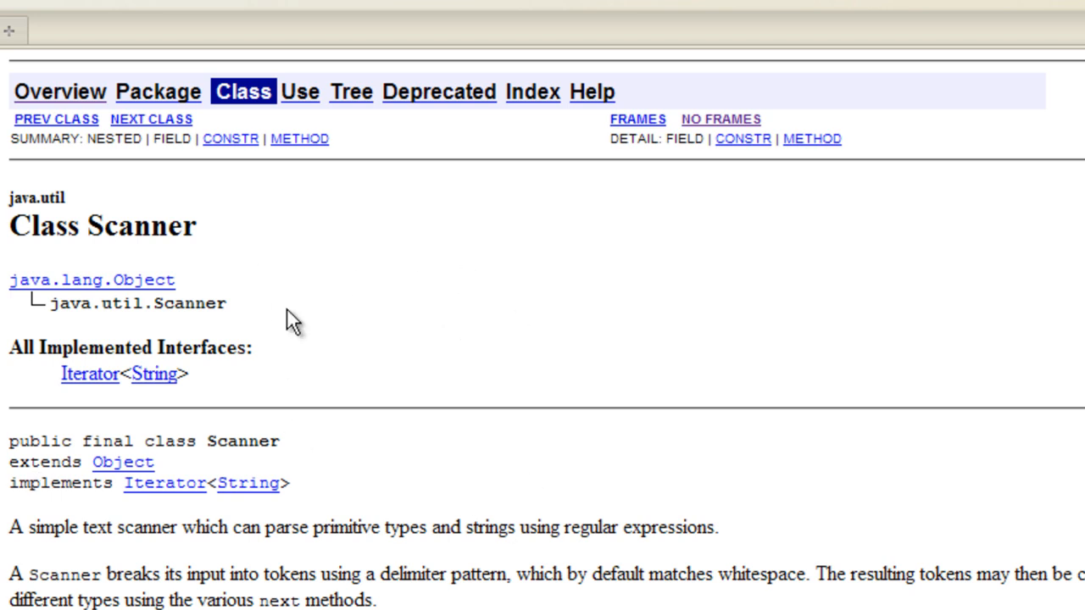
{"action": "mouse_move", "coordinate": [127, 471]}
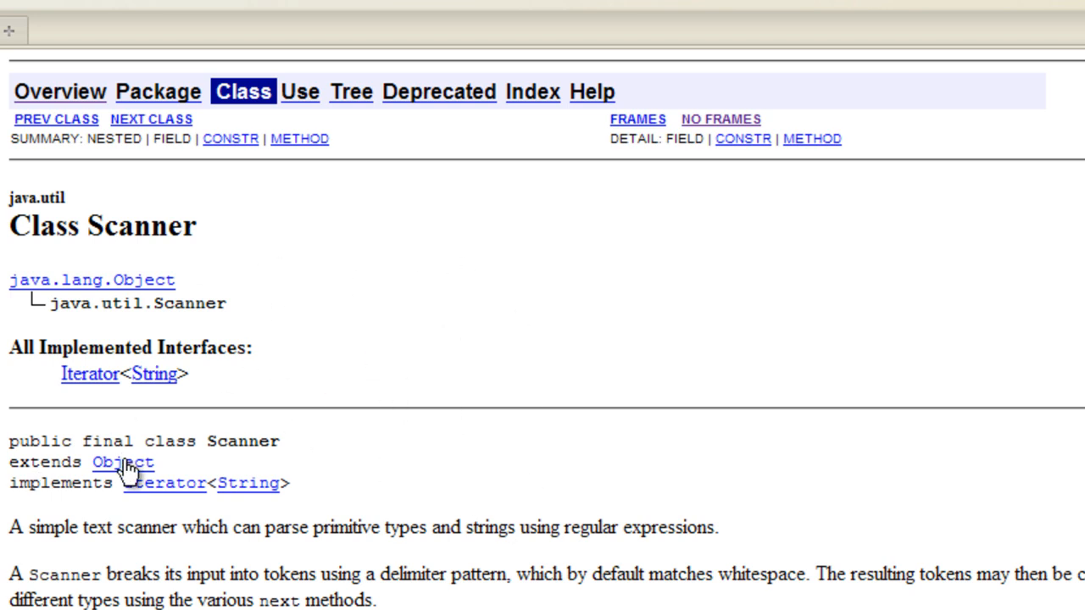
Place the cursor inside ScanObject's empty main method and open a blank line for new code.
{"action": "scroll", "scroll_direction": "down", "scroll_amount": 3}
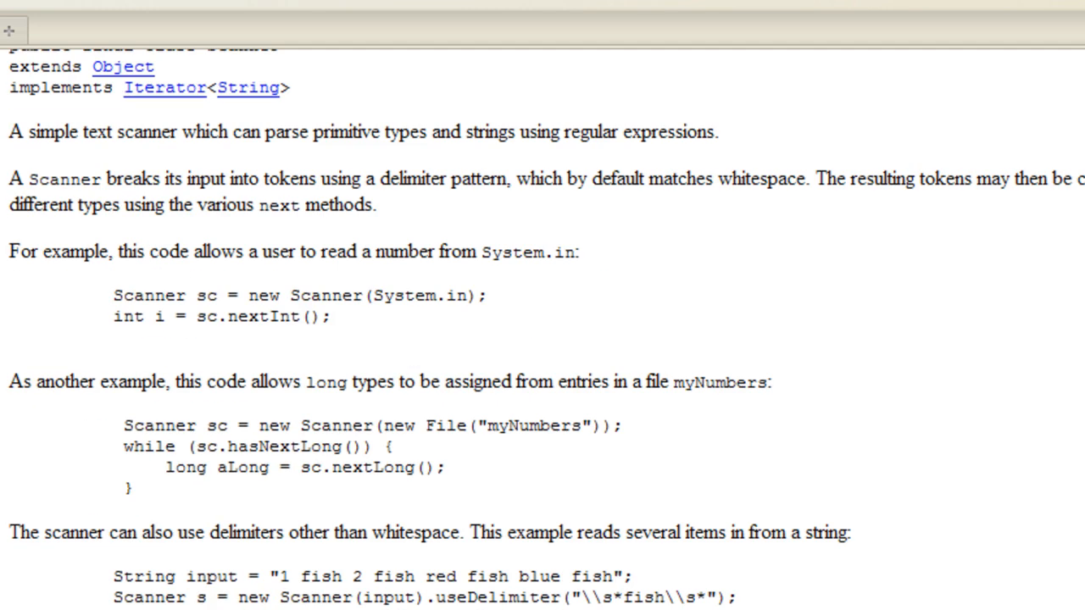
{"action": "scroll", "scroll_direction": "up", "scroll_amount": 3}
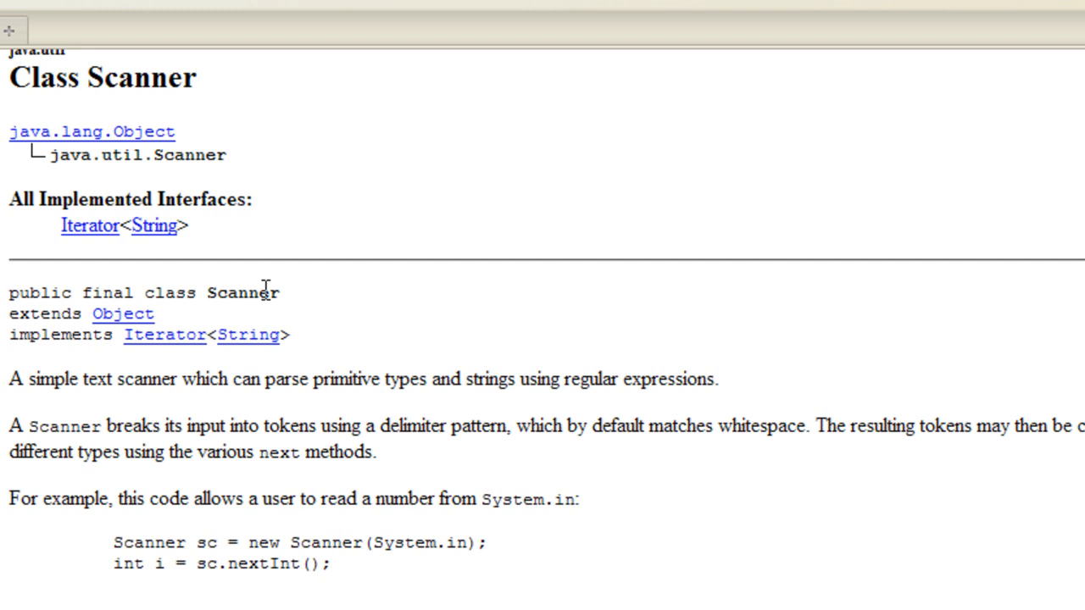
{"action": "scroll", "scroll_direction": "down", "scroll_amount": 3}
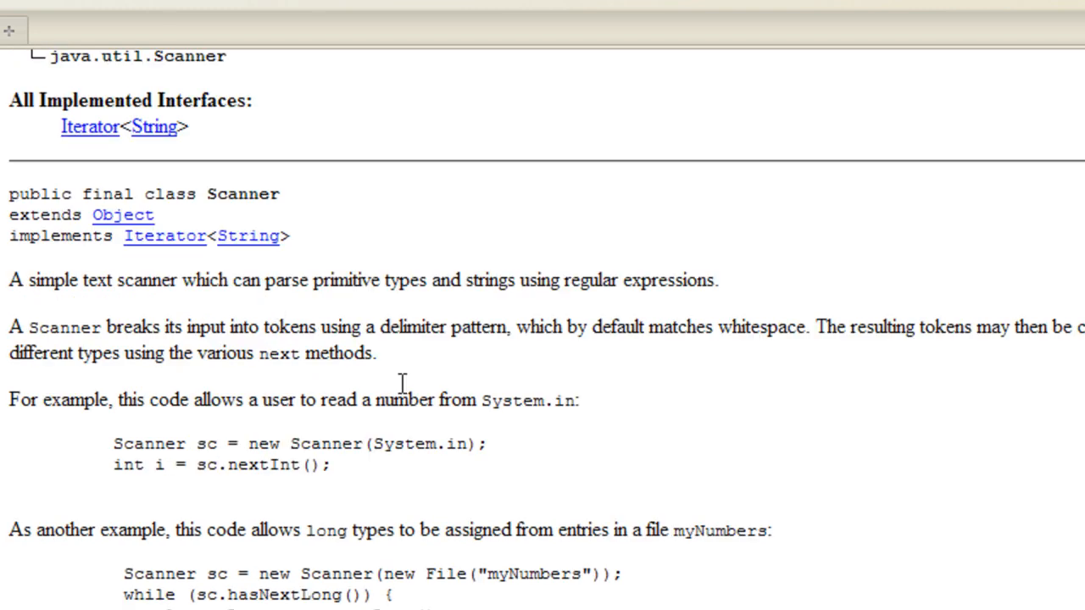
{"action": "scroll", "scroll_direction": "up", "scroll_amount": 3}
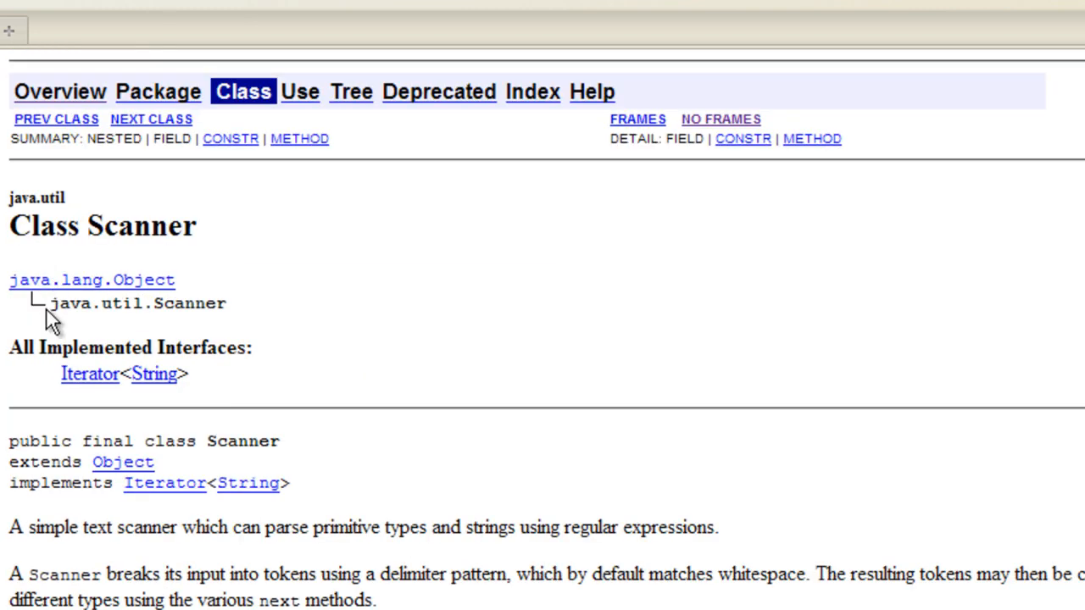
{"action": "mouse_move", "coordinate": [263, 331]}
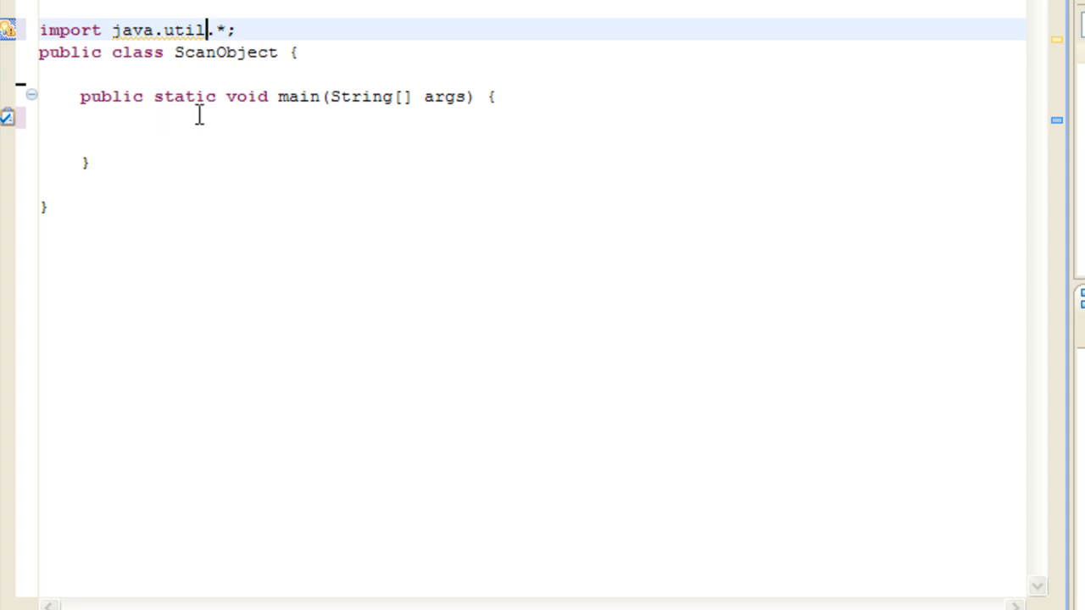
{"action": "left_click", "coordinate": [127, 139]}
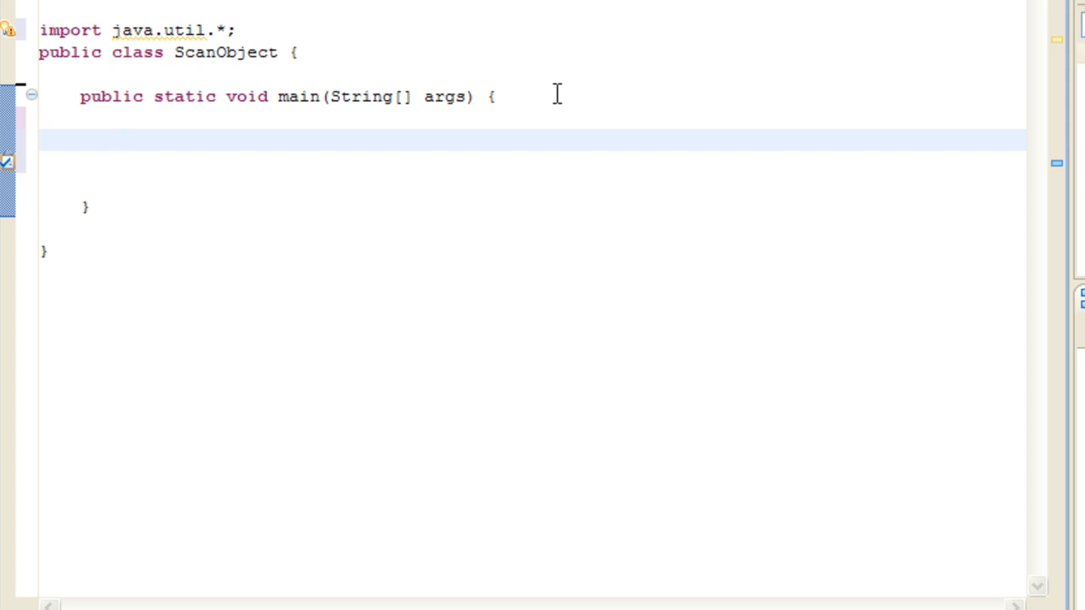
{"action": "mouse_move", "coordinate": [555, 94]}
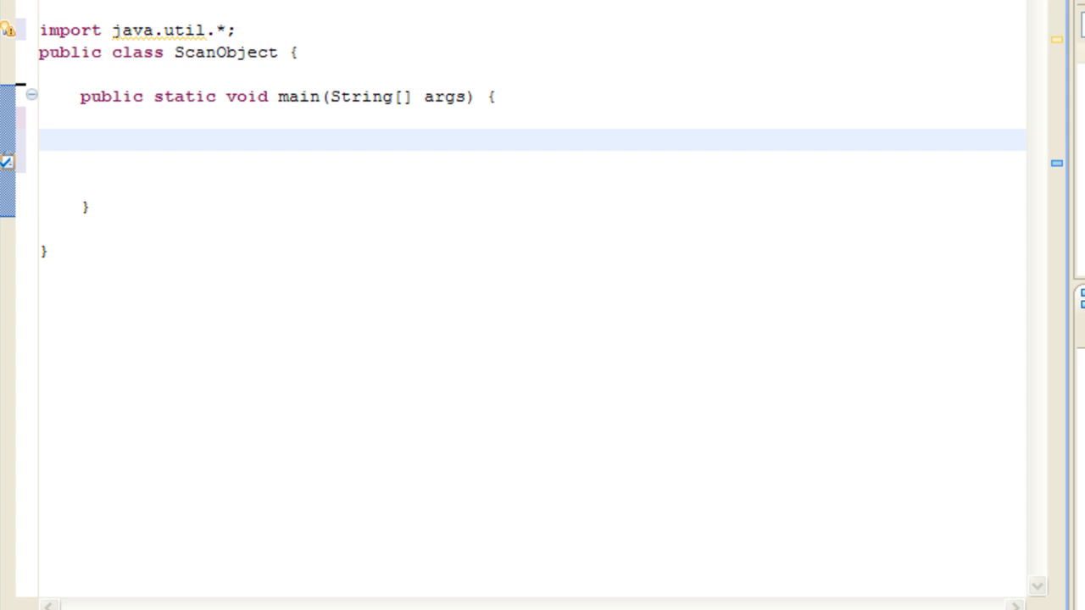
{"action": "left_click", "coordinate": [122, 139]}
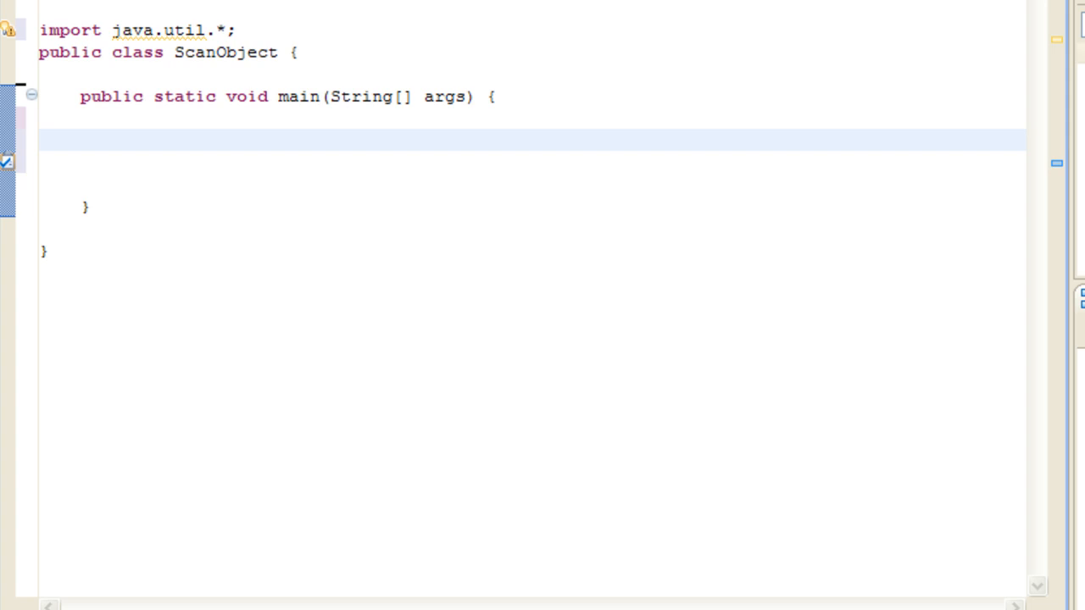
Declare Scanner input = new Scanner(System.in); as the first statement in main.
{"action": "type", "text": "Sca"}
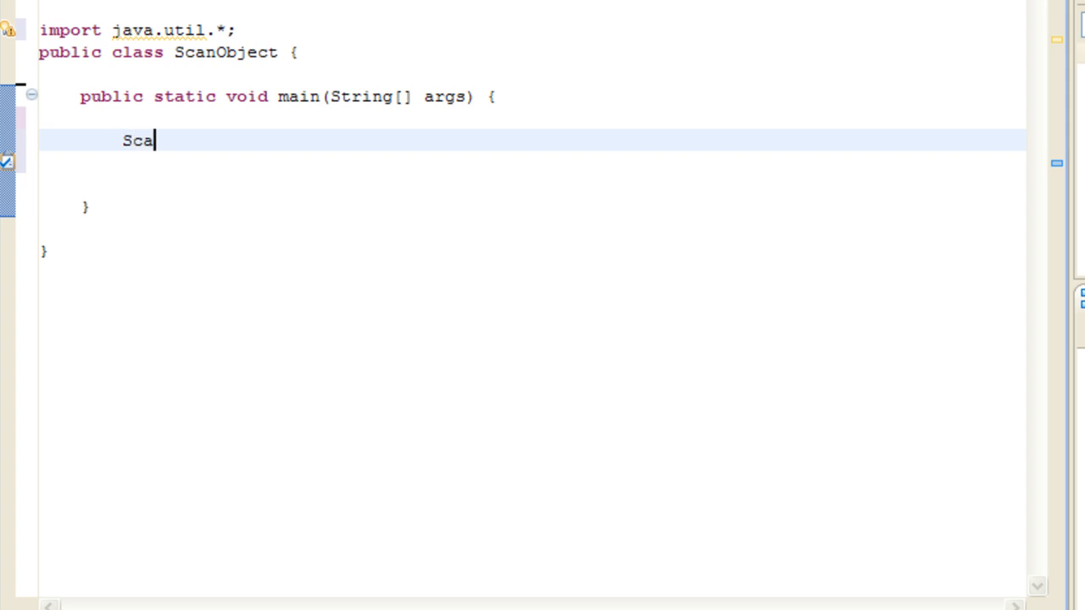
{"action": "type", "text": "nner"}
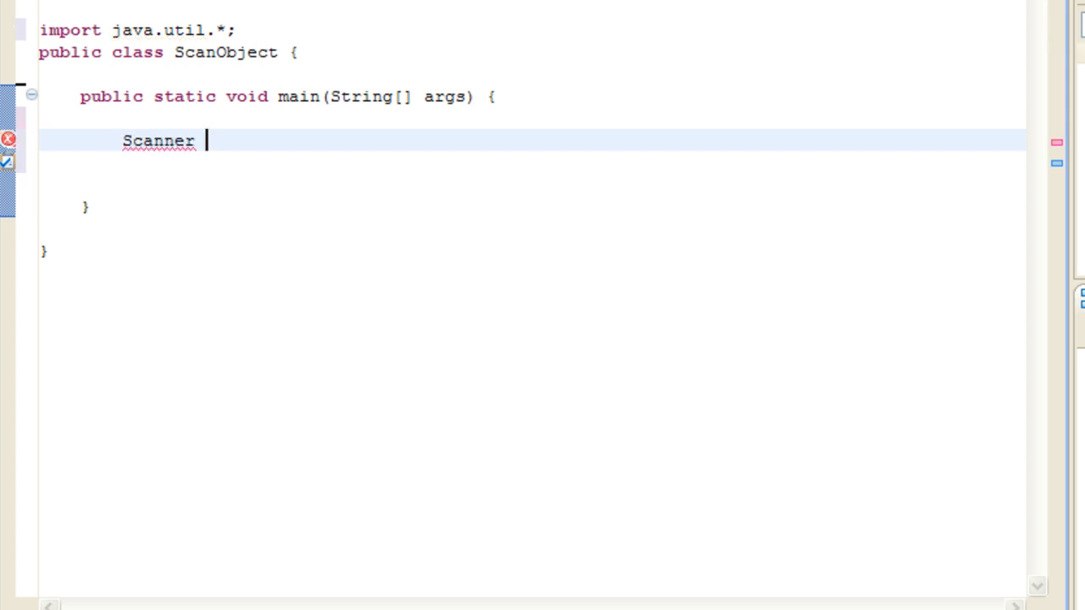
{"action": "type", "text": "input"}
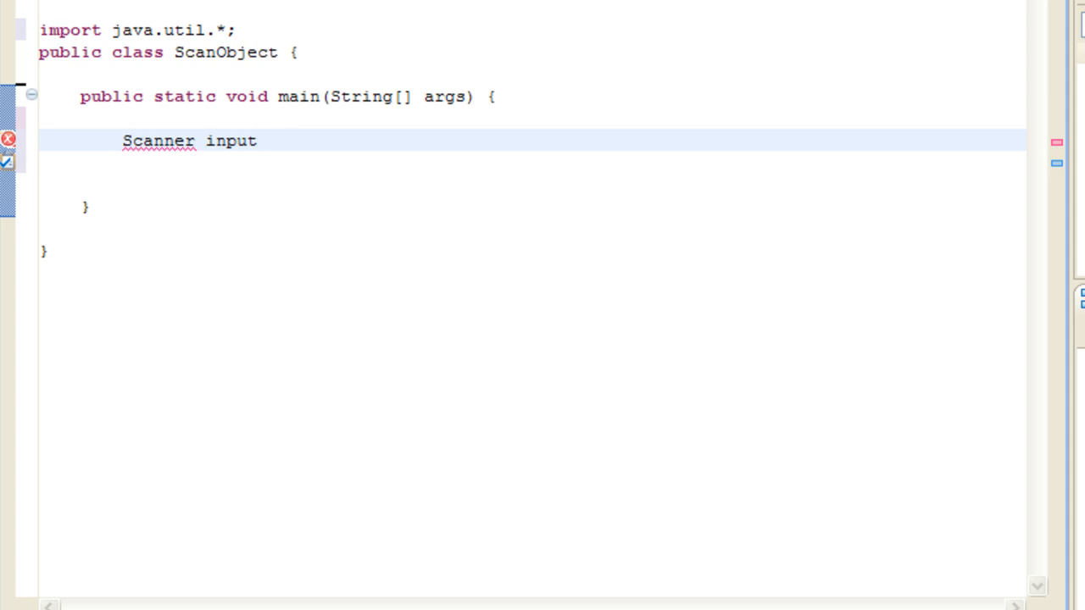
{"action": "double_click", "coordinate": [231, 141]}
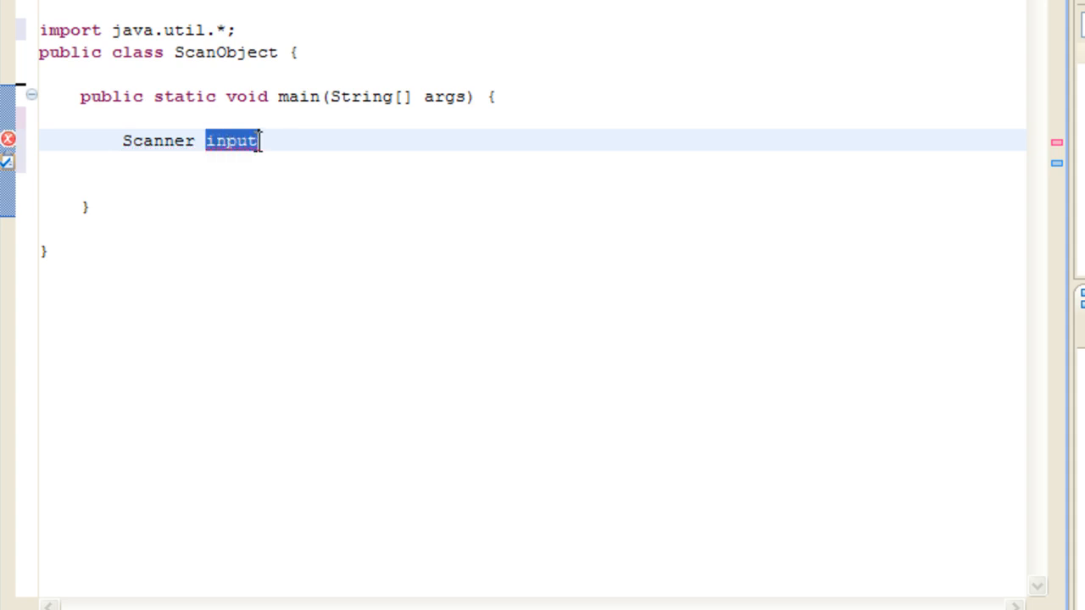
{"action": "left_click", "coordinate": [271, 139]}
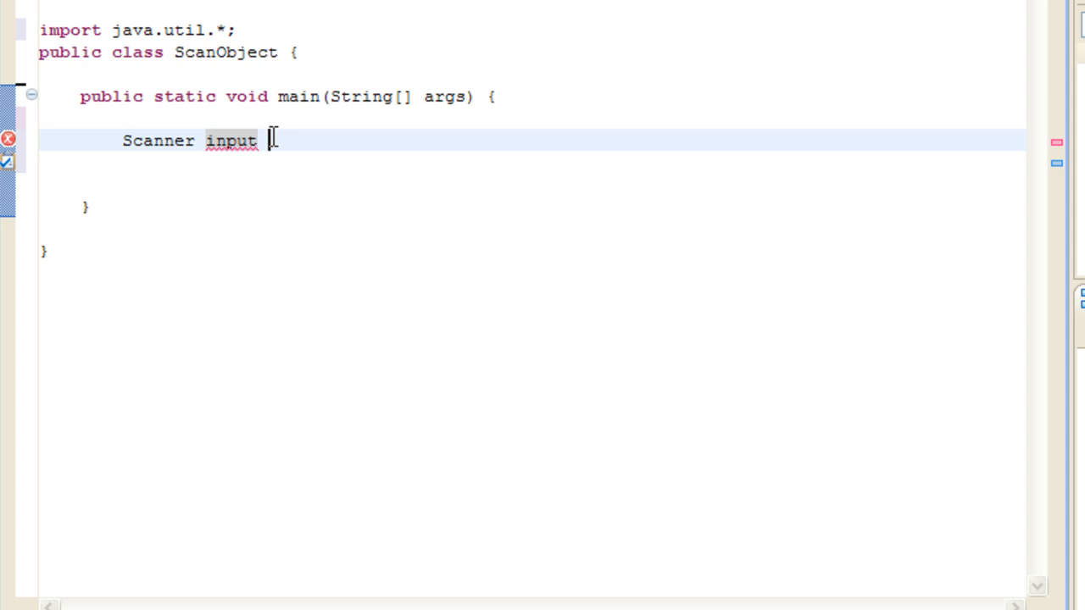
{"action": "type", "text": "="}
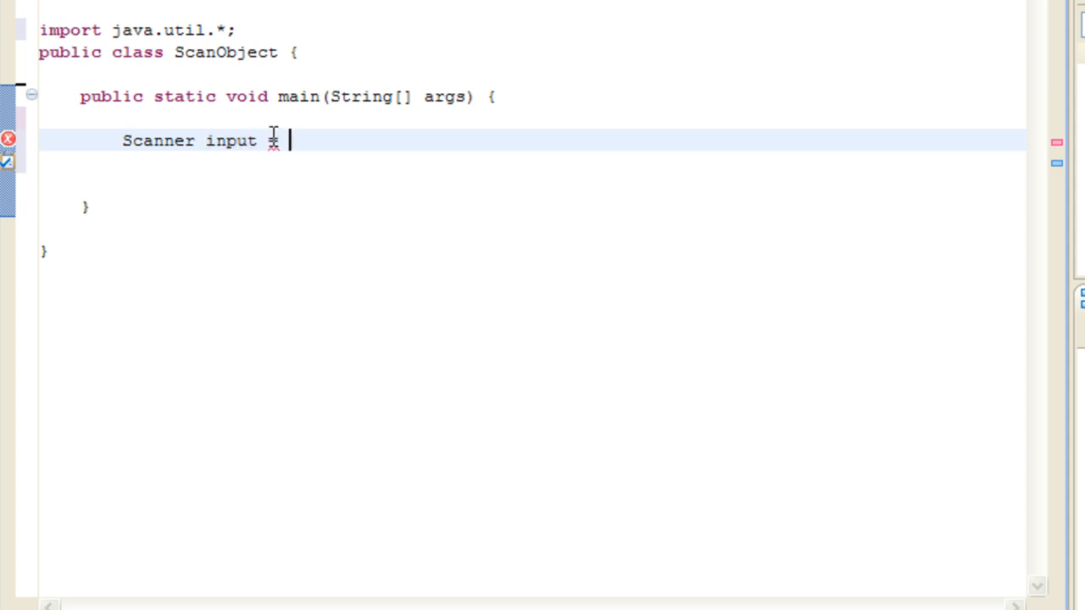
{"action": "type", "text": "new"}
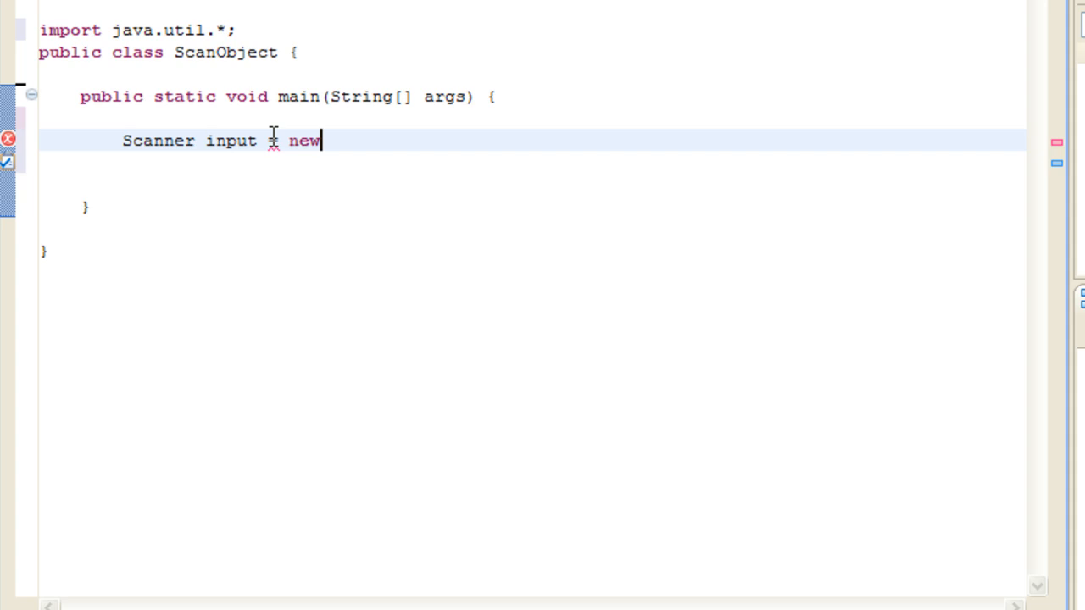
{"action": "type", "text": "Scanner()"}
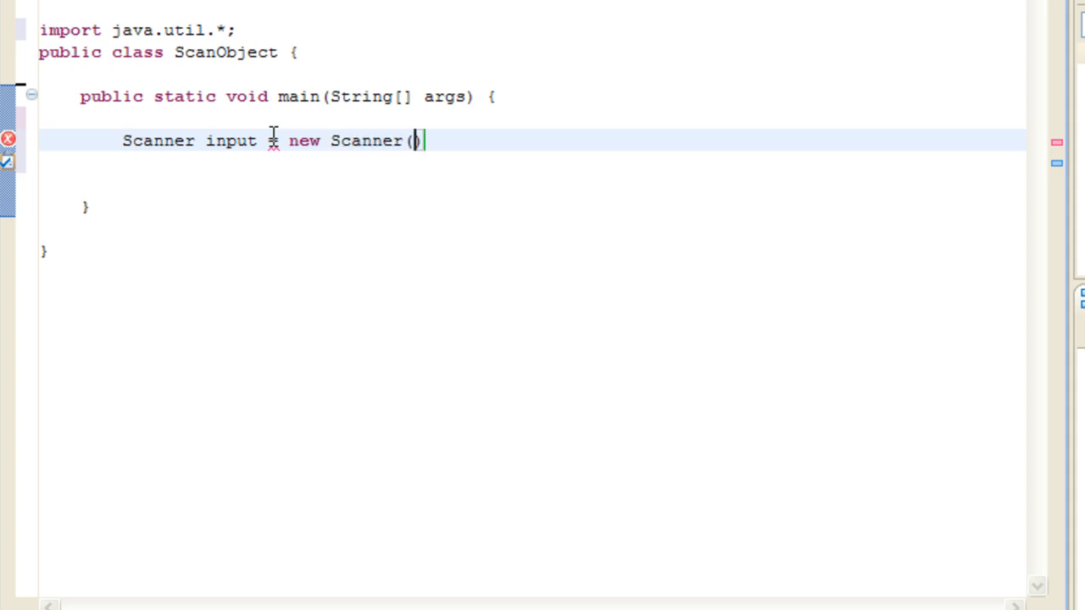
{"action": "type", "text": "System."}
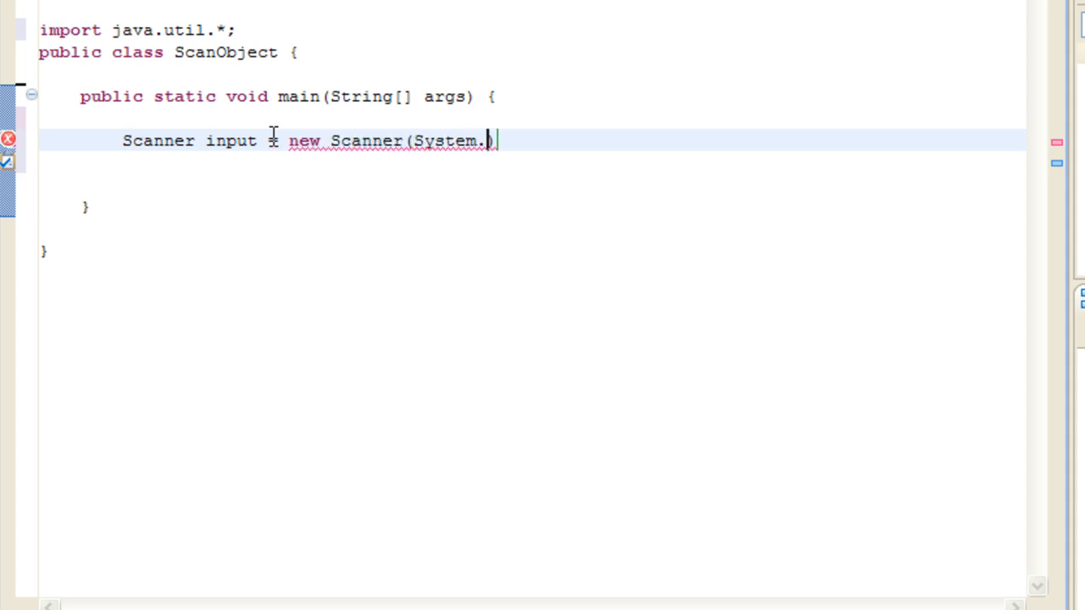
{"action": "type", "text": "in);"}
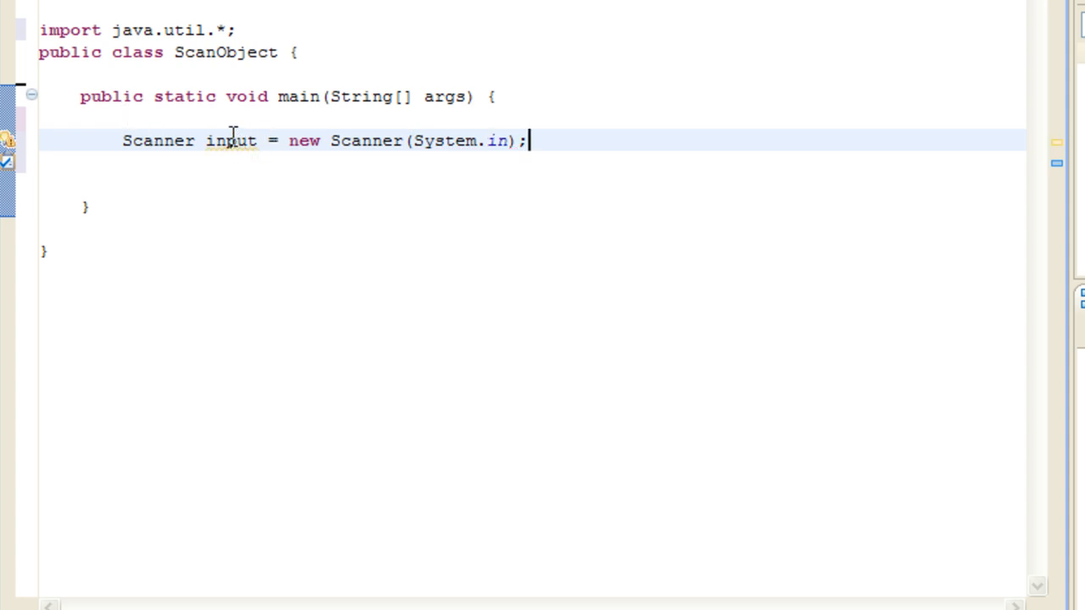
Review the Scanner declaration's type and constructor, then start a new line below it.
{"action": "double_click", "coordinate": [230, 141]}
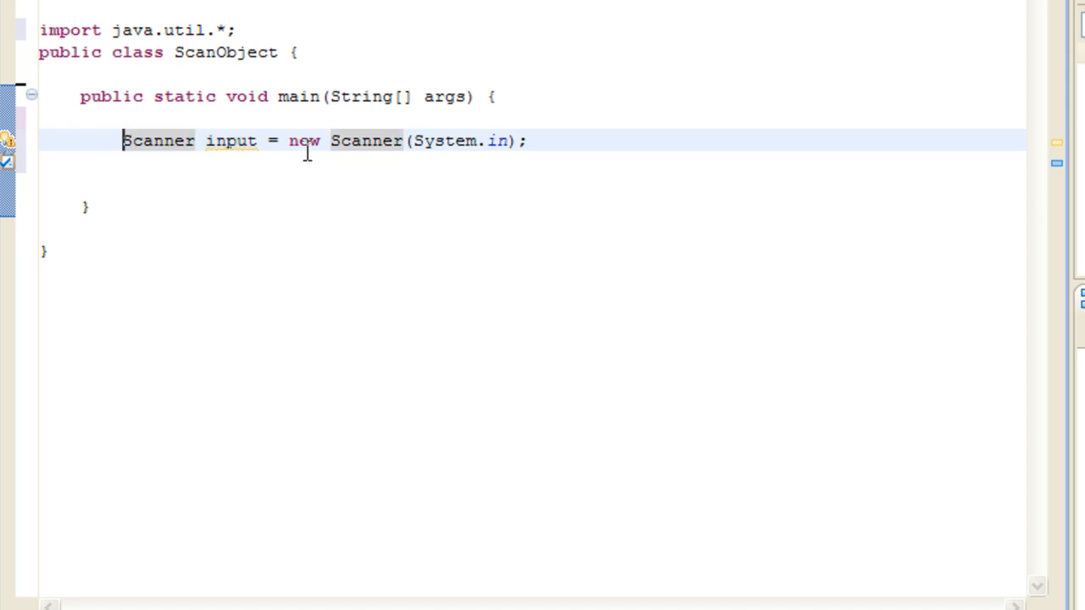
{"action": "double_click", "coordinate": [366, 141]}
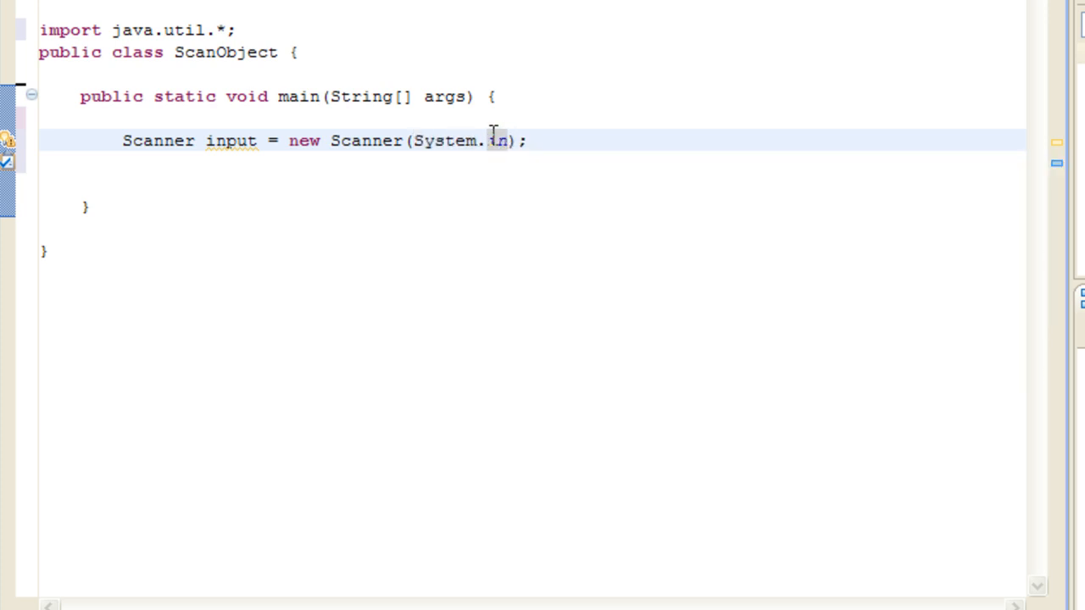
{"action": "mouse_move", "coordinate": [188, 108]}
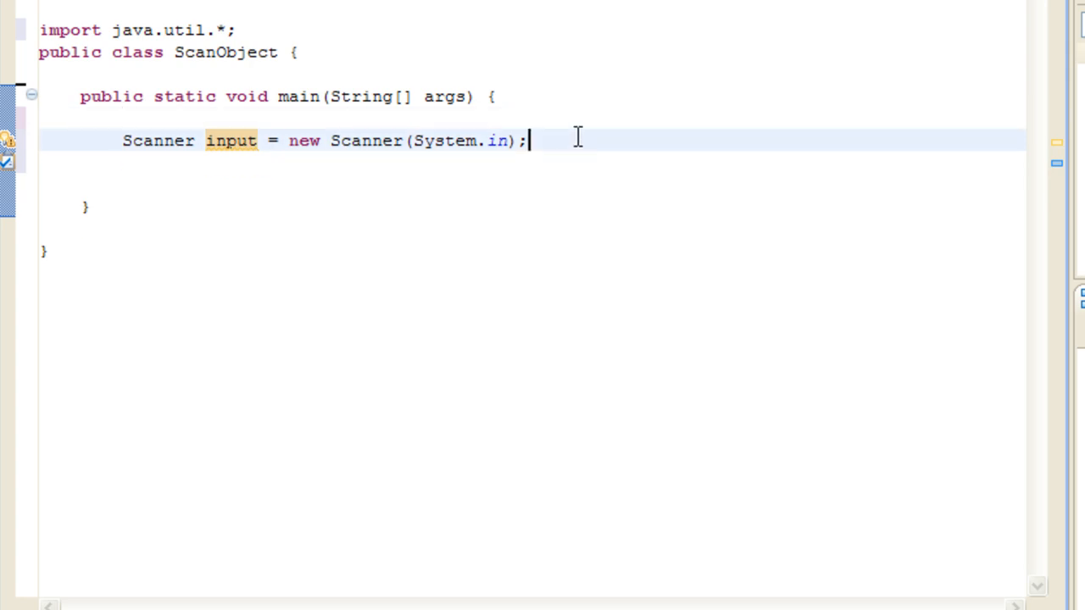
{"action": "key", "text": "Return"}
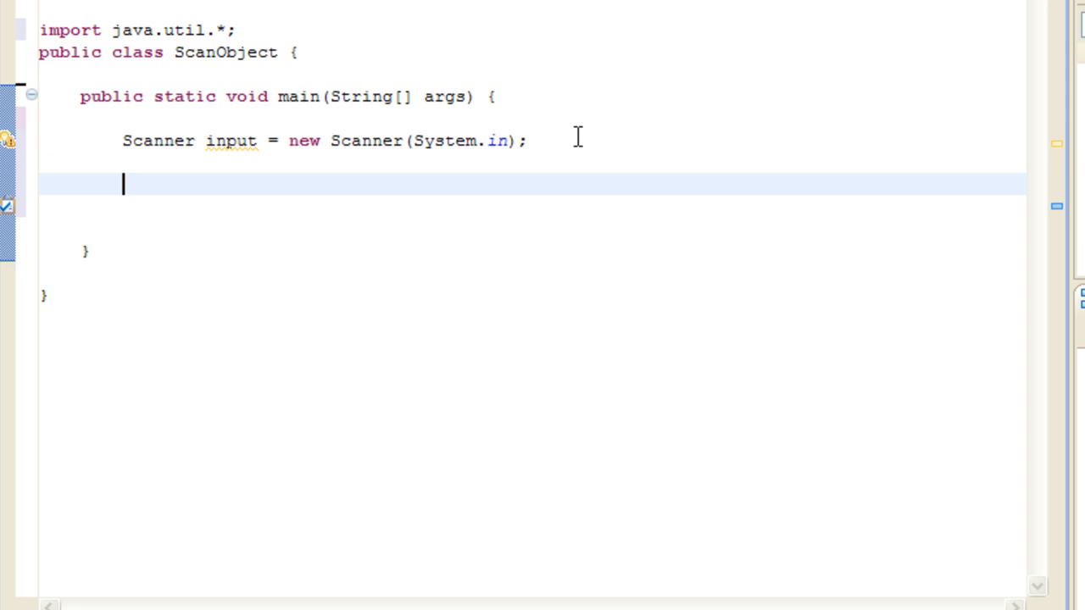
Print the prompt "Hi, What is your name?" with System.out.println after the Scanner.
{"action": "type", "text": "Syst"}
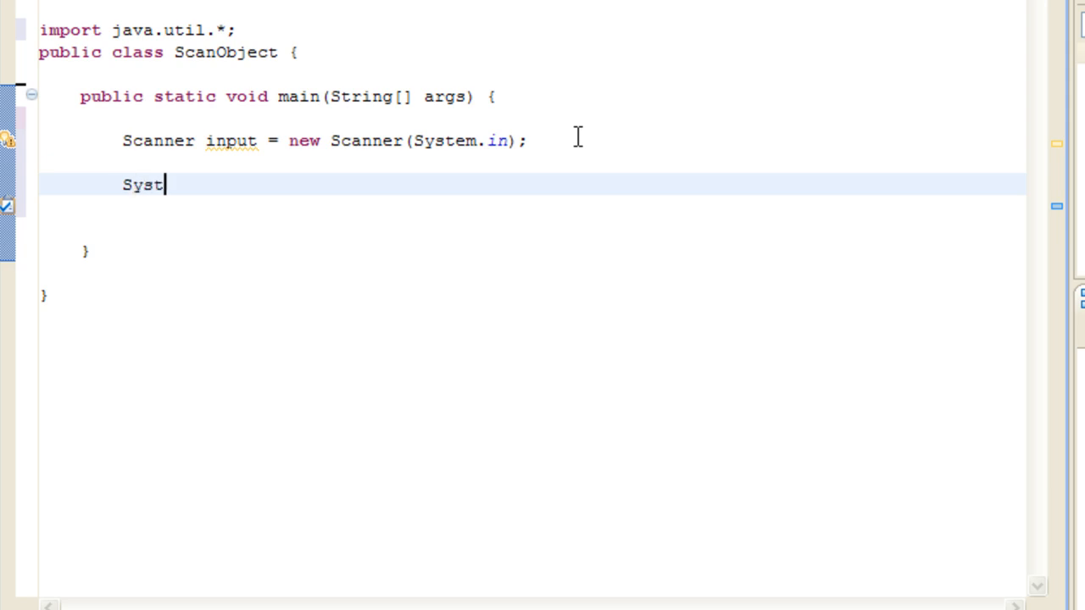
{"action": "type", "text": "em.out.println(\""}
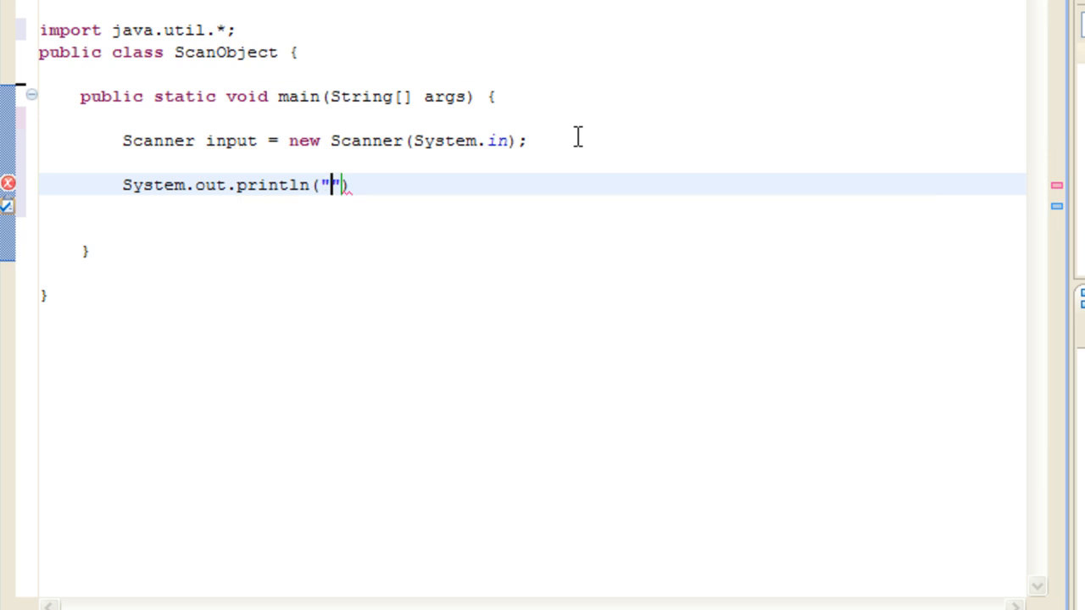
{"action": "type", "text": "Hi, W"}
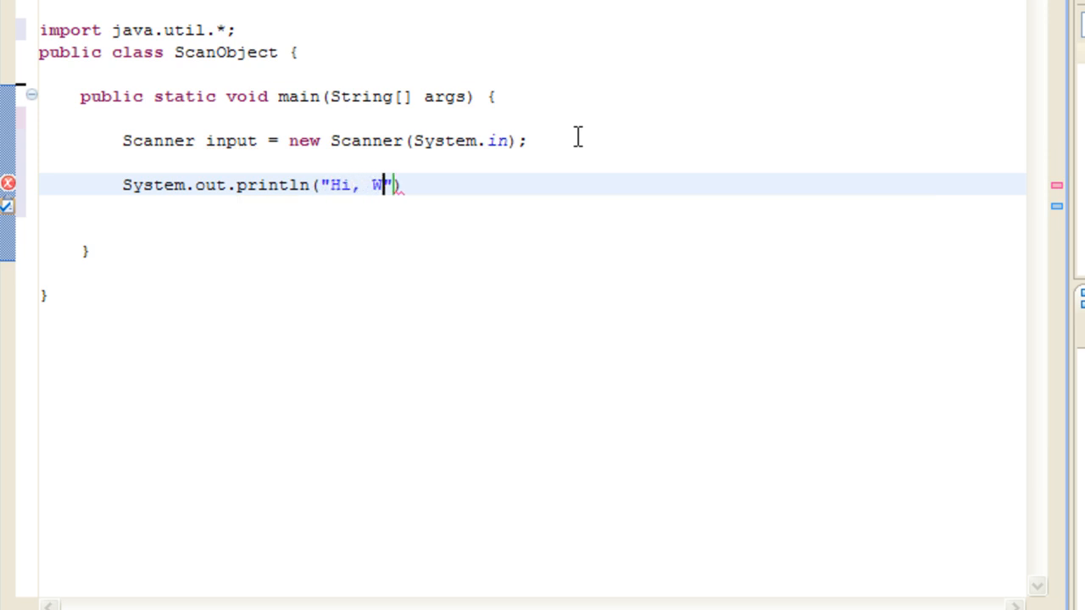
{"action": "type", "text": "hat is your name?"}
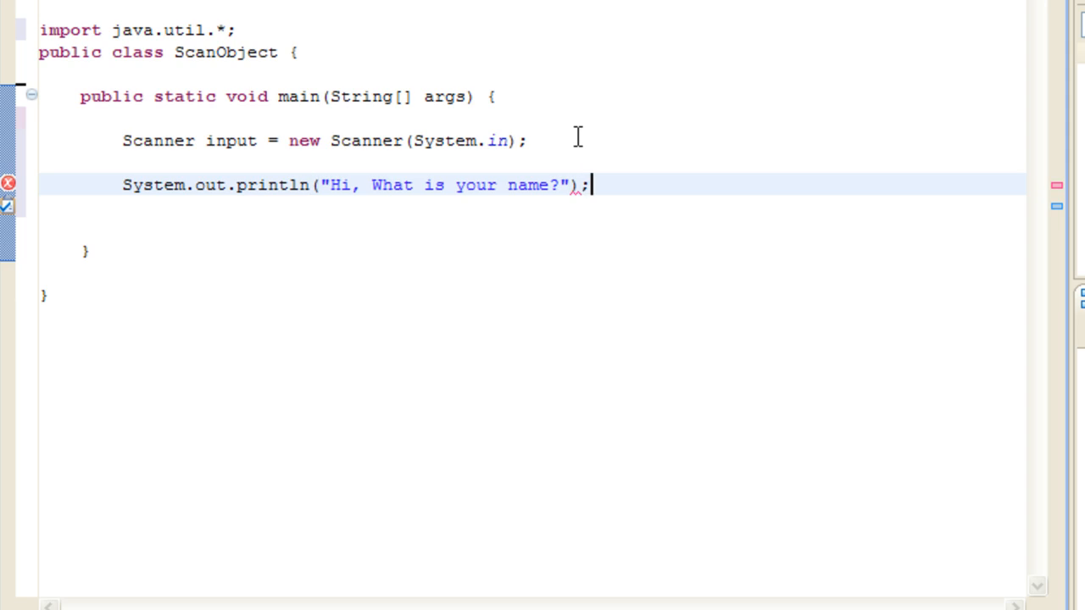
{"action": "key", "text": "Return"}
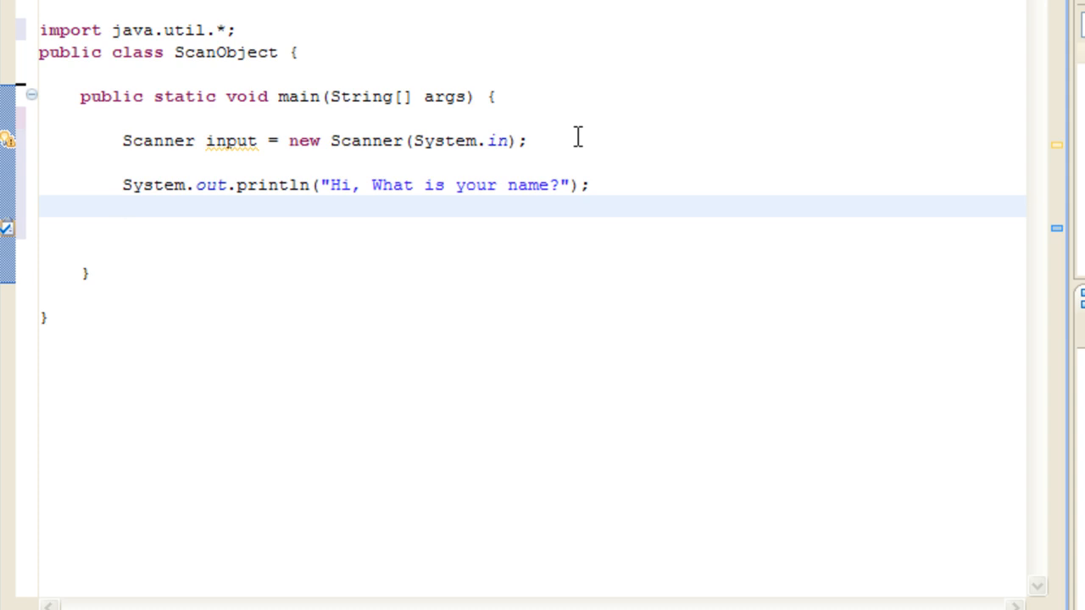
Read the reply into String name from input, dropping Line so it uses next() instead of nextLine().
{"action": "type", "text": "Stri"}
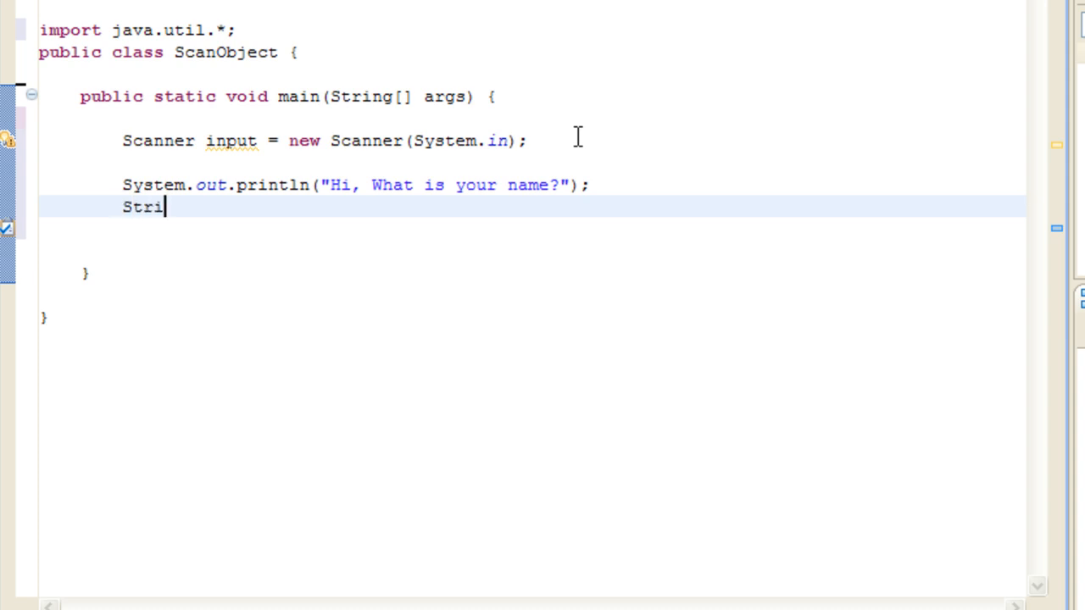
{"action": "type", "text": "ng"}
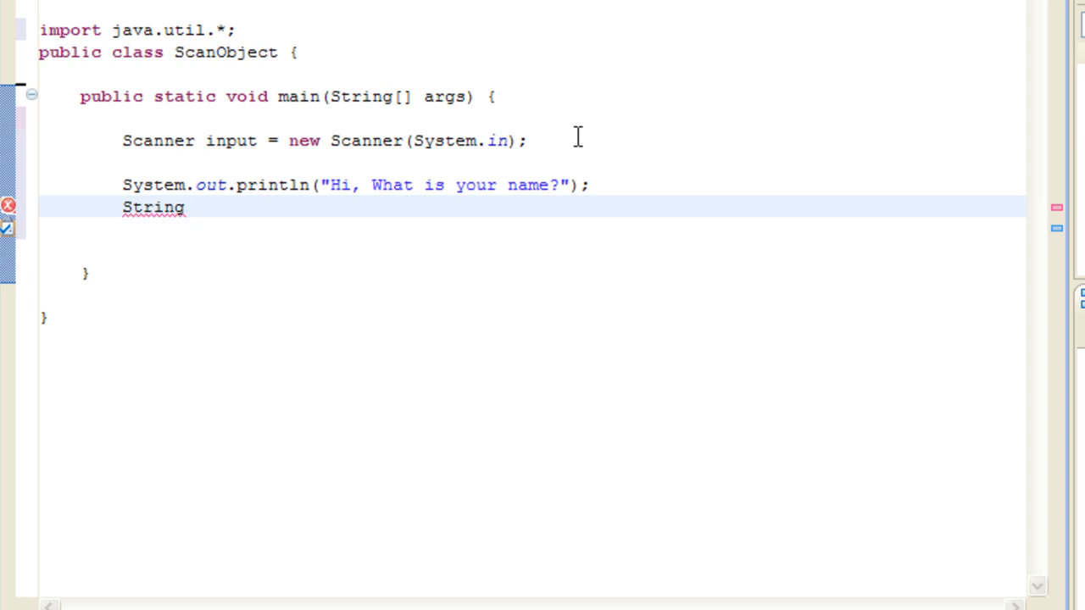
{"action": "type", "text": "name ="}
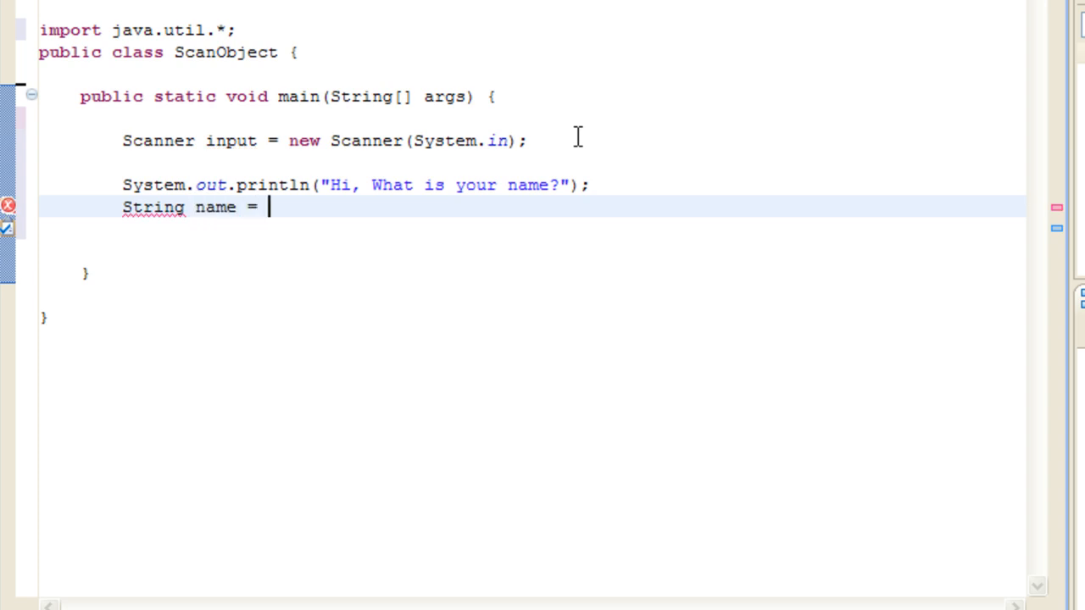
{"action": "type", "text": "input.next();"}
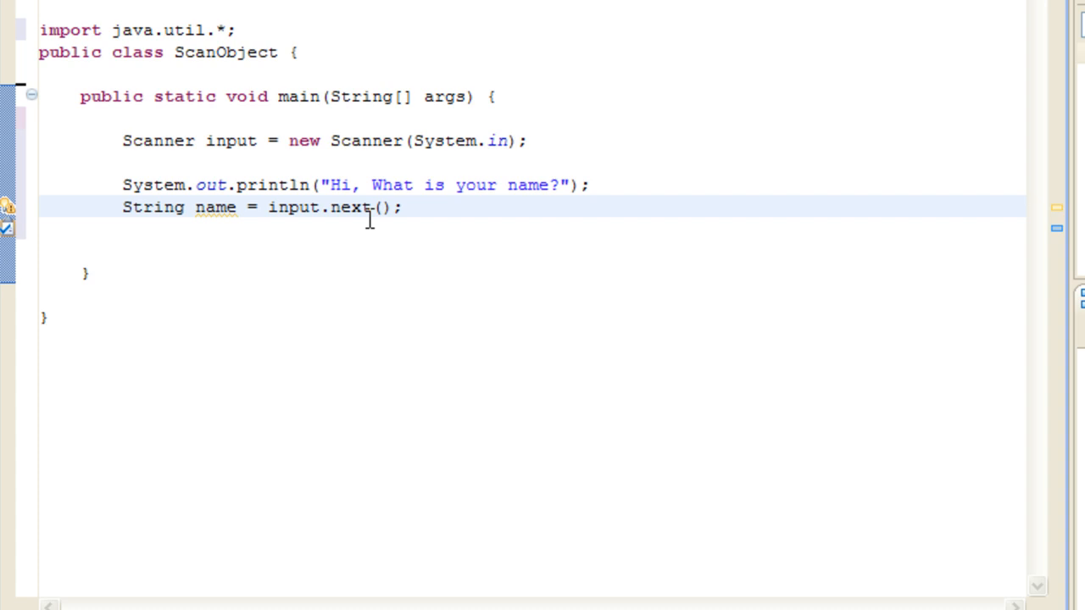
{"action": "type", "text": "Line"}
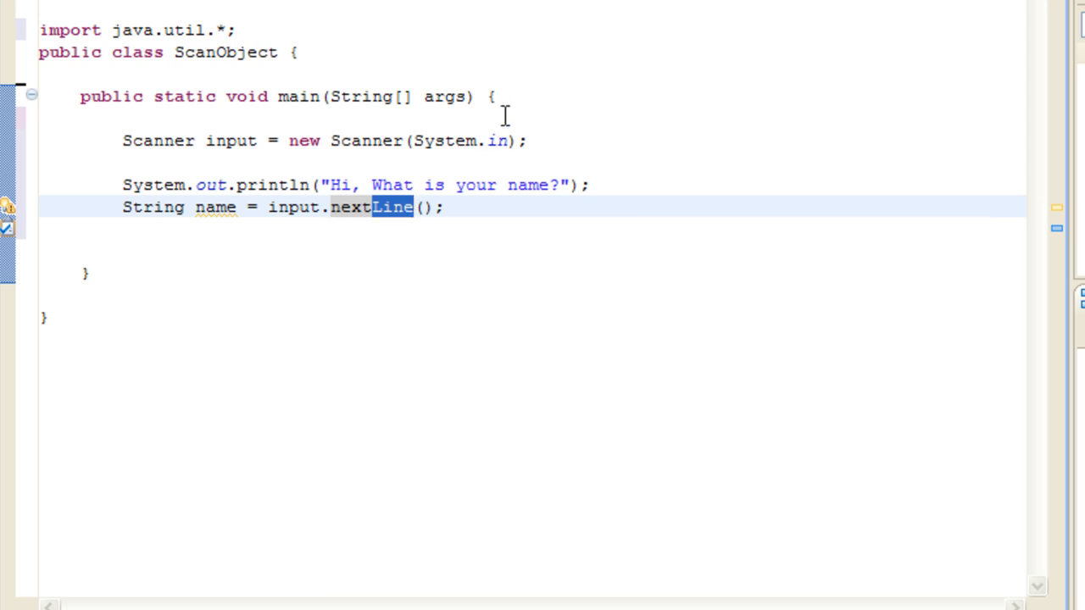
{"action": "key", "text": "Delete"}
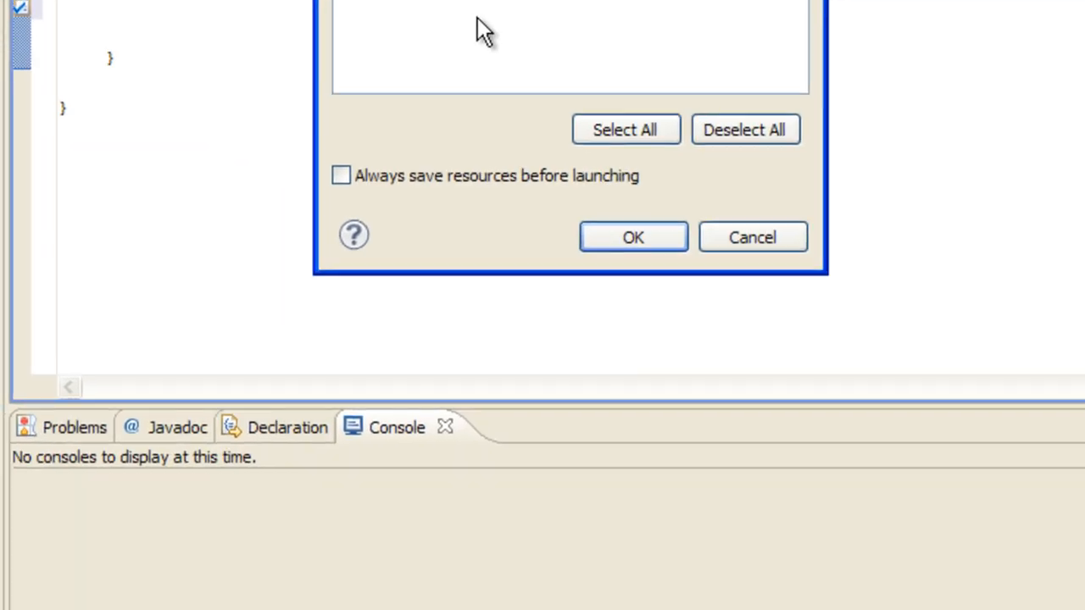
Confirm the launch and answer the console's name prompt with "fredric".
{"action": "left_click", "coordinate": [632, 238]}
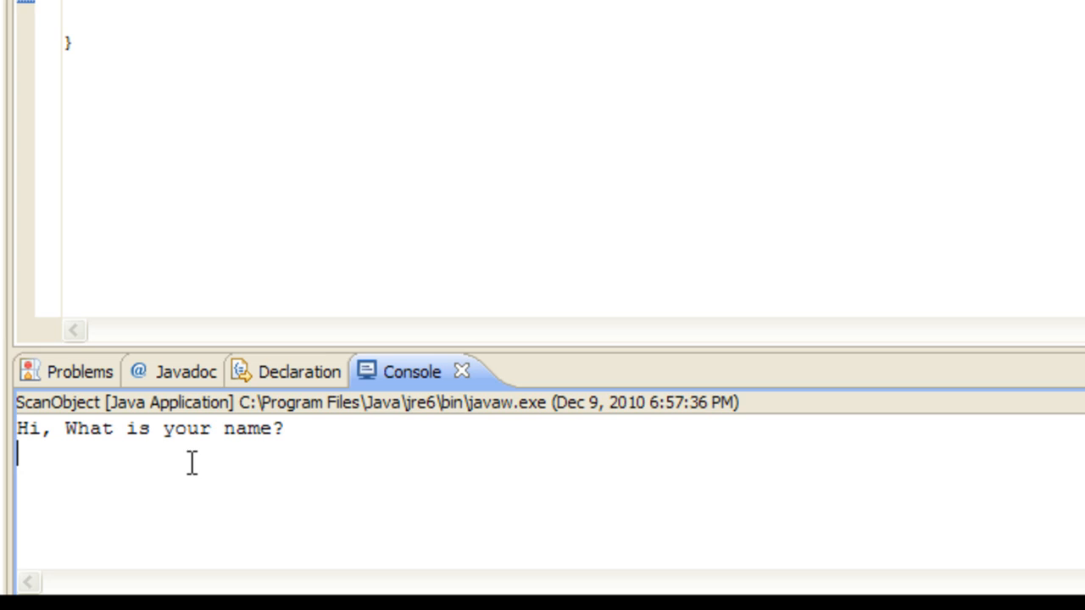
{"action": "type", "text": "fredric"}
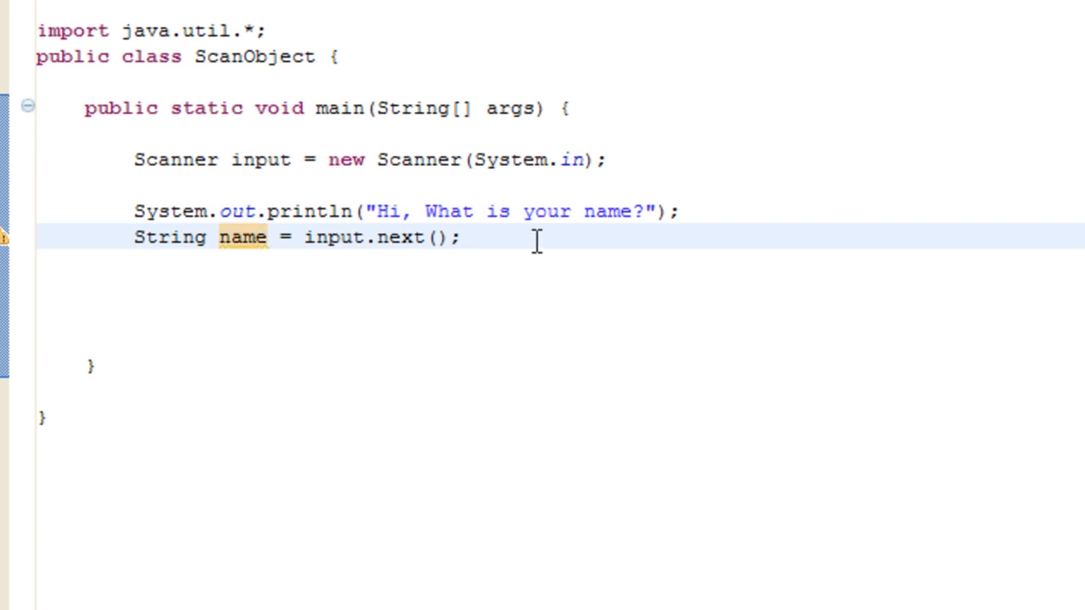
Add a println asking "What is your last name?" below the name reading.
{"action": "key", "text": "Return"}
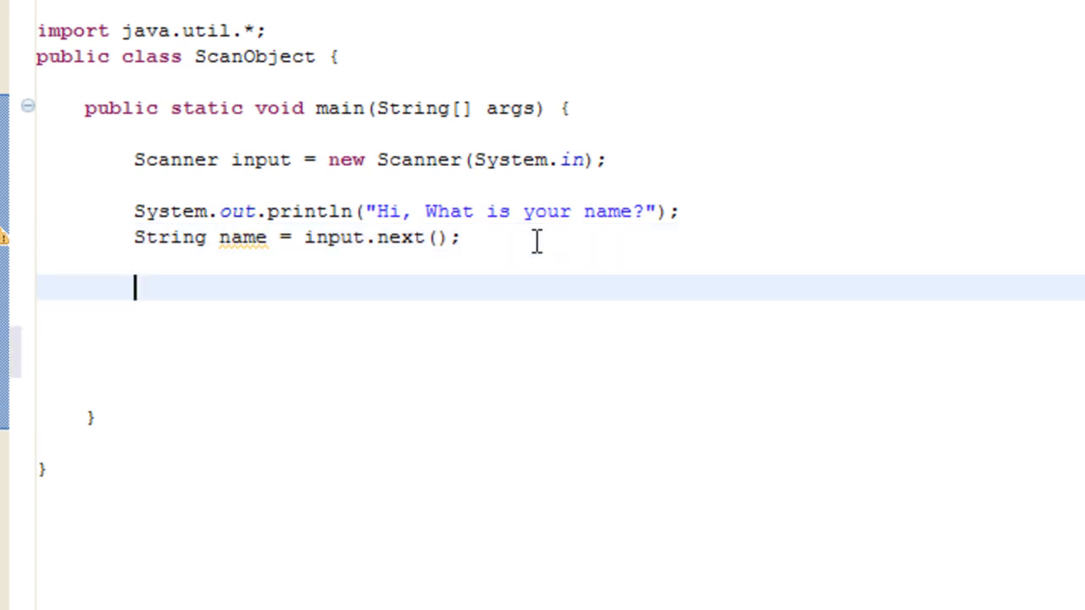
{"action": "type", "text": "System.out"}
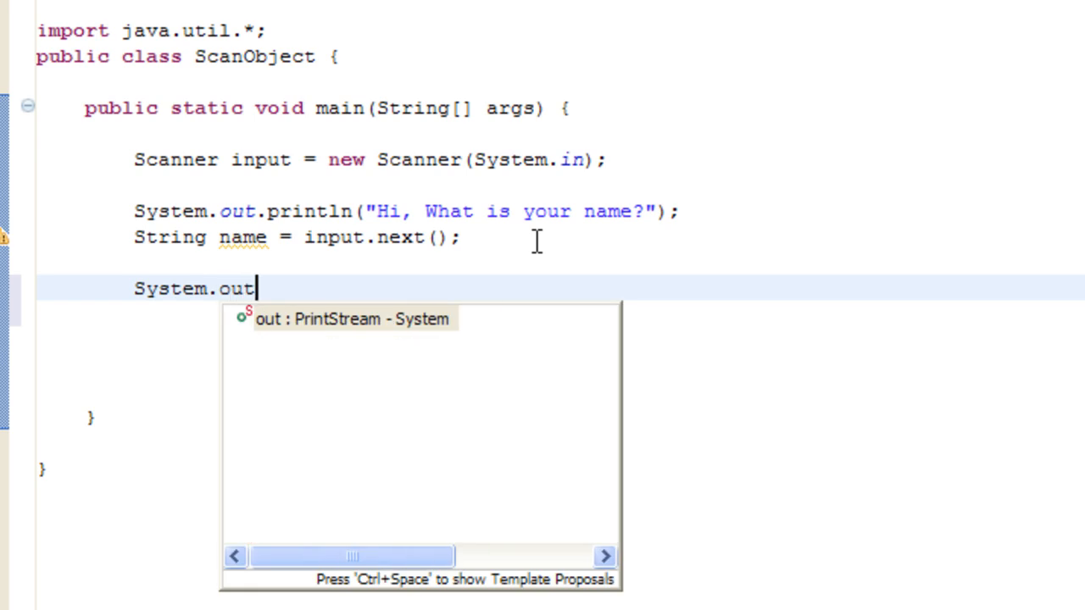
{"action": "key", "text": "Escape"}
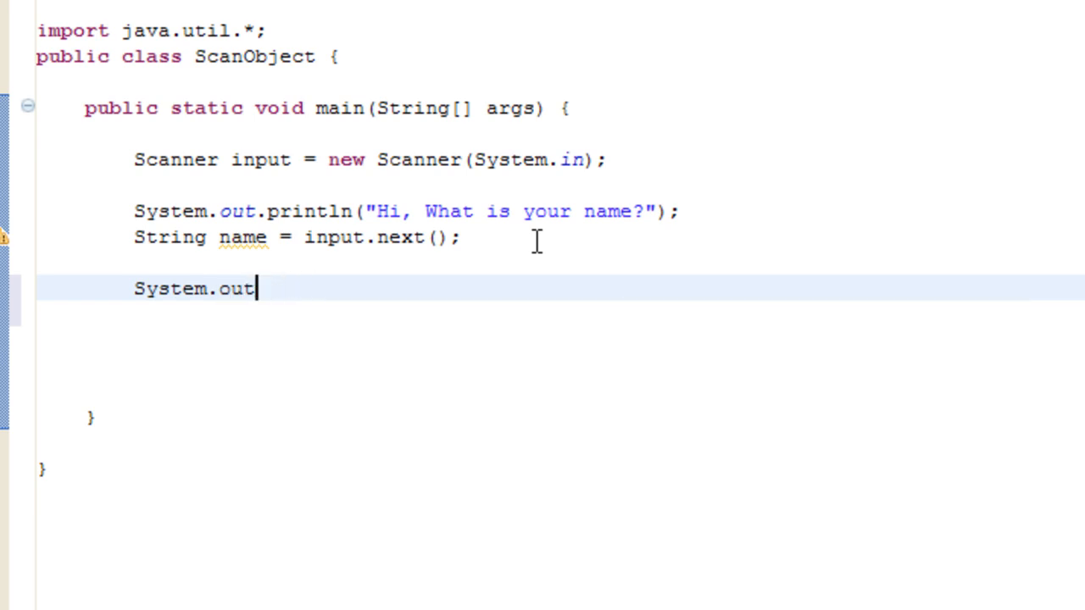
{"action": "type", "text": ".println(\""}
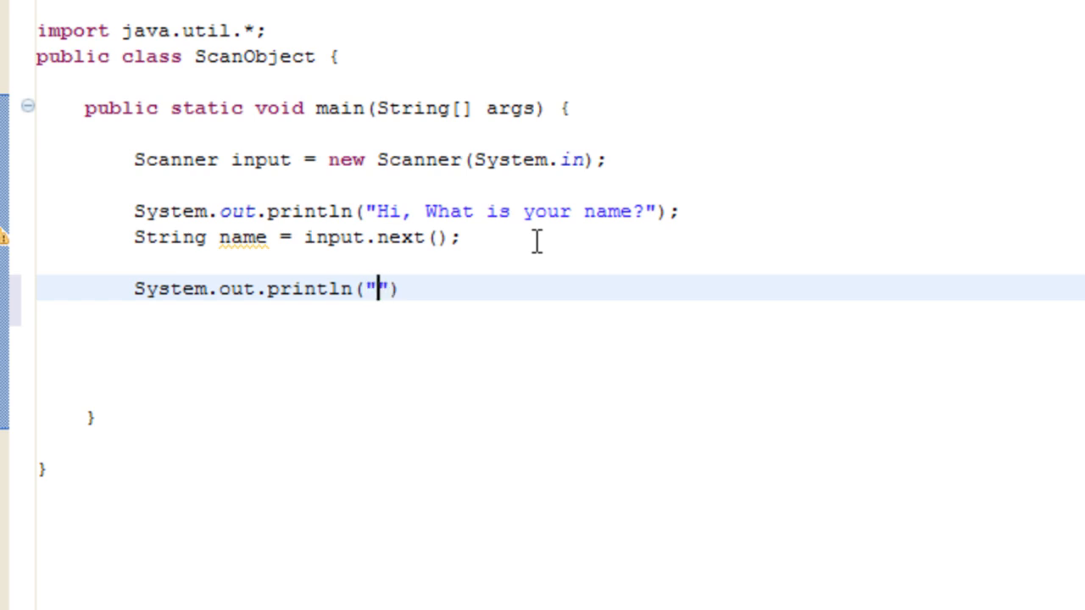
{"action": "type", "text": "What is y"}
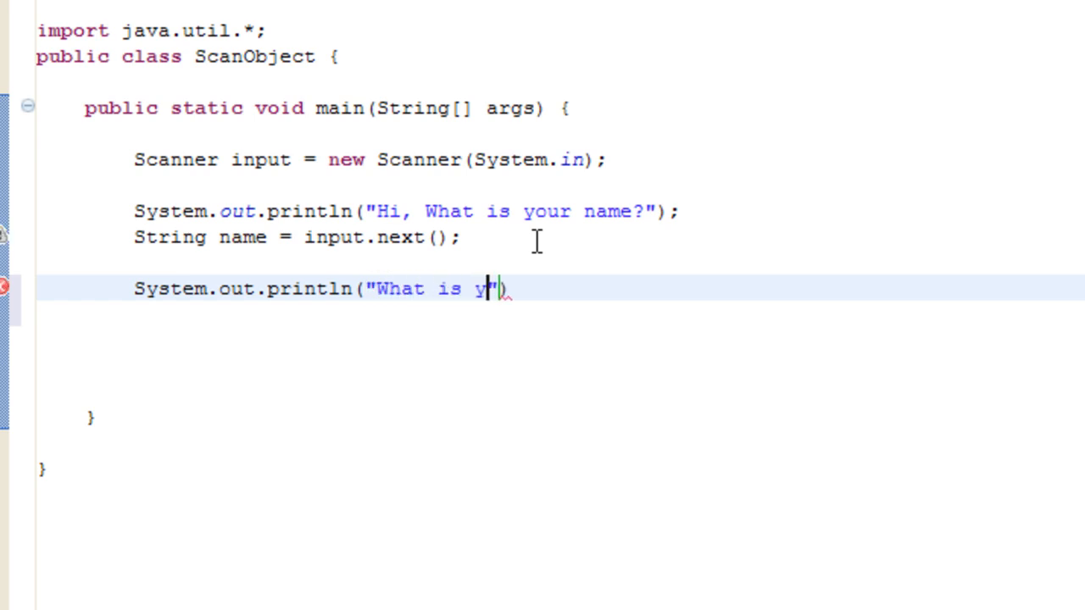
{"action": "type", "text": "our last name?"}
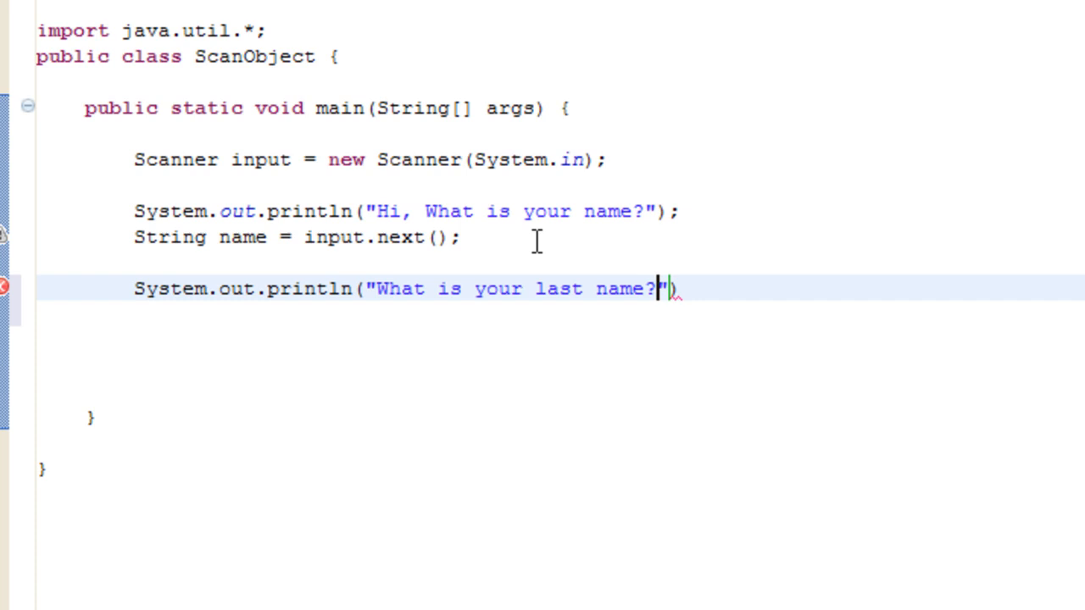
{"action": "type", "text": ";"}
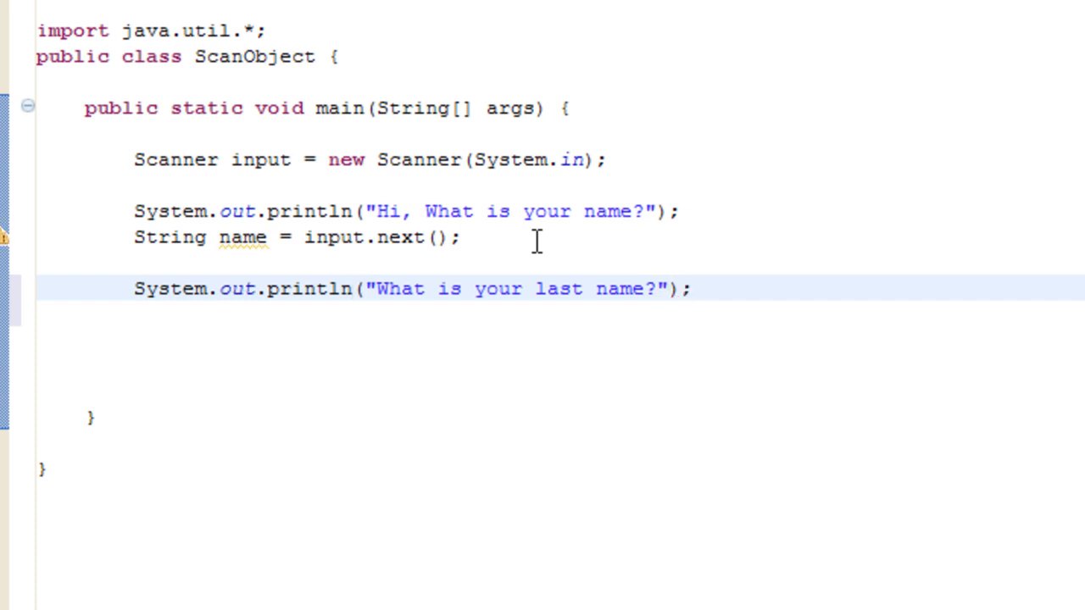
Read the answer with String lastName = input.next();, joining the variable name into lastName.
{"action": "key", "text": "Return"}
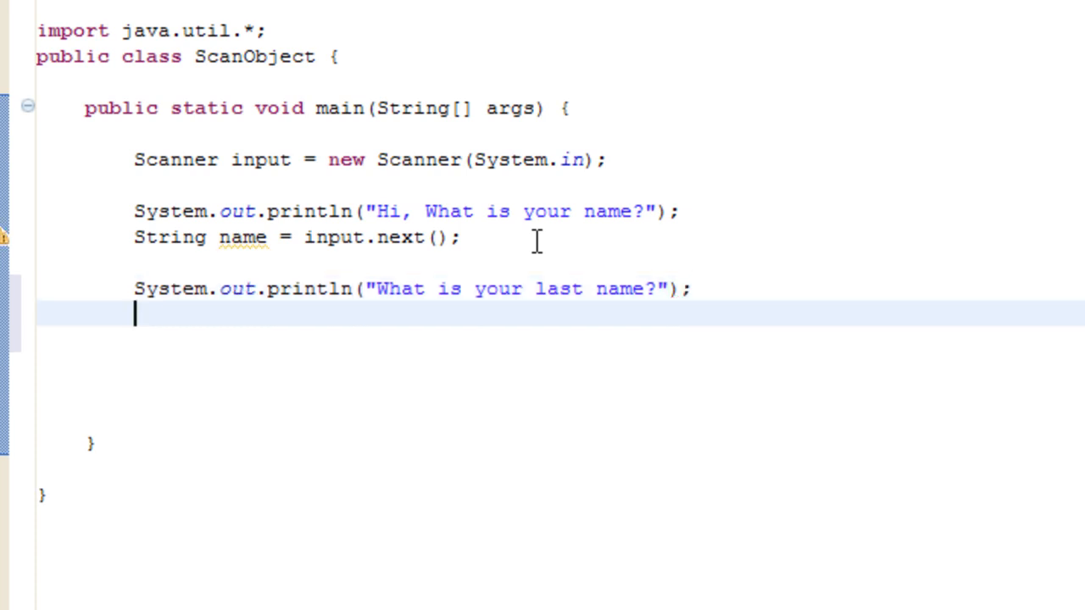
{"action": "type", "text": "String lastName"}
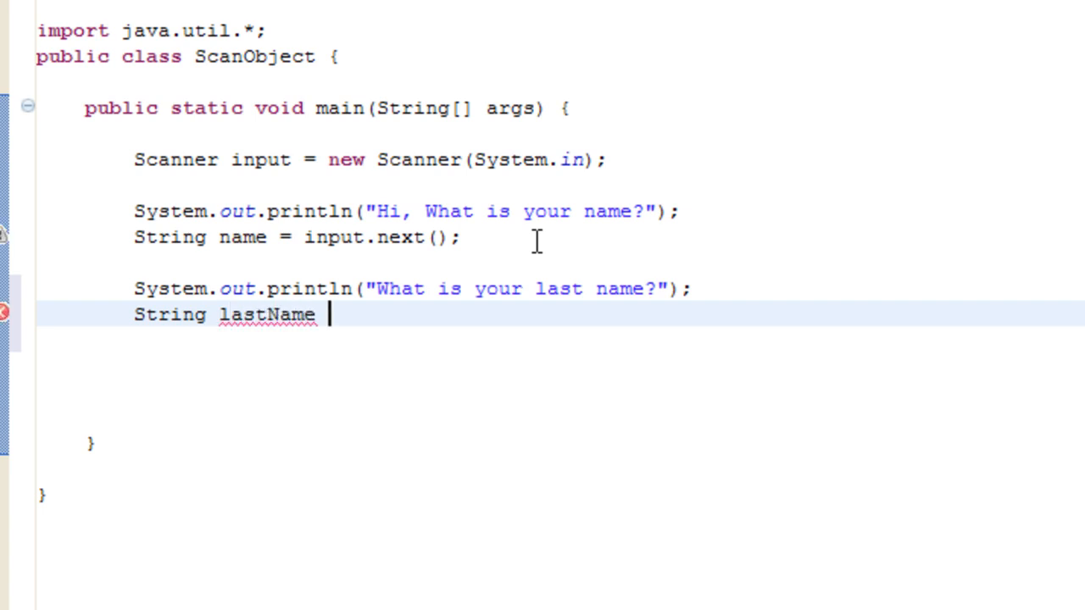
{"action": "type", "text": "= input.nex"}
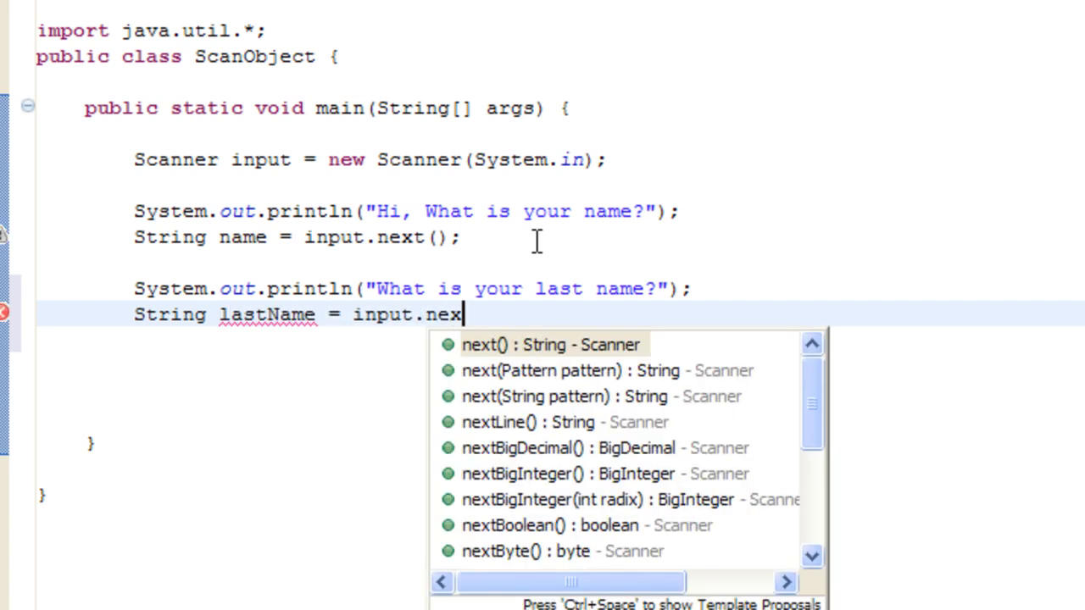
{"action": "left_click", "coordinate": [549, 344]}
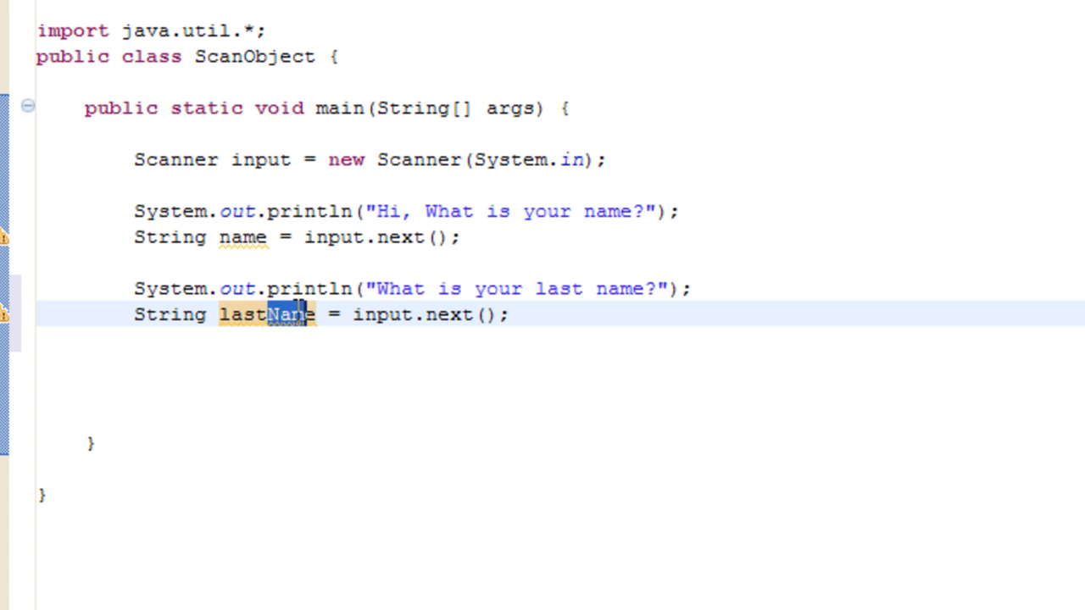
{"action": "left_click", "coordinate": [314, 314]}
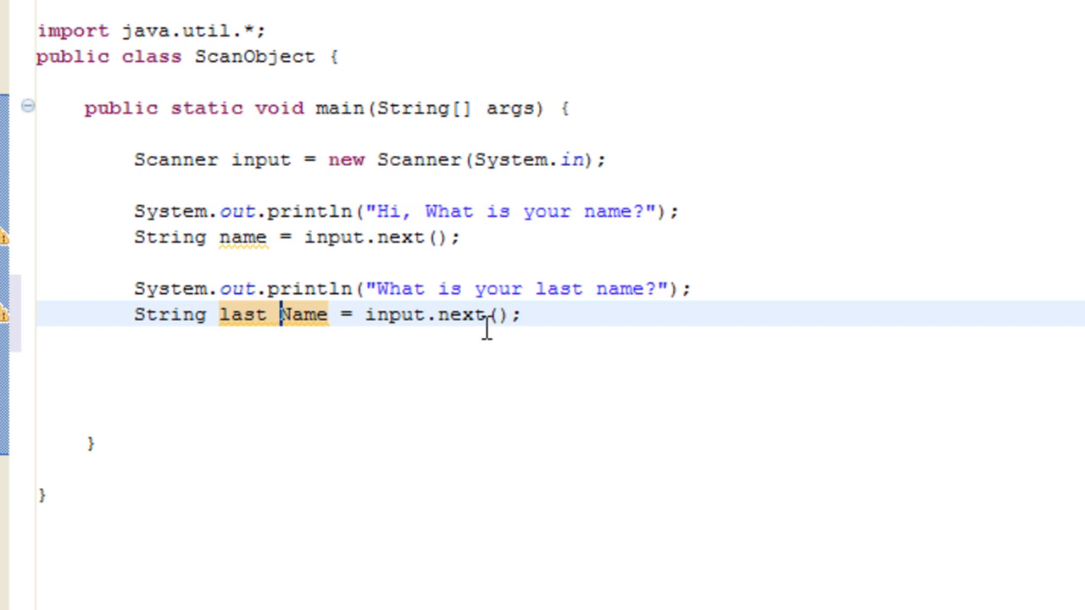
{"action": "key", "text": "Backspace"}
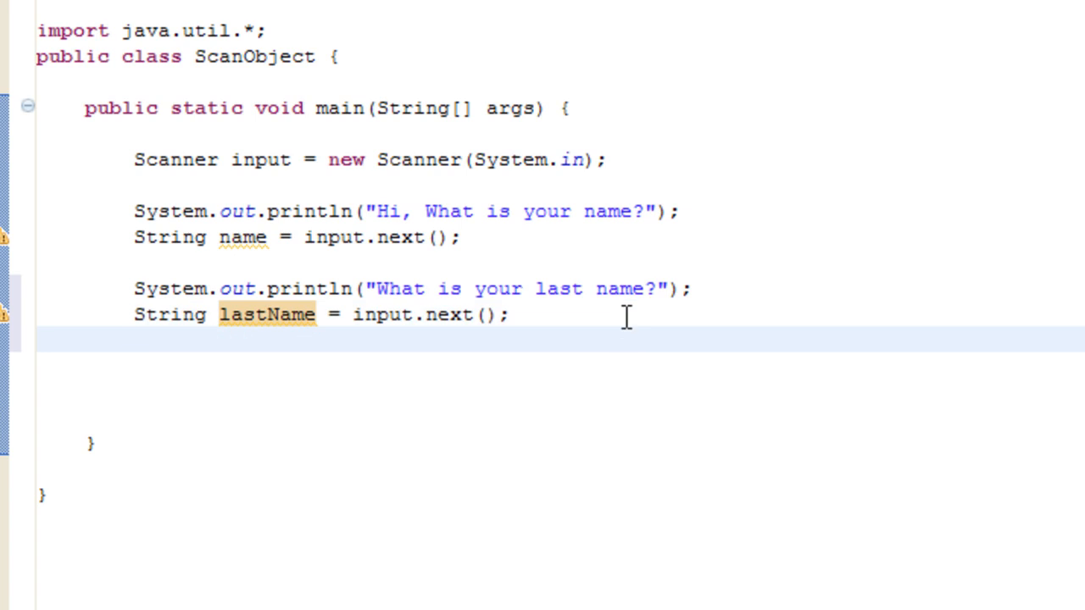
Print "Your full name is: " + name + " " + lastName with System.out.println.
{"action": "type", "text": "System."}
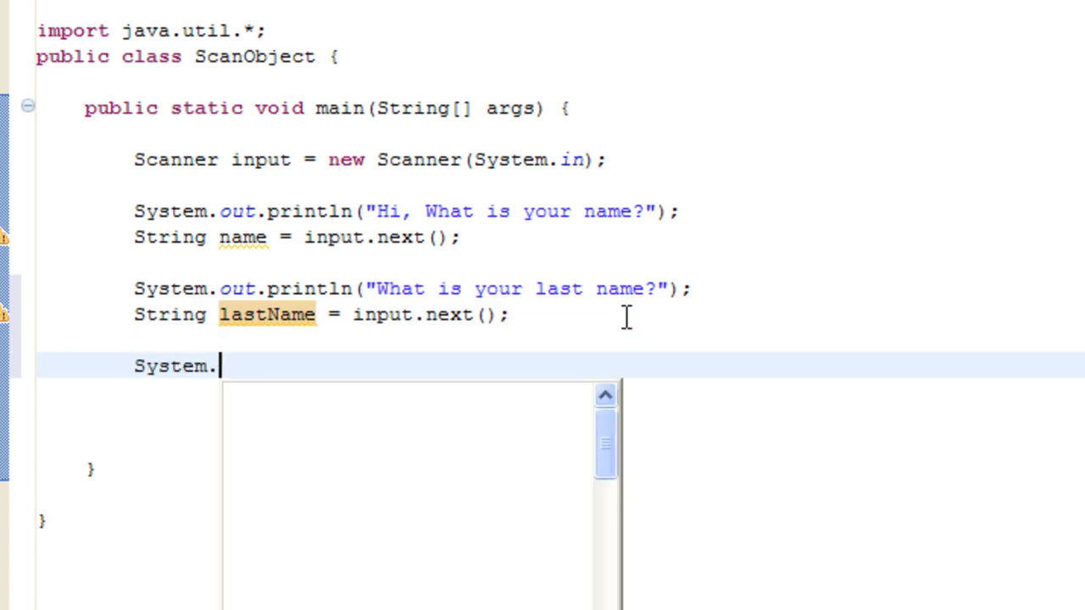
{"action": "type", "text": "out.println("}
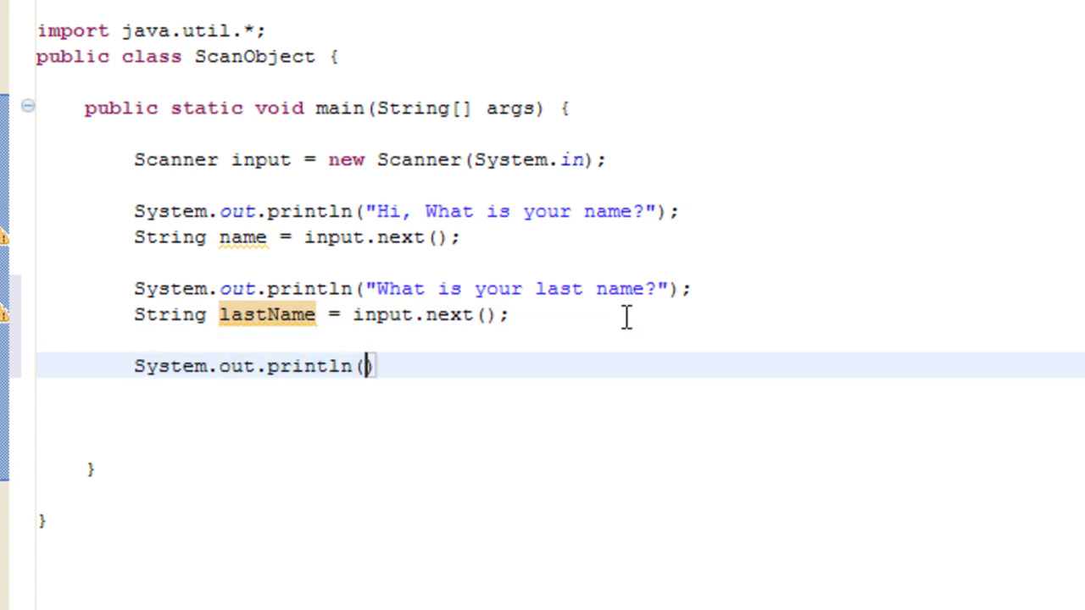
{"action": "type", "text": "\"Your full"}
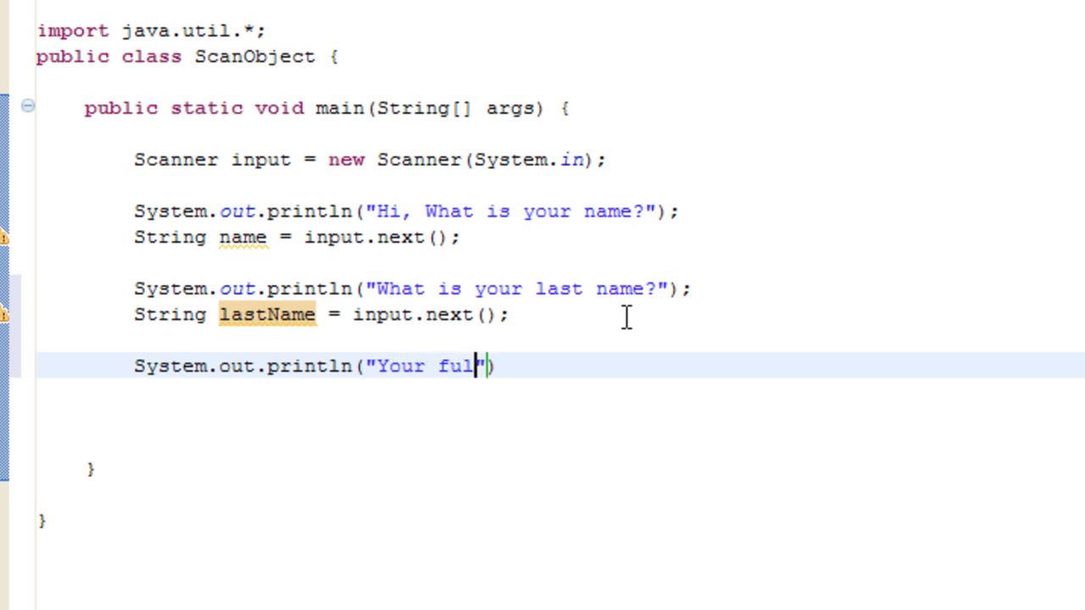
{"action": "type", "text": "l name is"}
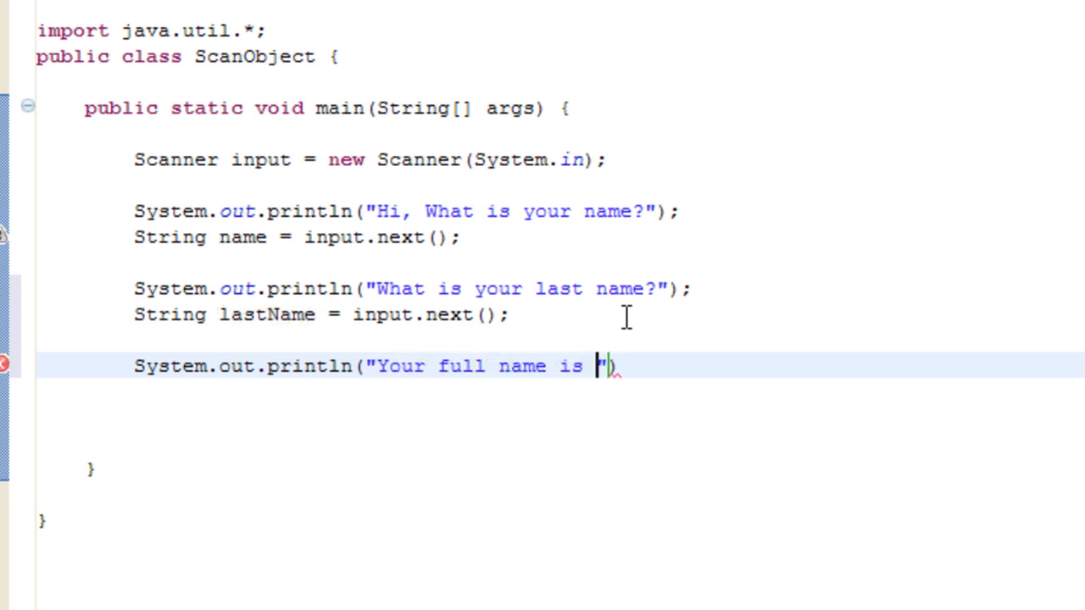
{"action": "type", "text": ":"}
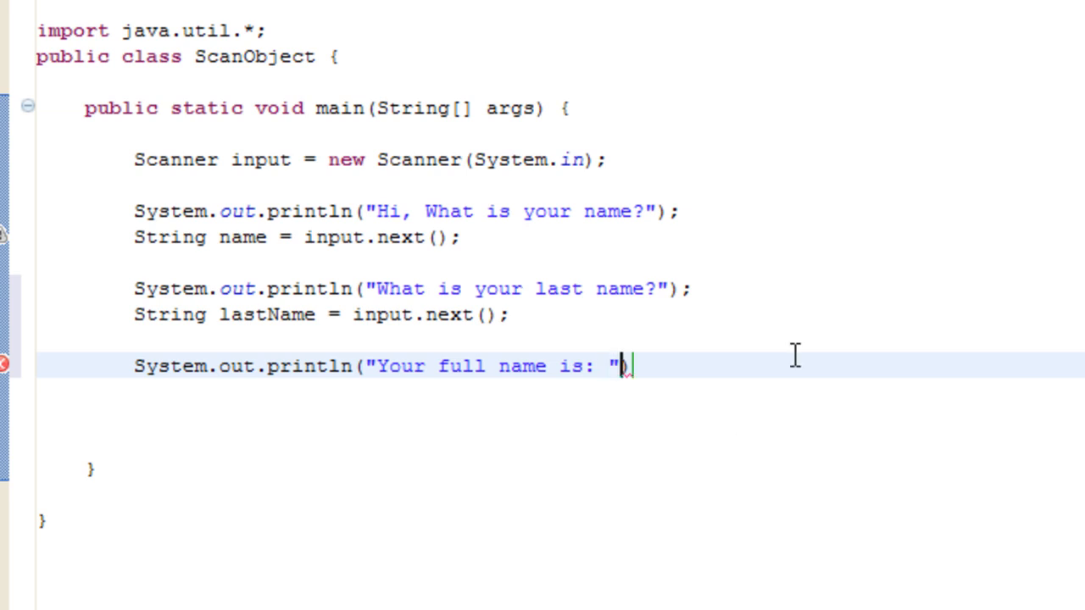
{"action": "type", "text": ")"}
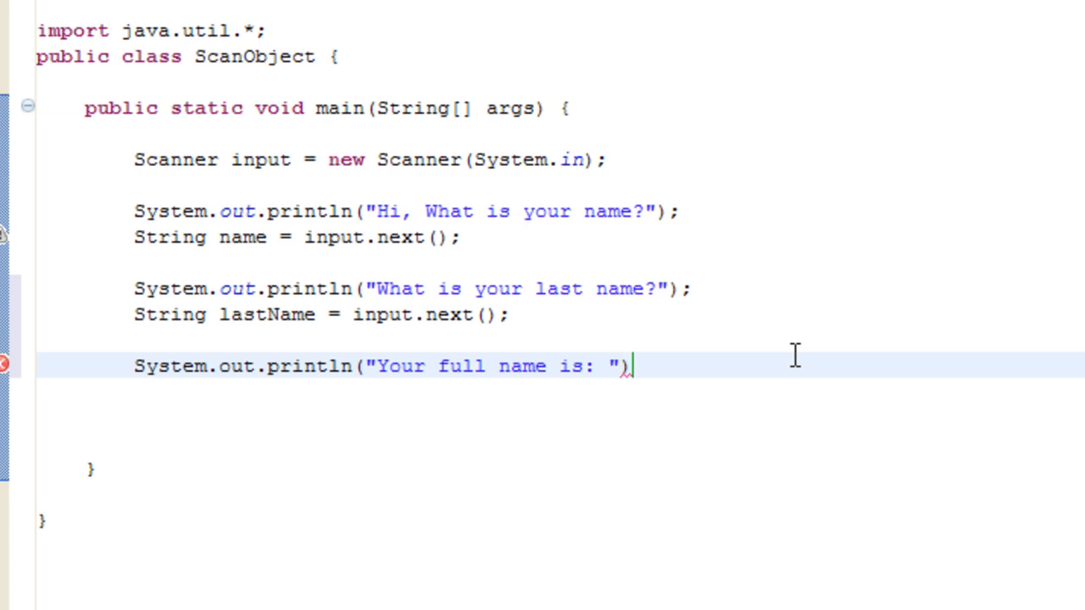
{"action": "type", "text": "+na"}
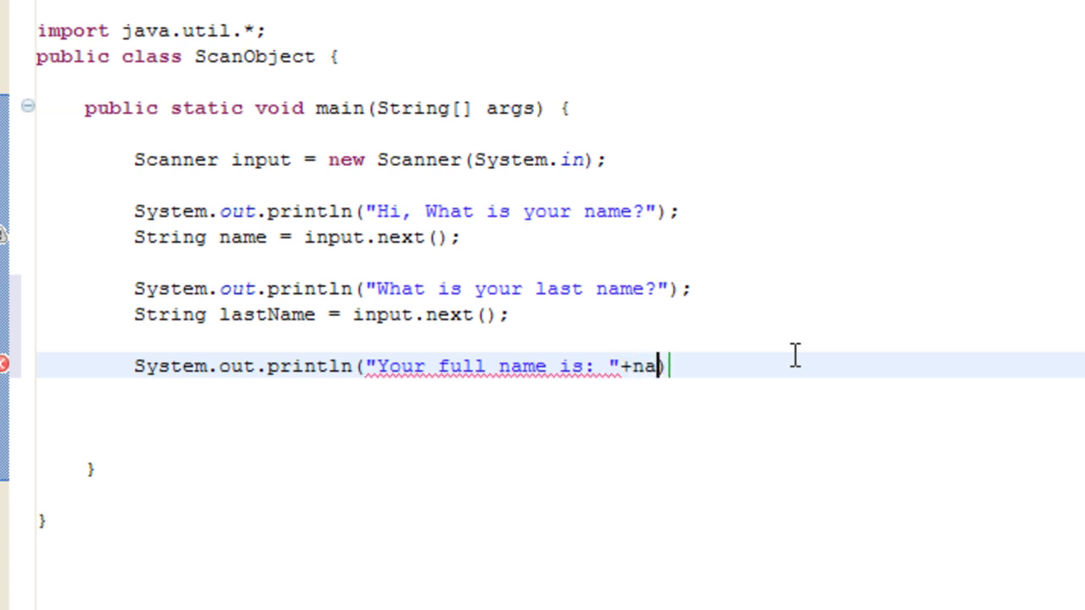
{"action": "type", "text": "me)"}
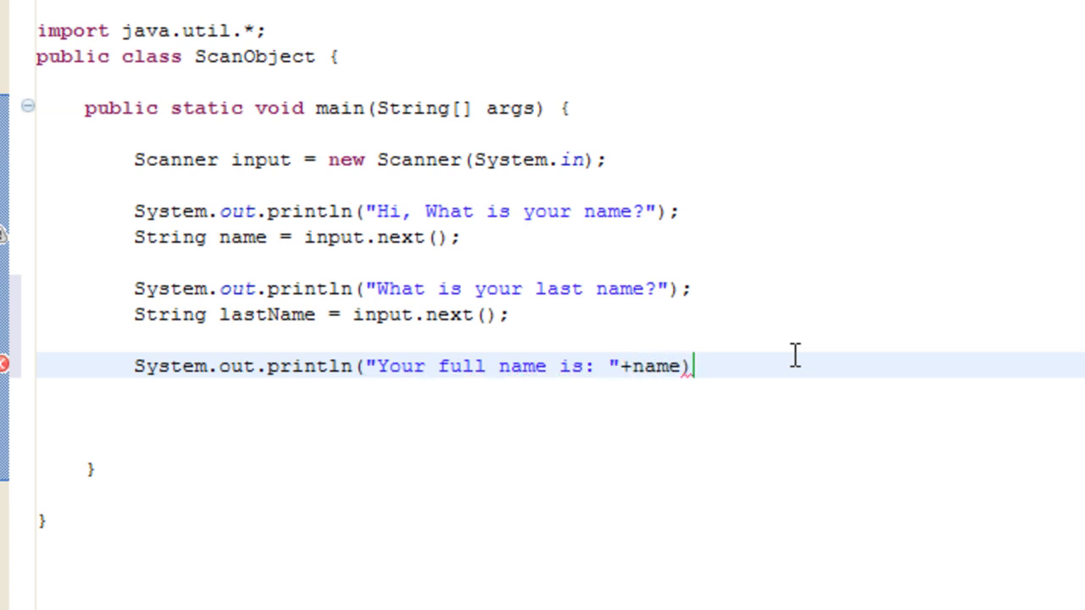
{"action": "type", "text": "+\" \""}
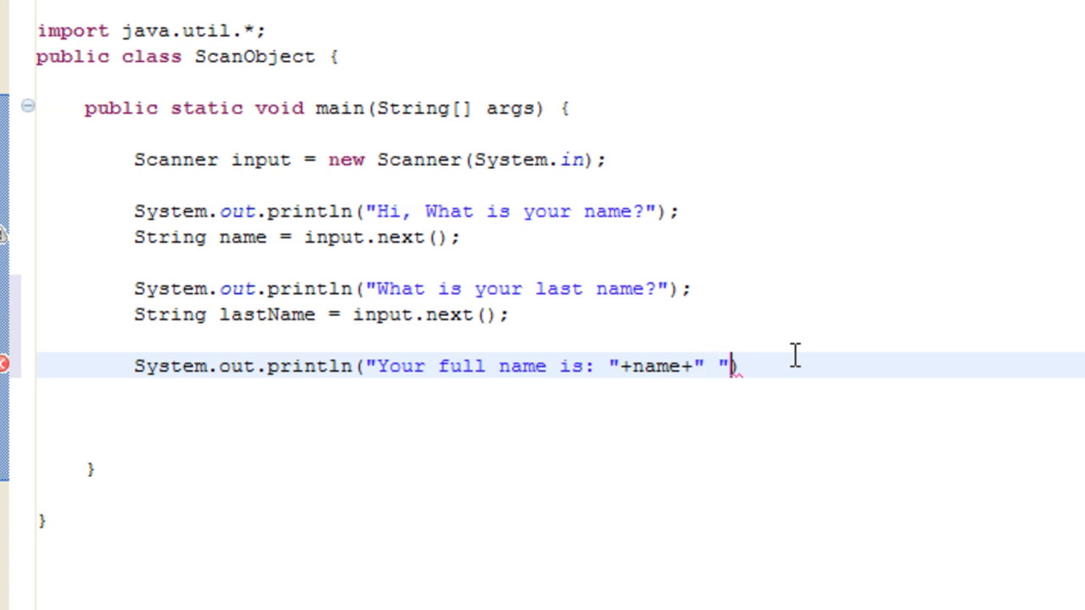
{"action": "type", "text": "+last"}
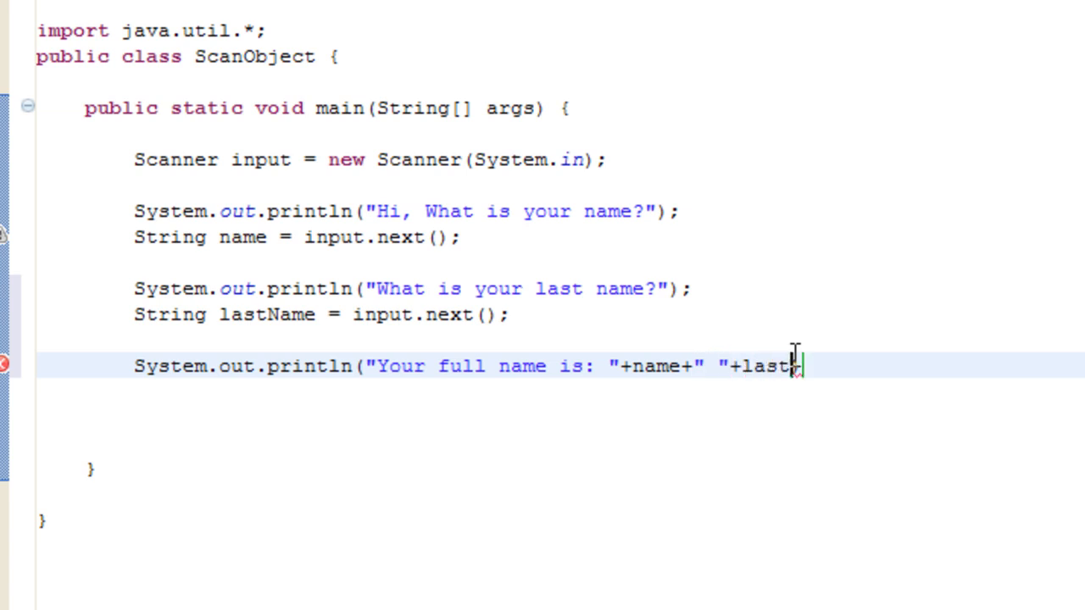
{"action": "type", "text": "Name);"}
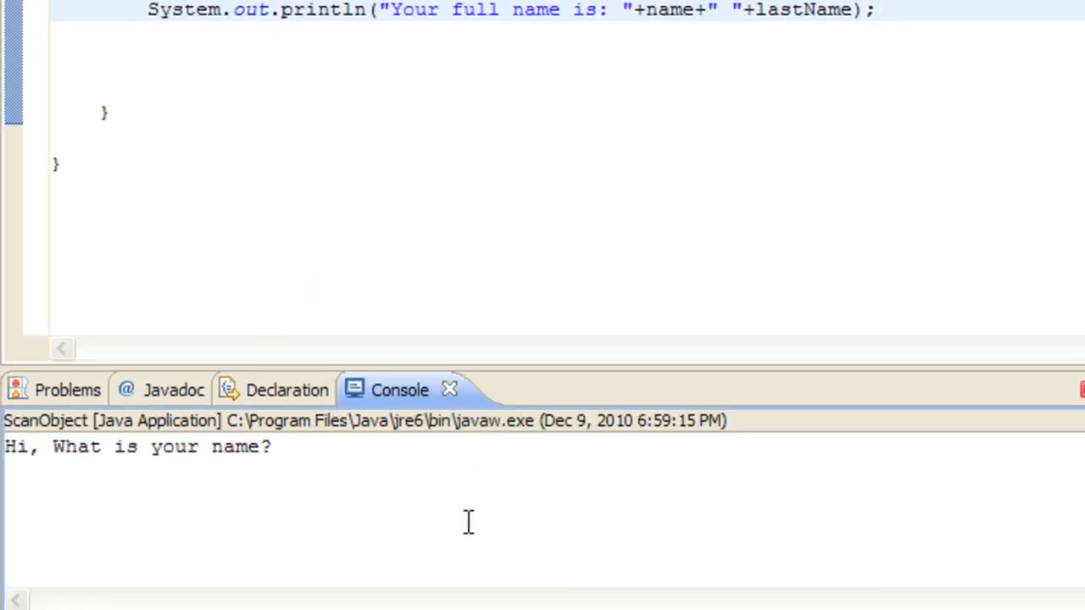
Answer the console prompts with Shaheed and bob so the full name is printed back.
{"action": "type", "text": "Shaheed"}
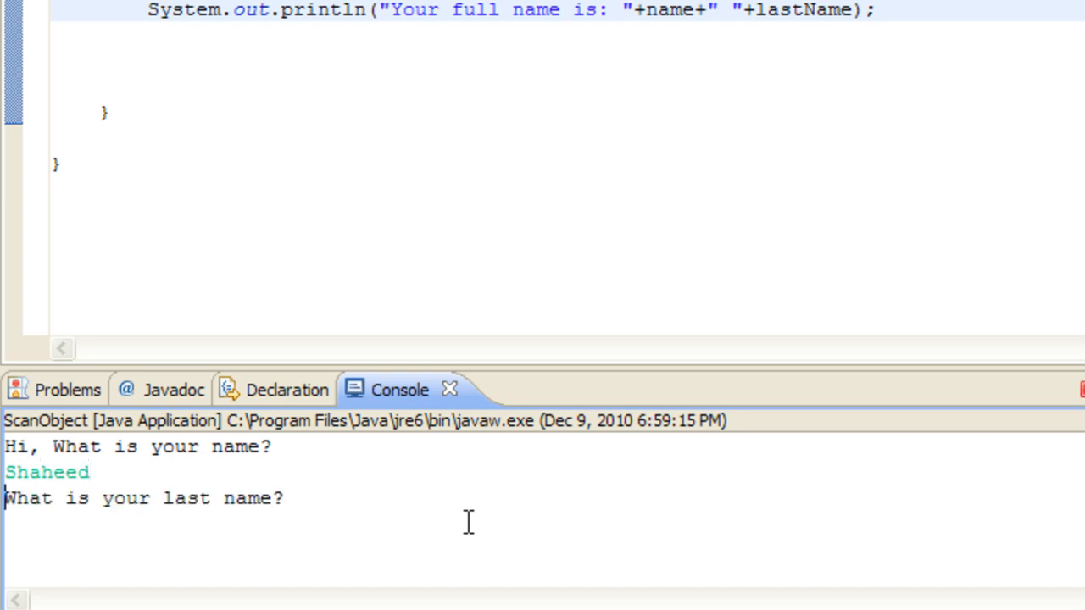
{"action": "type", "text": "bob"}
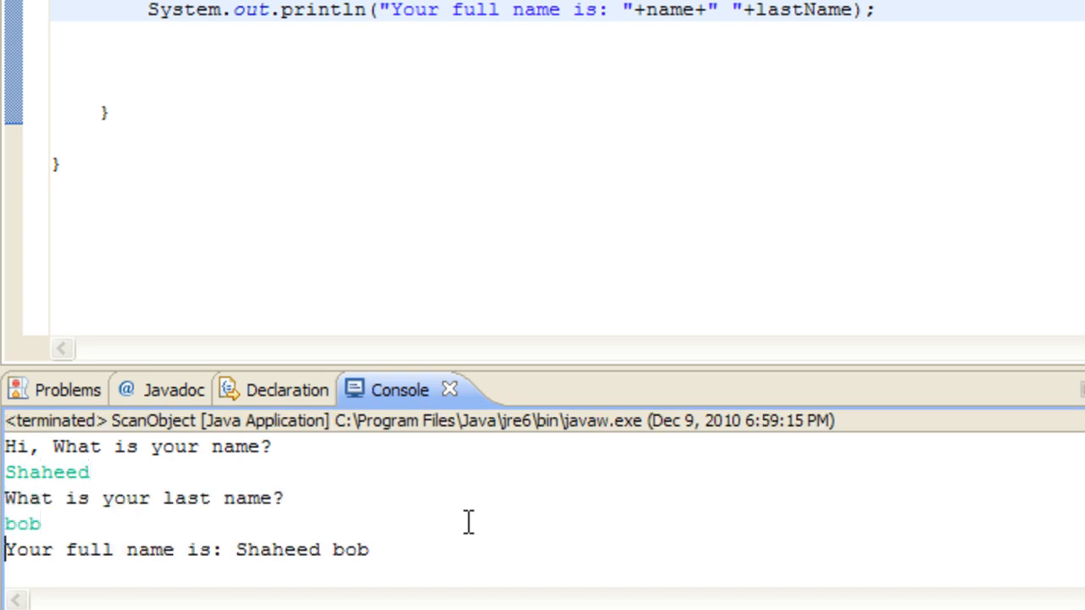
{"action": "mouse_move", "coordinate": [498, 499]}
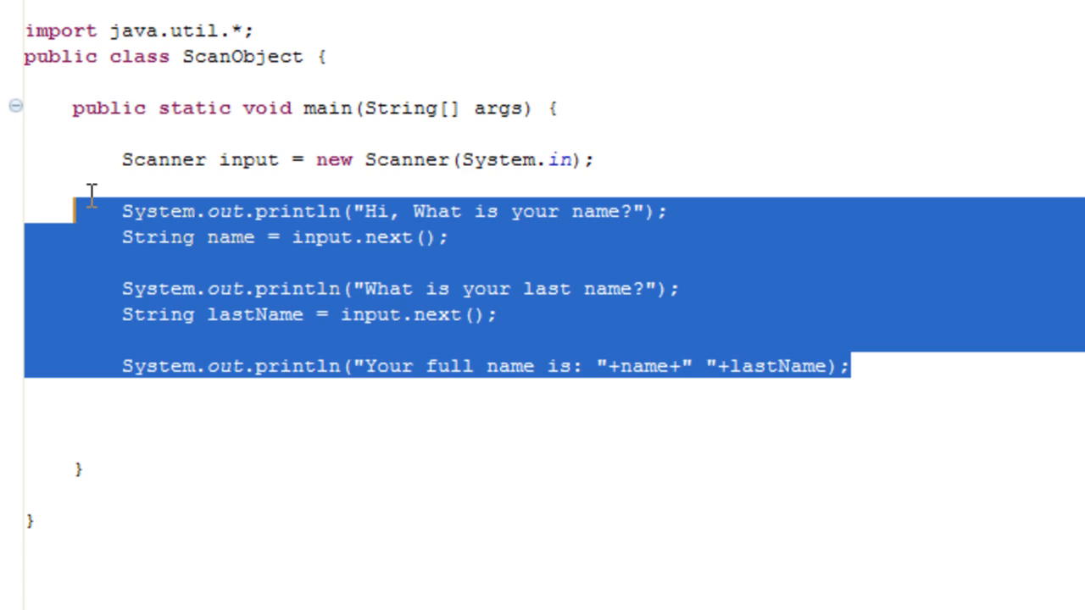
Delete the name prompts, reads and full-name print, then begin a new System. statement under the Scanner.
{"action": "left_click_drag", "start_coordinate": [92, 210], "coordinate": [291, 313]}
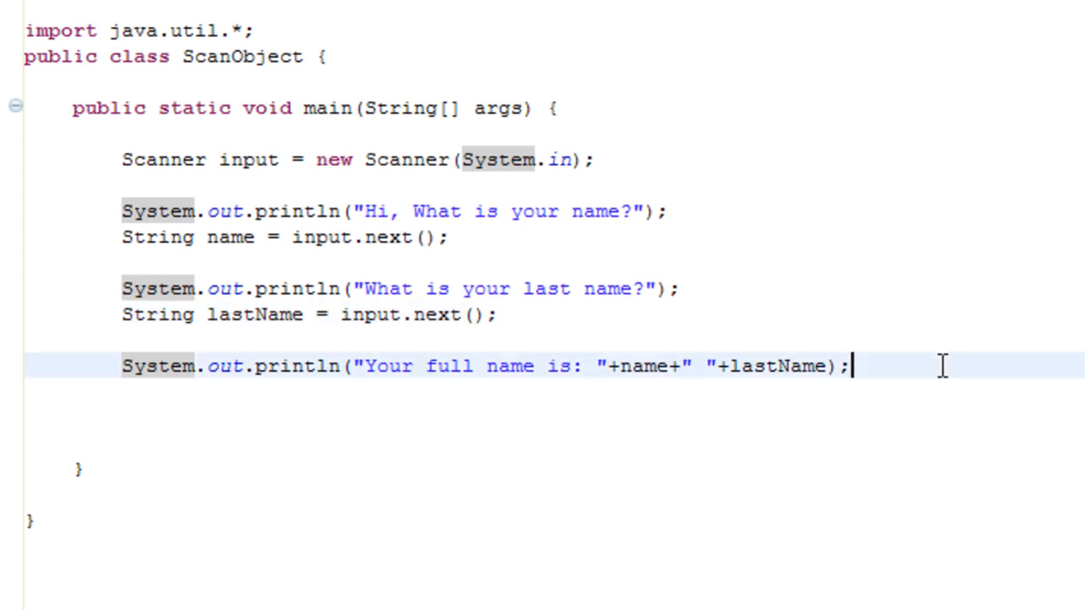
{"action": "left_click_drag", "start_coordinate": [122, 210], "coordinate": [851, 366]}
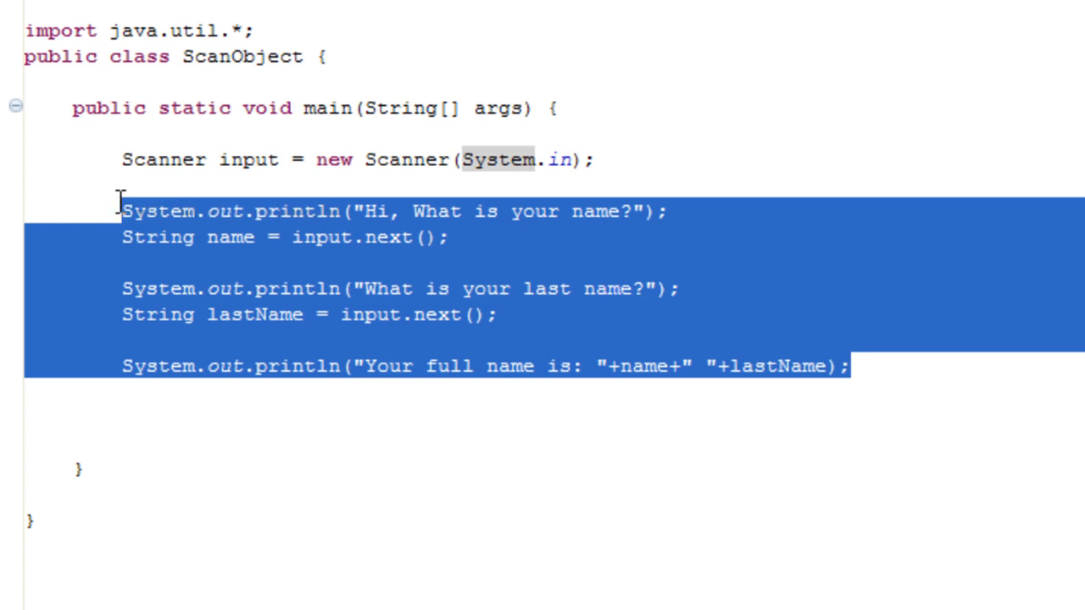
{"action": "type", "text": "System."}
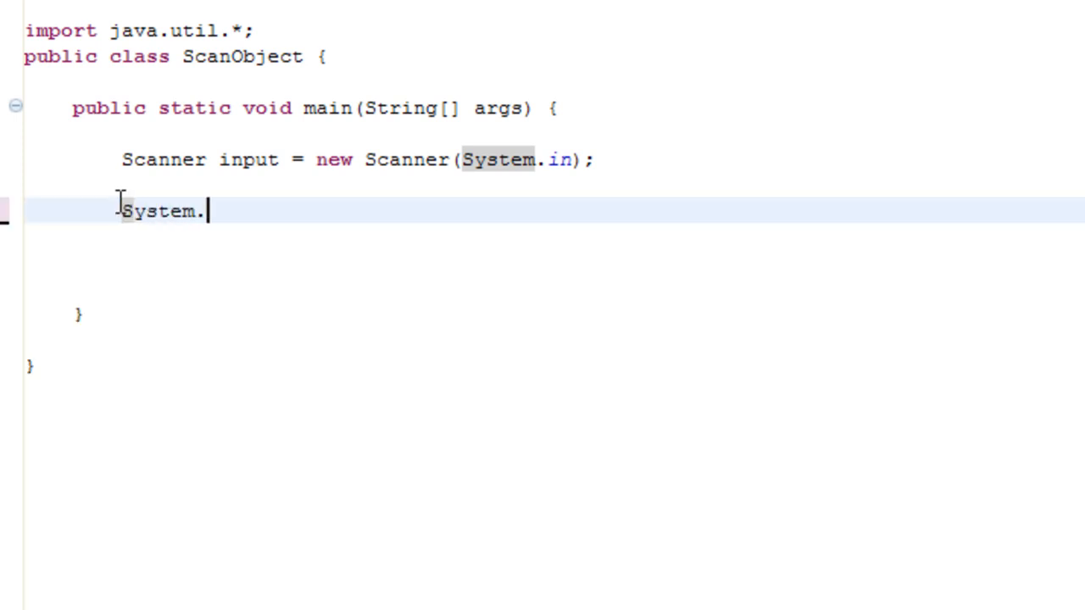
Print the prompt "What is your age?" and start a new line below it.
{"action": "type", "text": "out.println(\"Wha"}
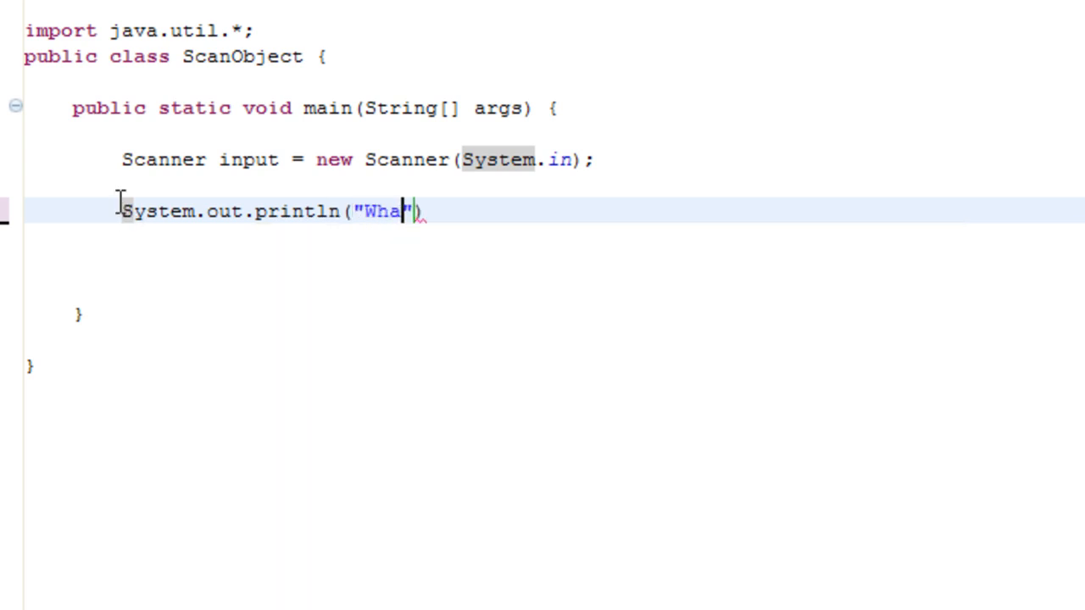
{"action": "type", "text": "t is your age?"}
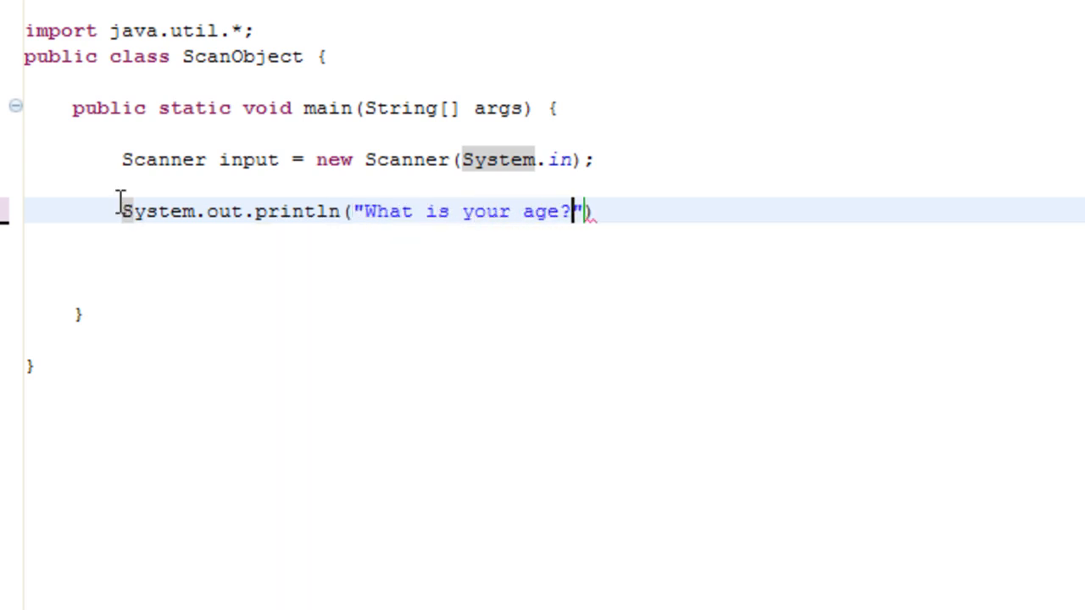
{"action": "type", "text": ";"}
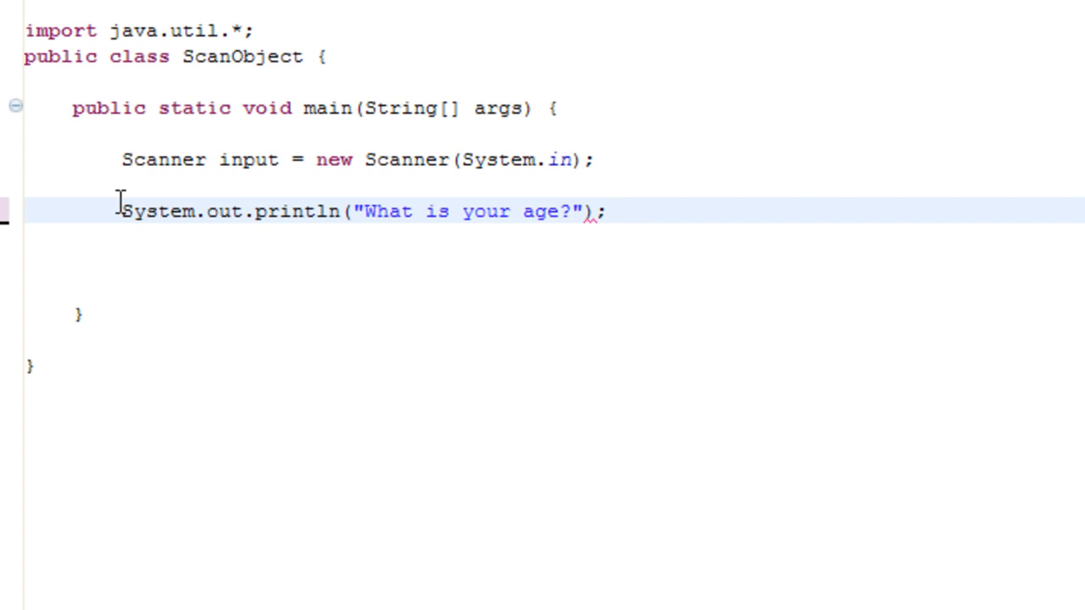
{"action": "key", "text": "Return"}
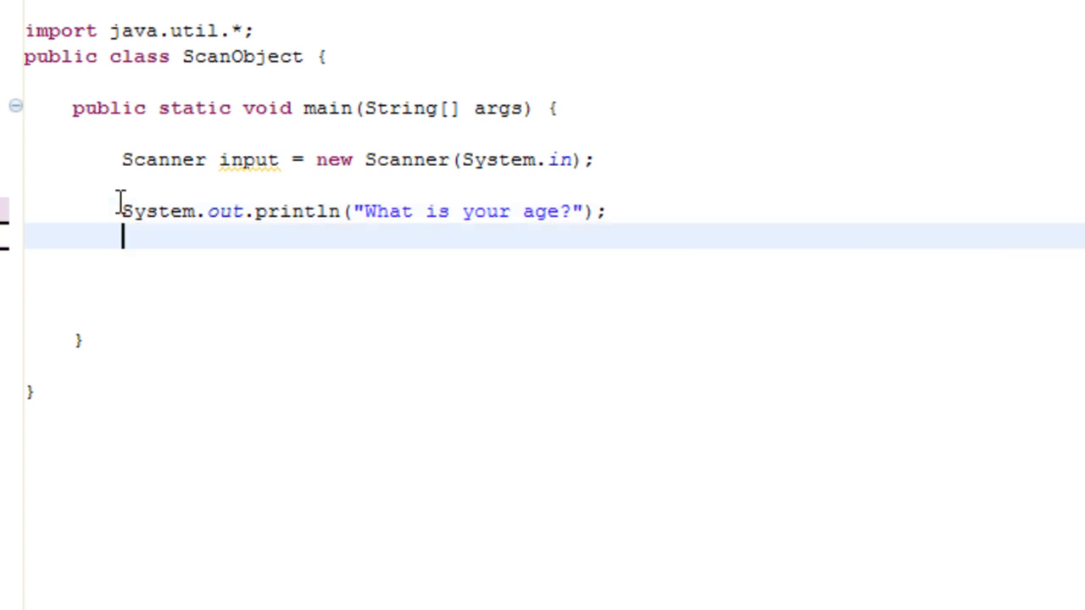
Read the age with int age = input.nextInt();, then begin the next statement.
{"action": "type", "text": "int"}
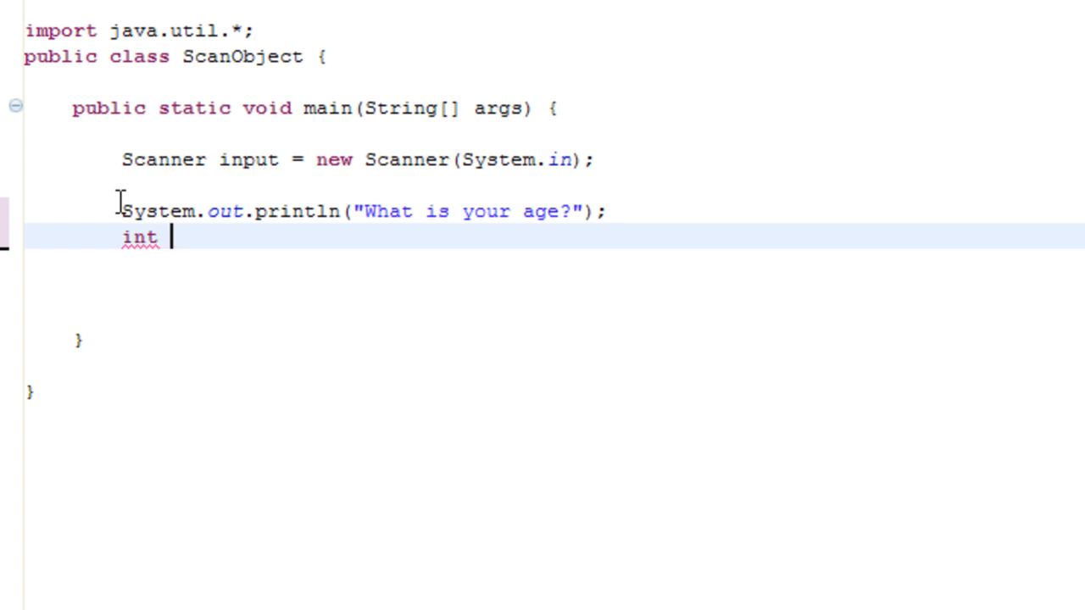
{"action": "type", "text": "x"}
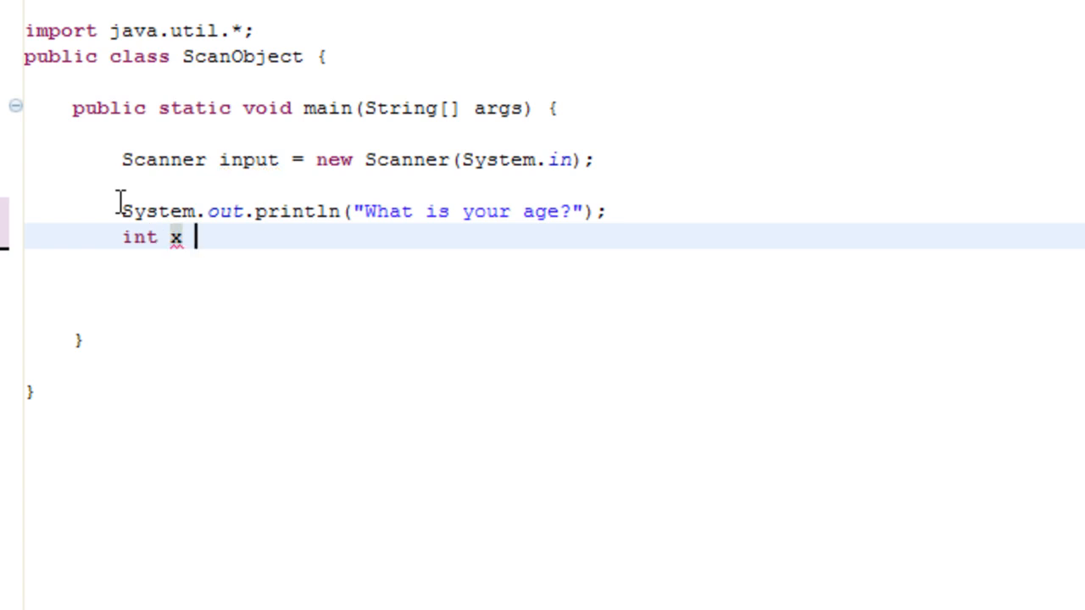
{"action": "type", "text": "age ="}
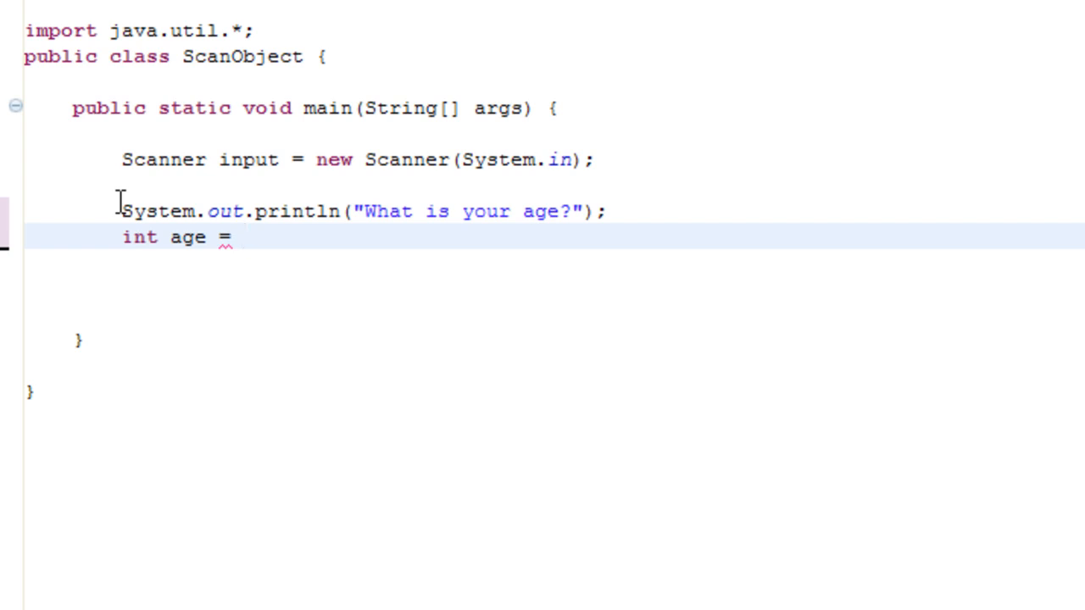
{"action": "type", "text": "input"}
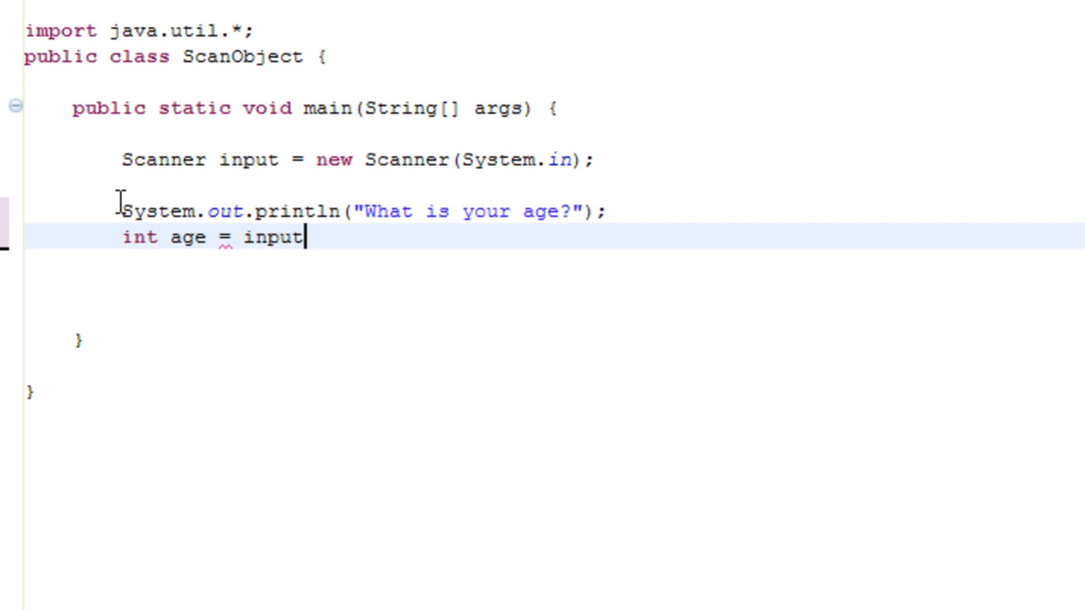
{"action": "type", "text": ".next"}
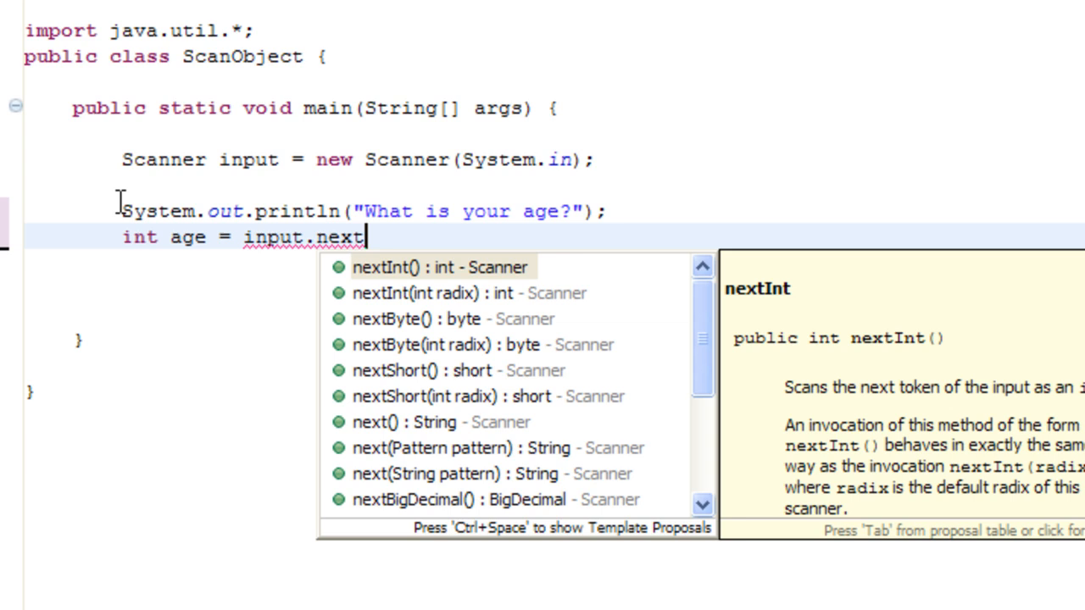
{"action": "type", "text": "Int();"}
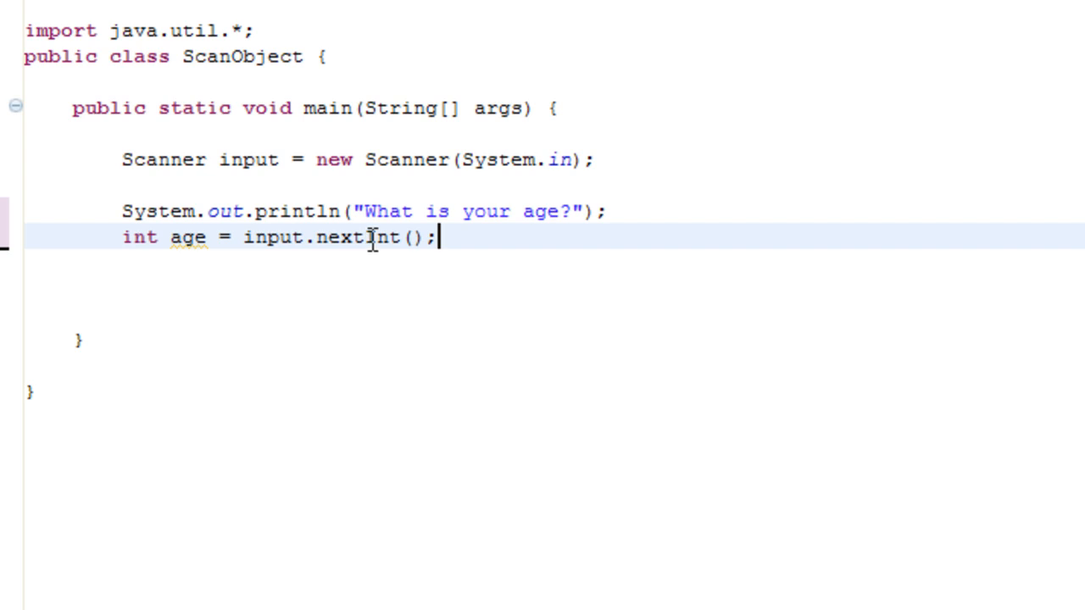
{"action": "double_click", "coordinate": [369, 237]}
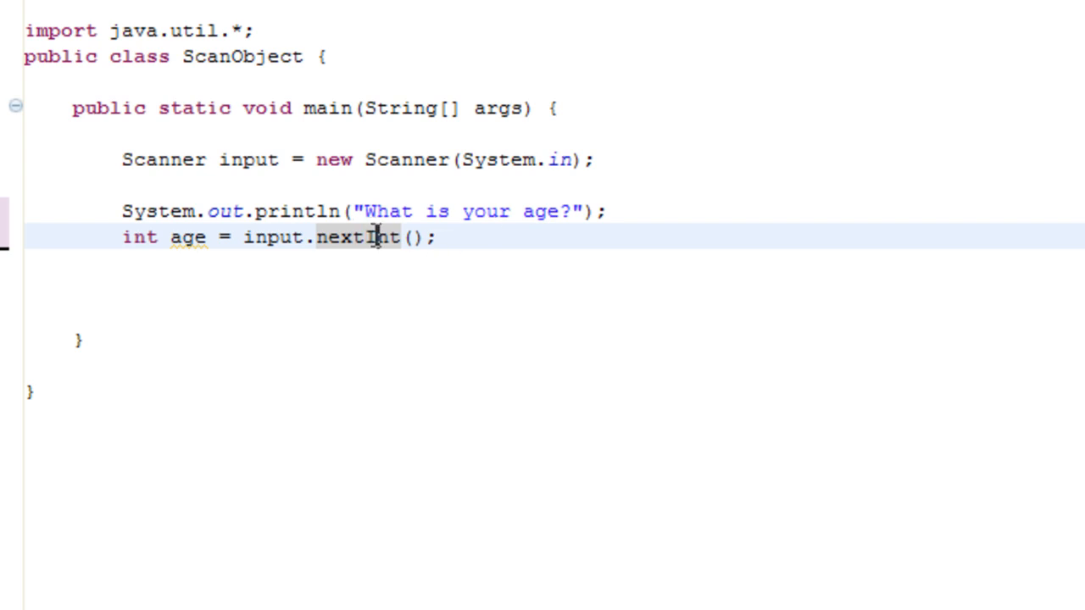
{"action": "type", "text": "S"}
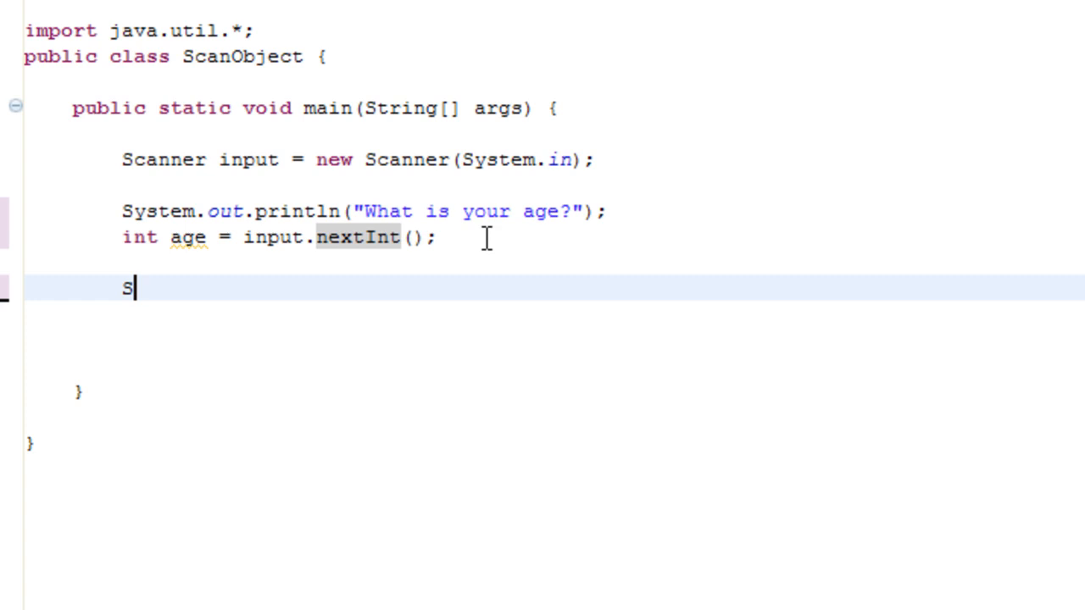
Print the prompt "How much do you weigh?" with System.out.println.
{"action": "type", "text": "ystem.out.println(\"H"}
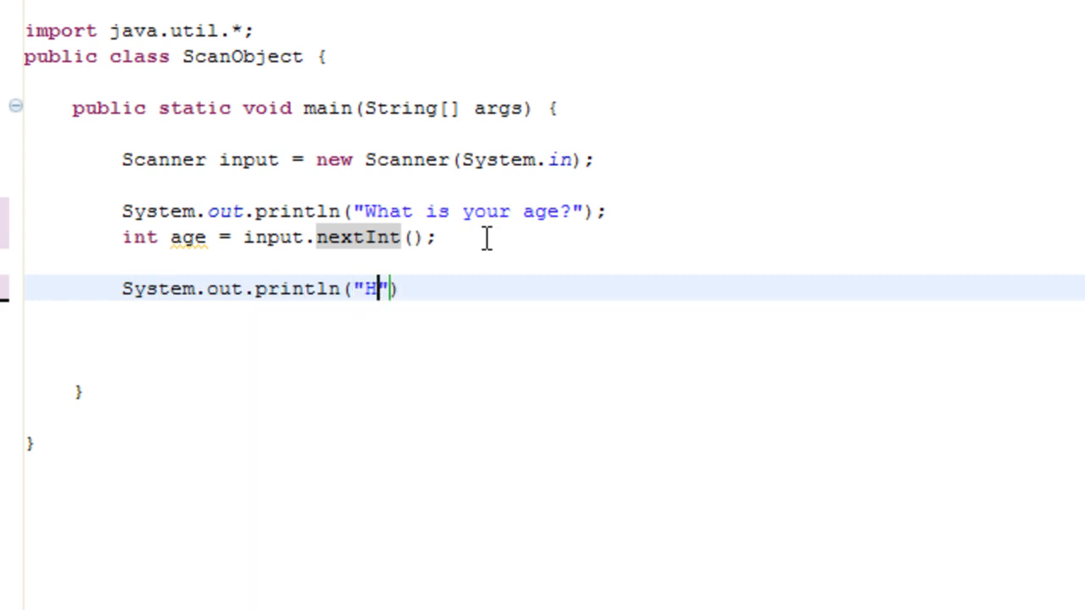
{"action": "type", "text": "ow much do yo"}
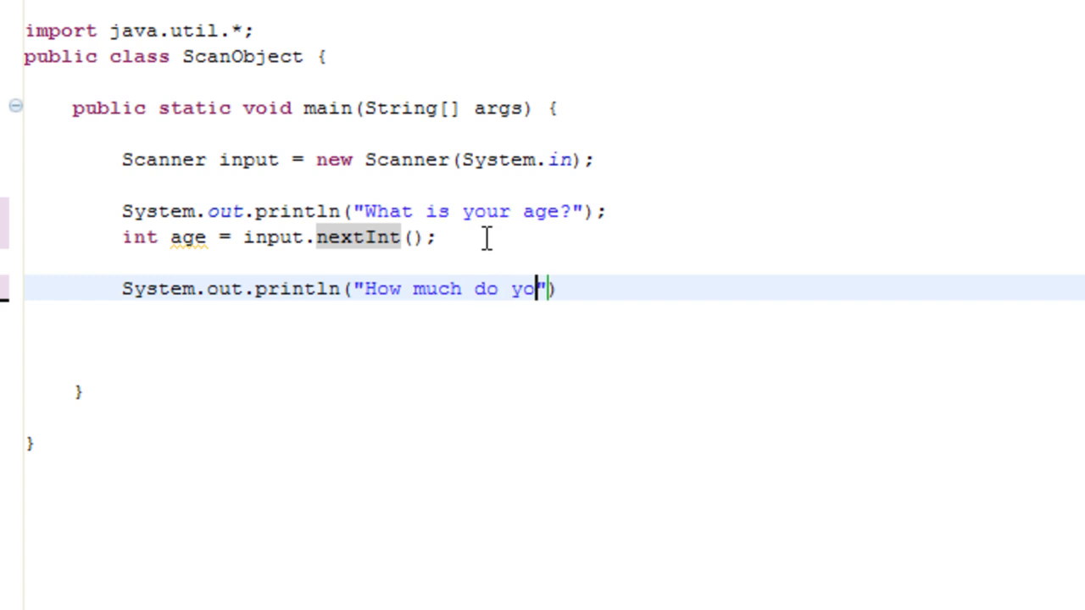
{"action": "type", "text": "u weigh?"}
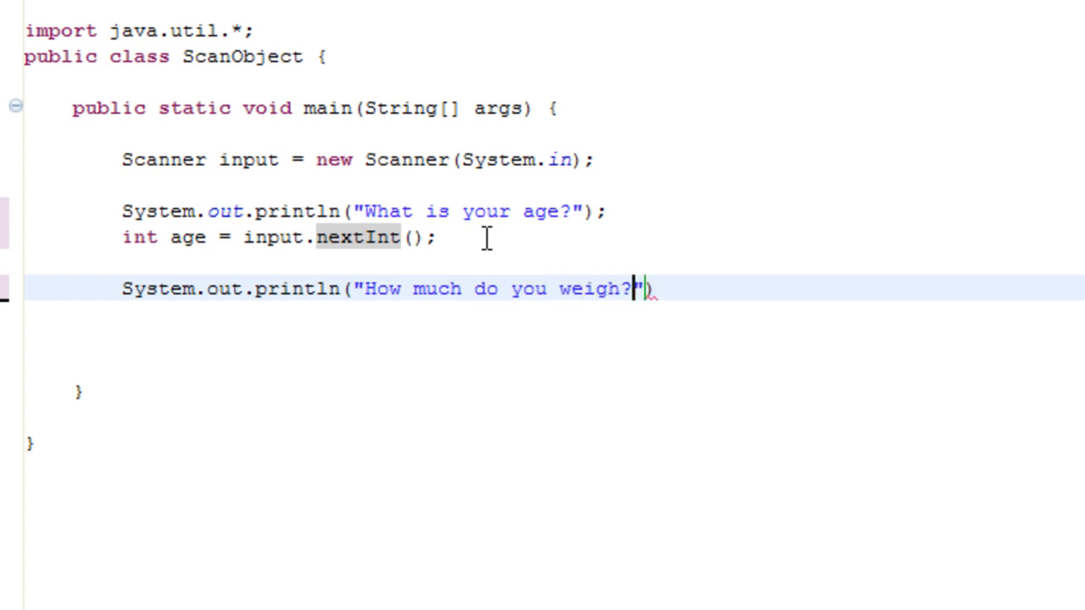
{"action": "type", "text": ")"}
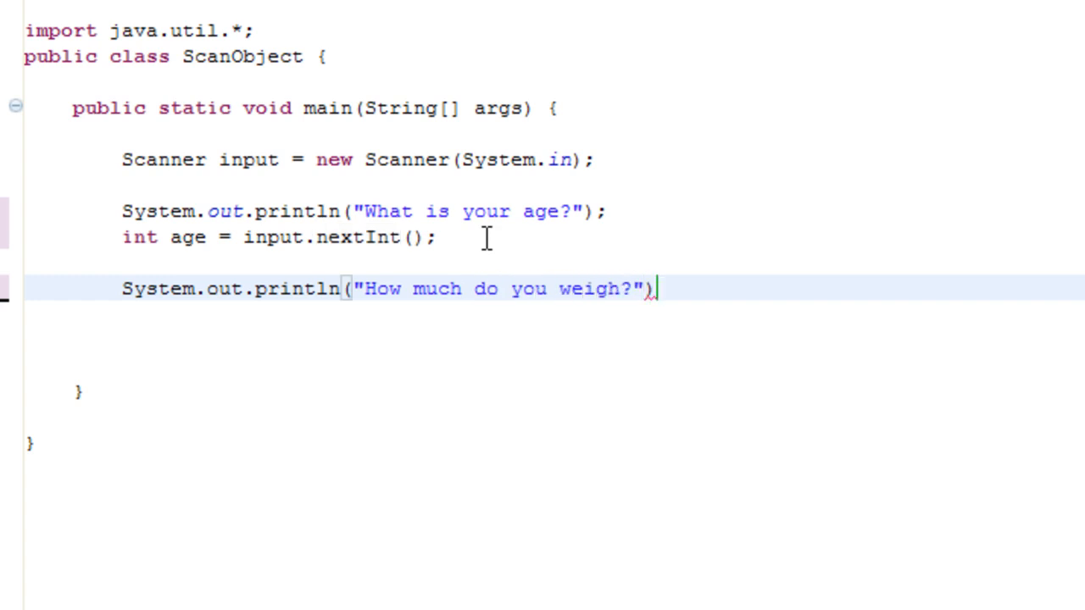
{"action": "key", "text": "Enter"}
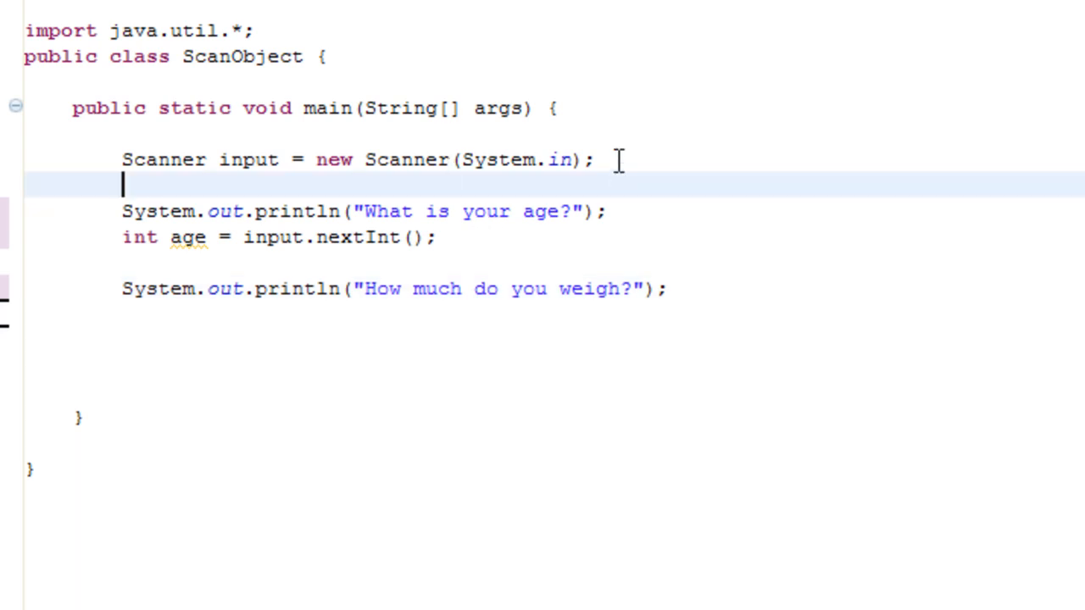
Declare double weight; below the Scanner line.
{"action": "type", "text": "du"}
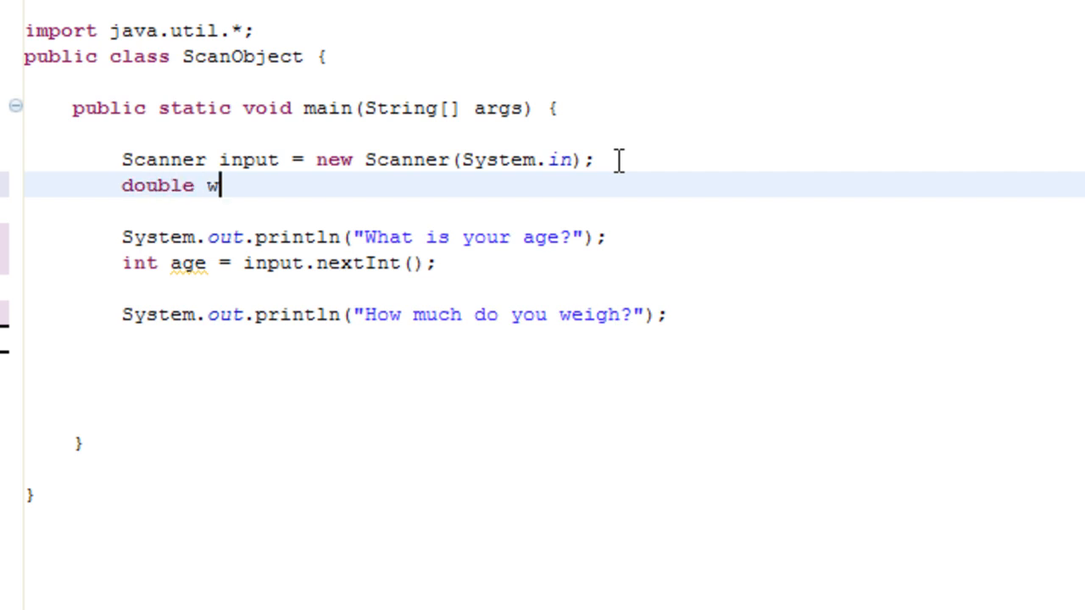
{"action": "type", "text": "eight;"}
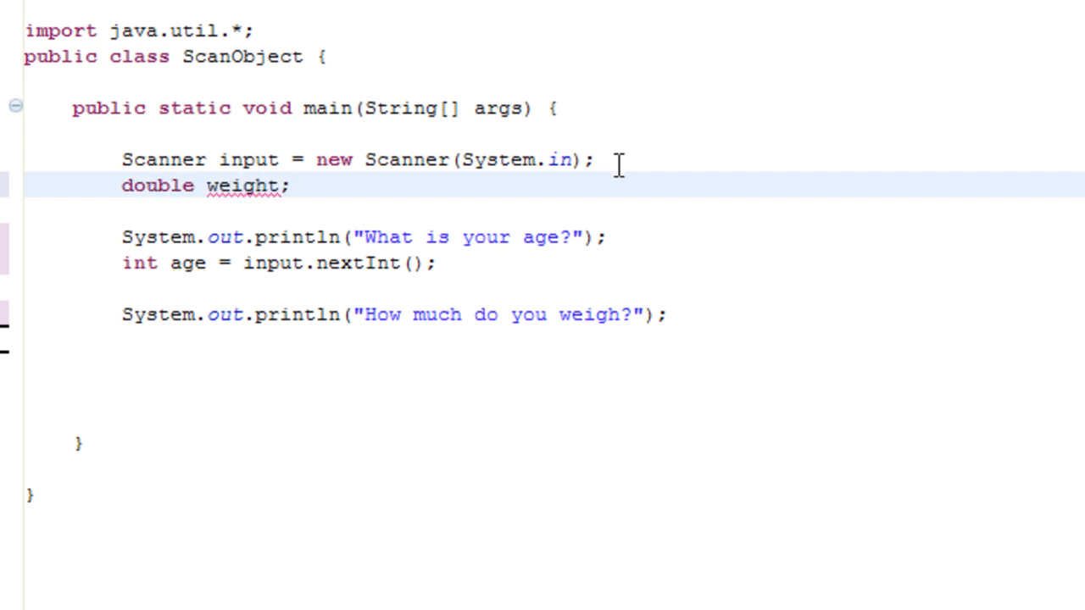
{"action": "type", "text": "t"}
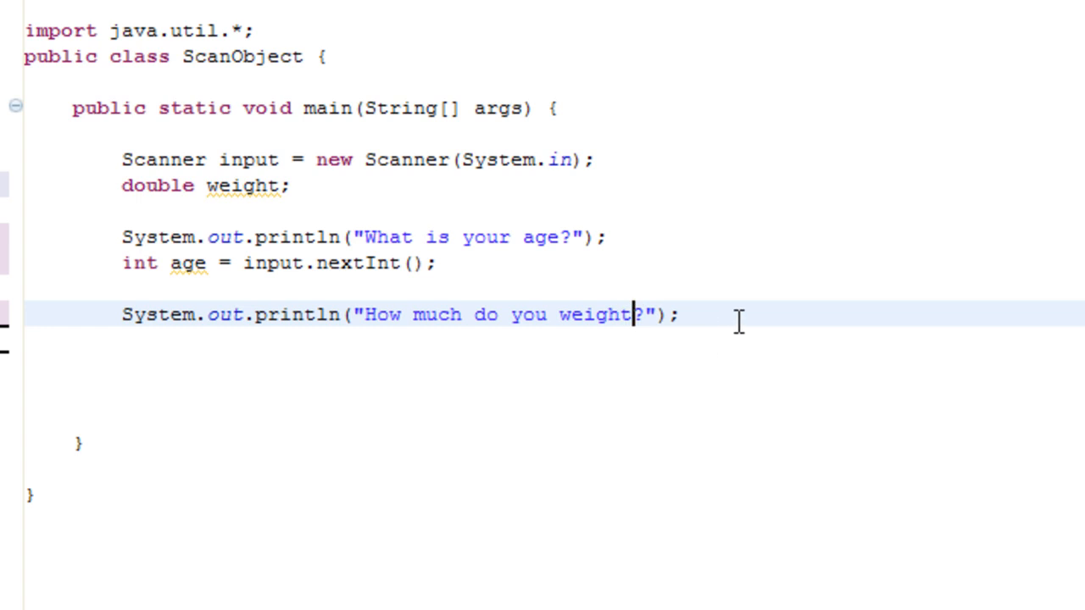
{"action": "key", "text": "Return"}
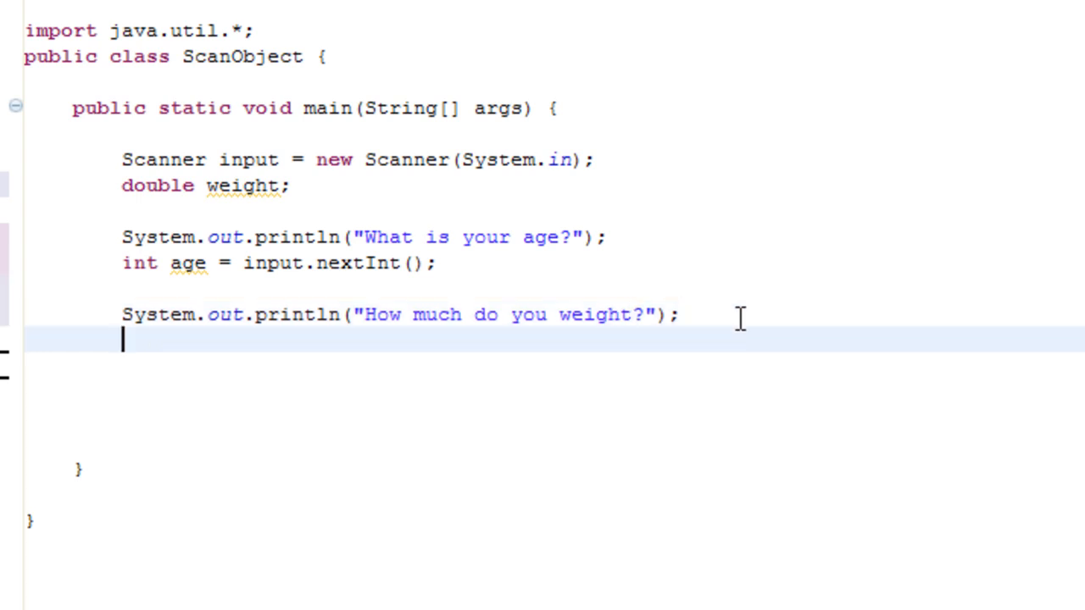
Read the answer with weight = input.nextDouble(); below the prompt.
{"action": "type", "text": "weigh"}
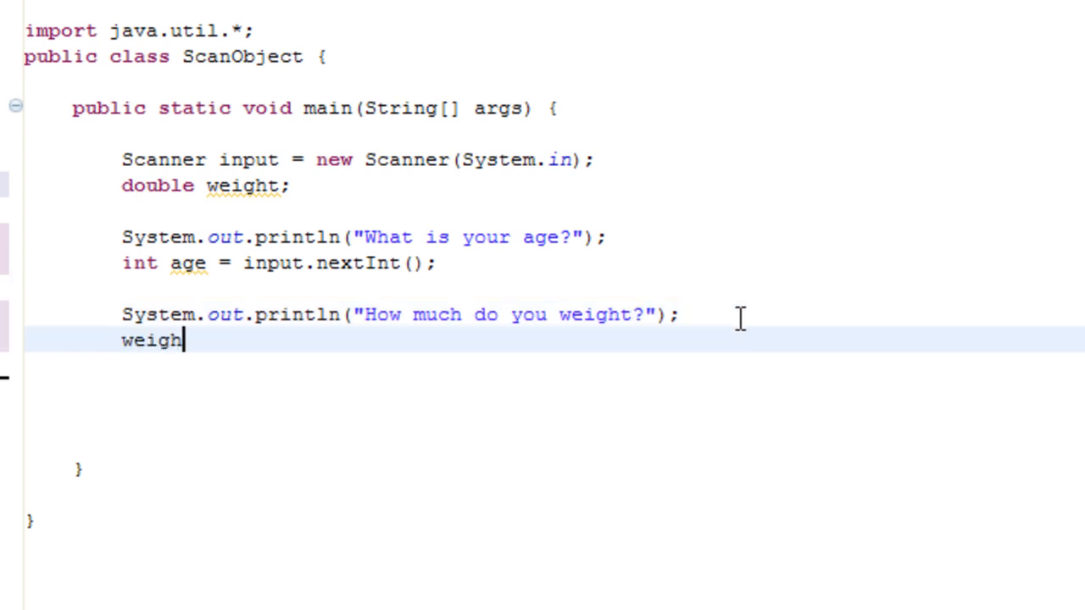
{"action": "type", "text": "t = input"}
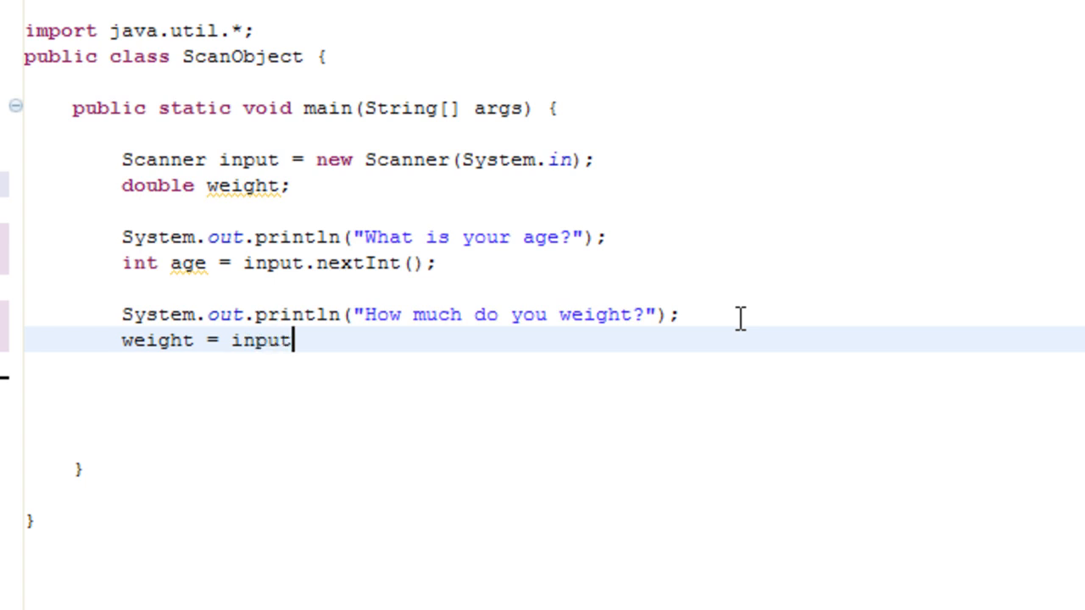
{"action": "type", "text": ".nextDouble();"}
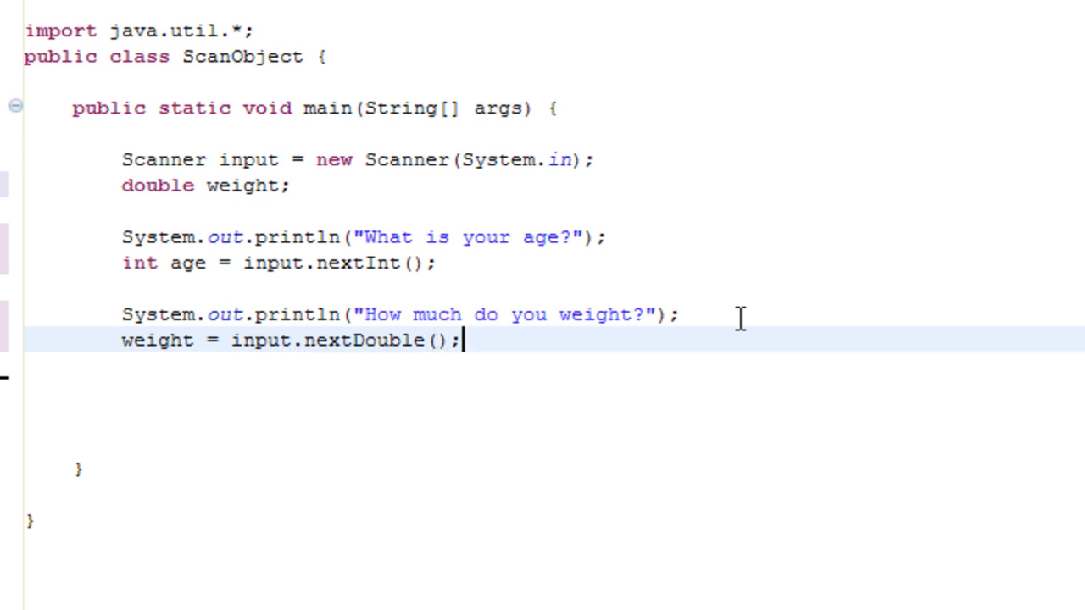
{"action": "mouse_move", "coordinate": [370, 263]}
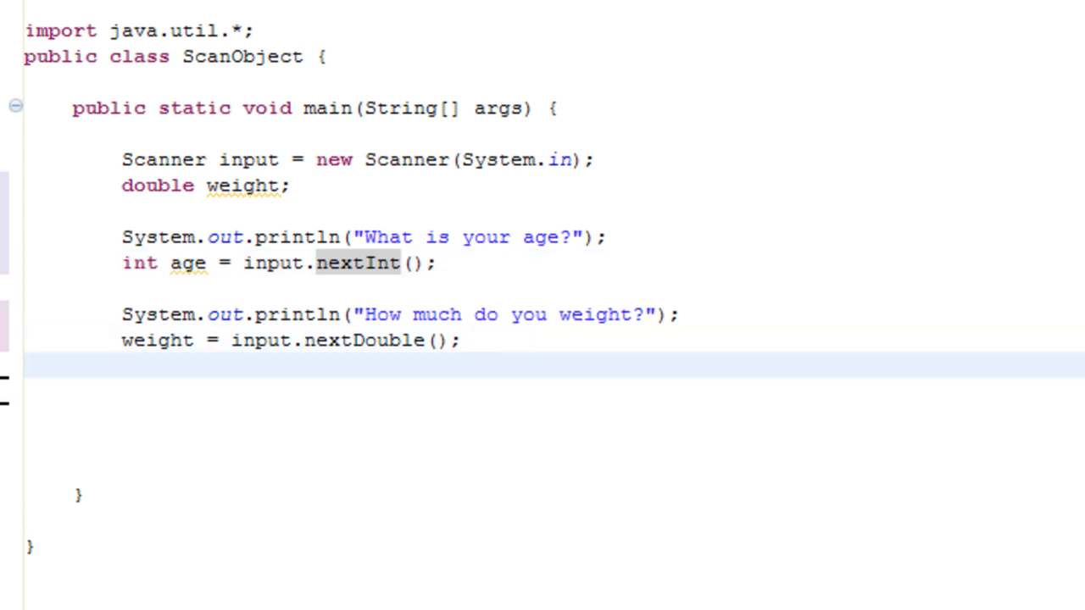
Write System.out.println(age+" "+weight); to print both values separated by a space.
{"action": "type", "text": "System."}
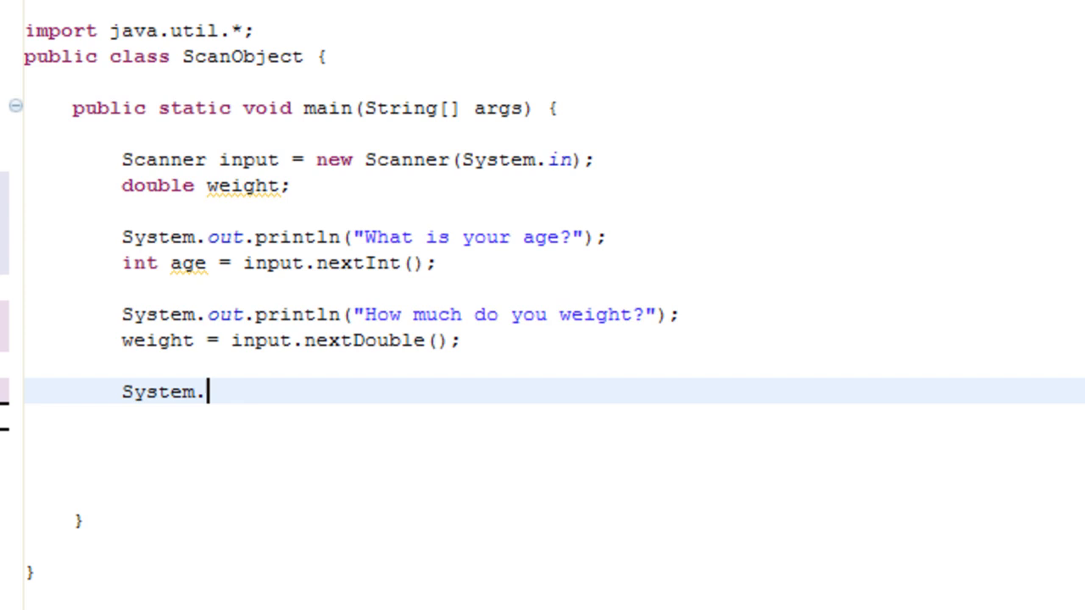
{"action": "type", "text": "out.print"}
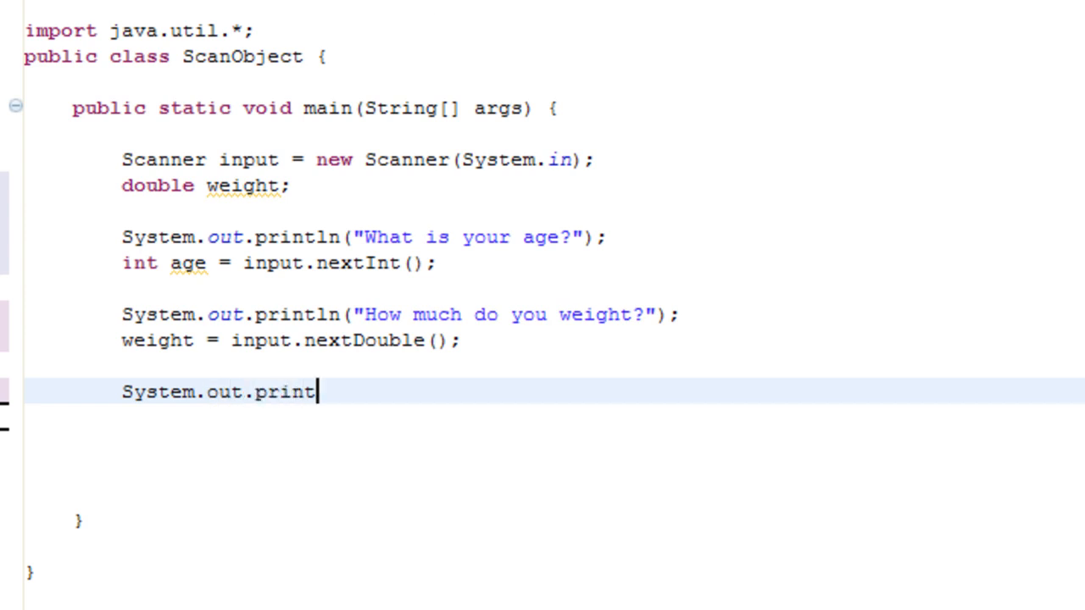
{"action": "type", "text": "ln(\"\")"}
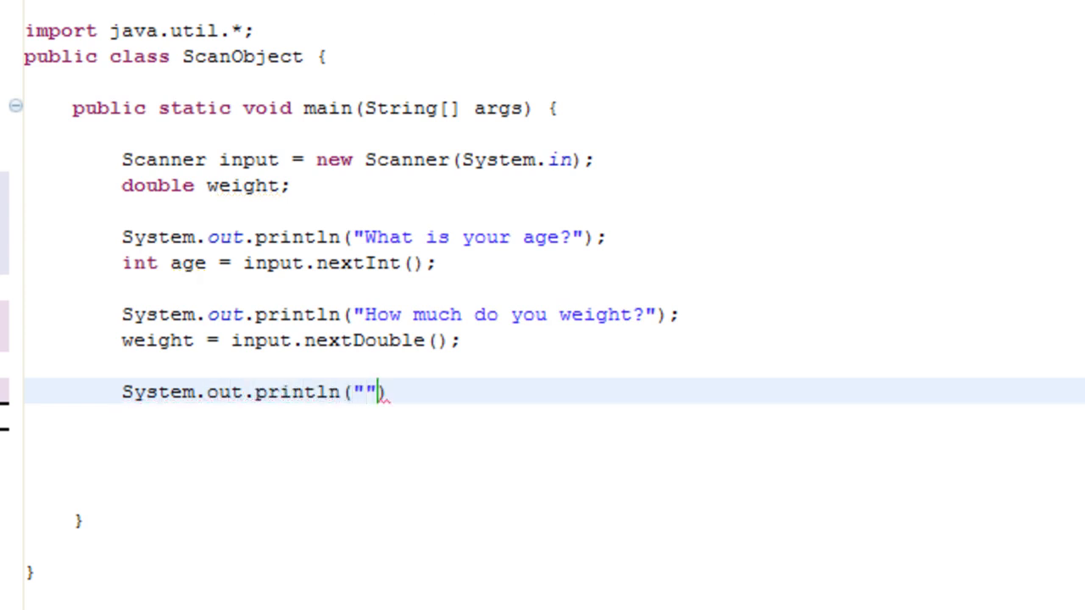
{"action": "key", "text": "Backspace"}
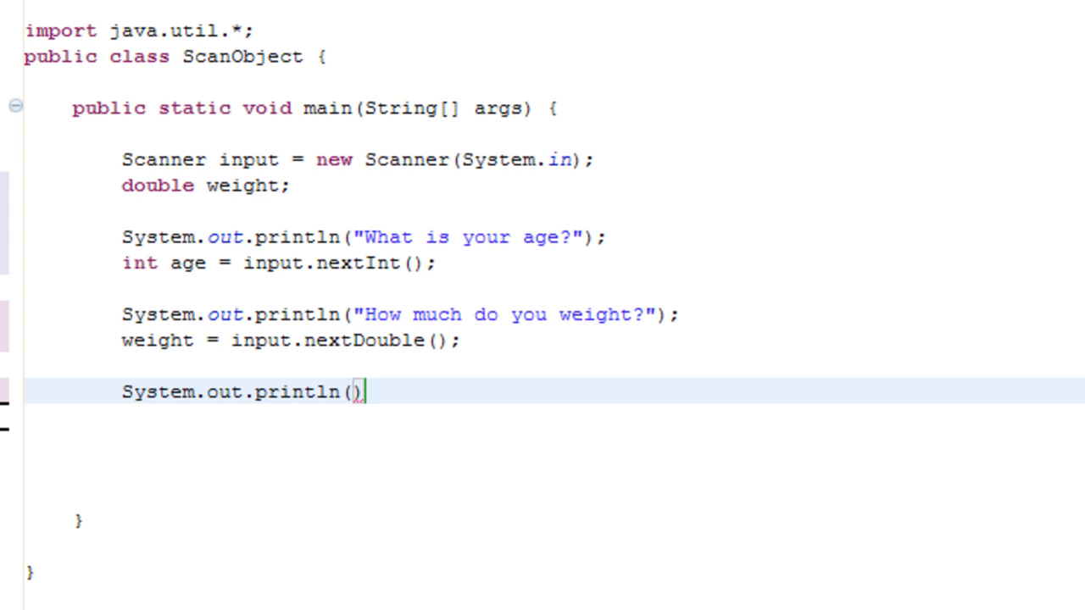
{"action": "type", "text": "age+\"\""}
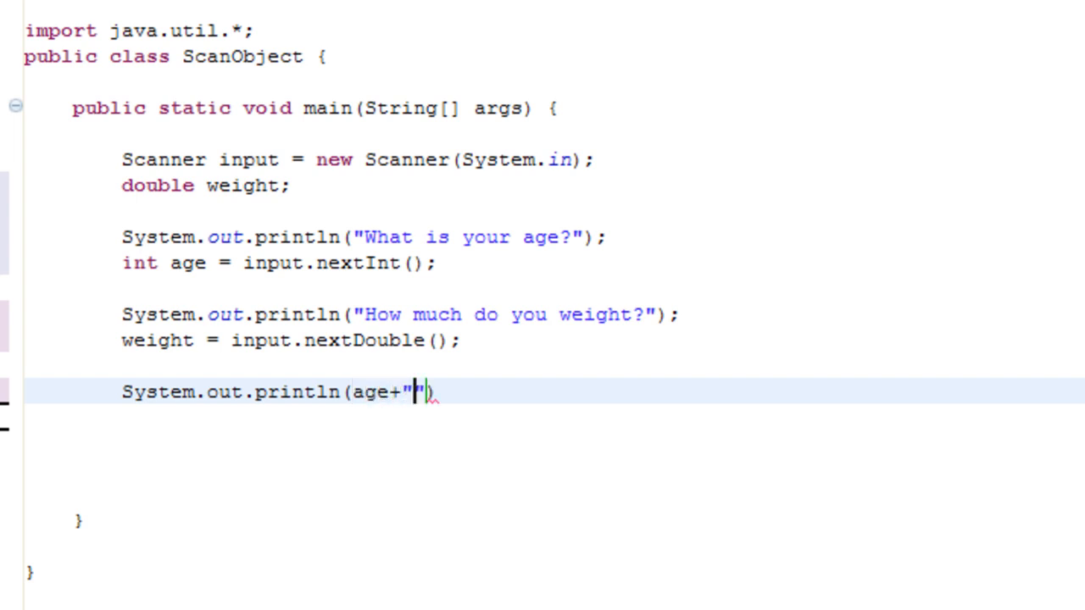
{"action": "type", "text": "\"+"}
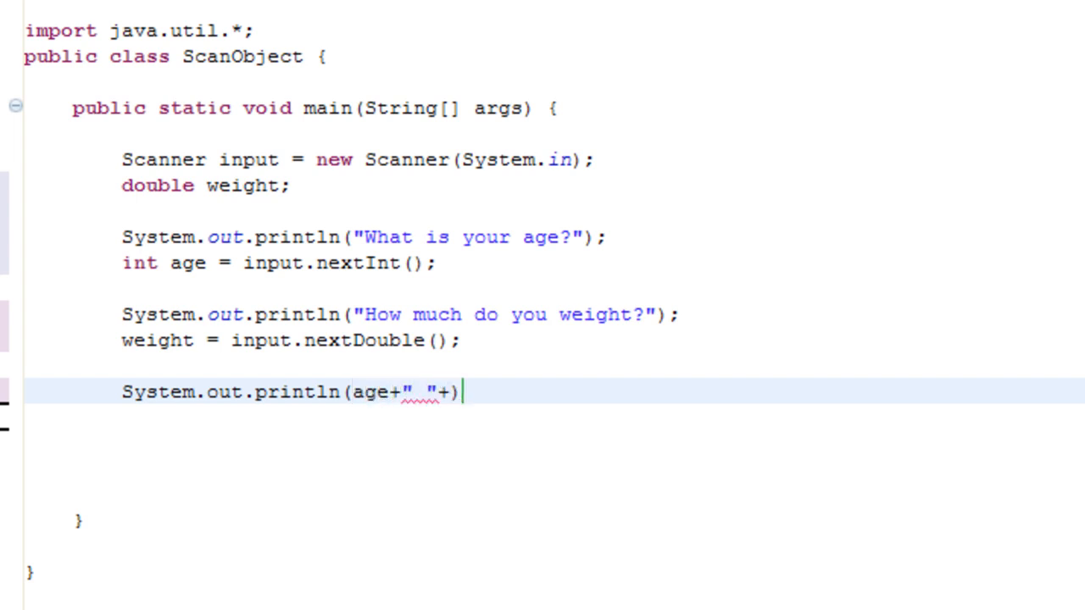
{"action": "type", "text": "weight"}
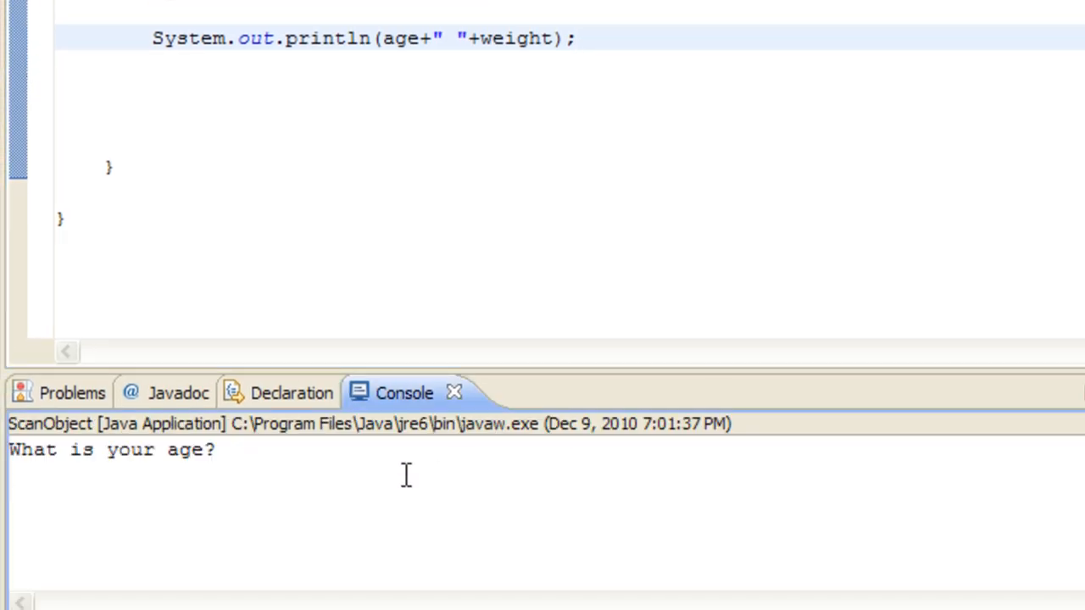
Answer 40 50 on one line so the console prints 40 50.0, then relaunch ScanObject.
{"action": "type", "text": "40"}
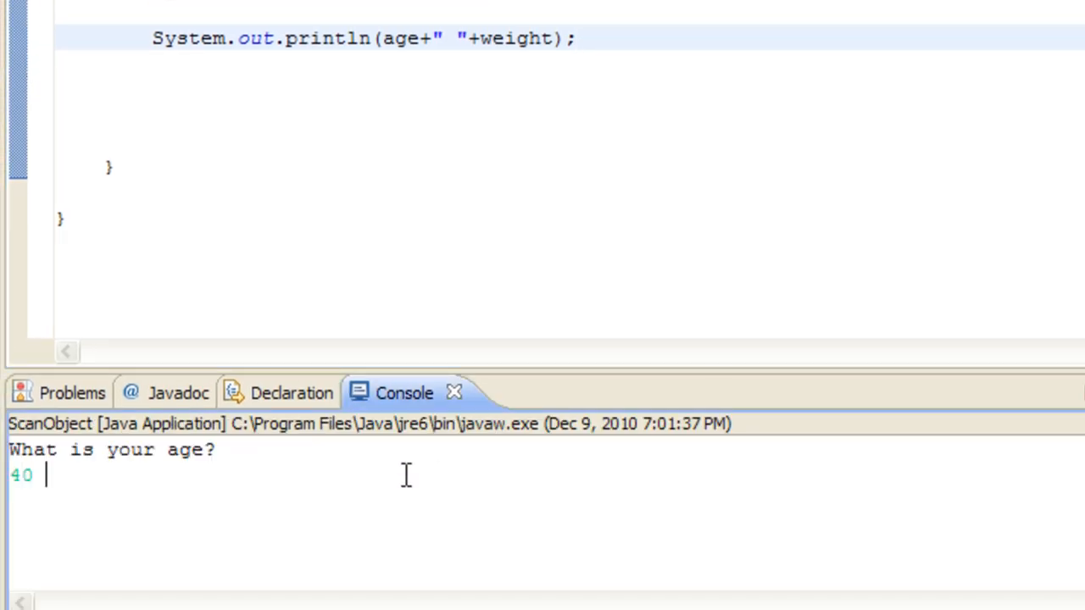
{"action": "type", "text": "50"}
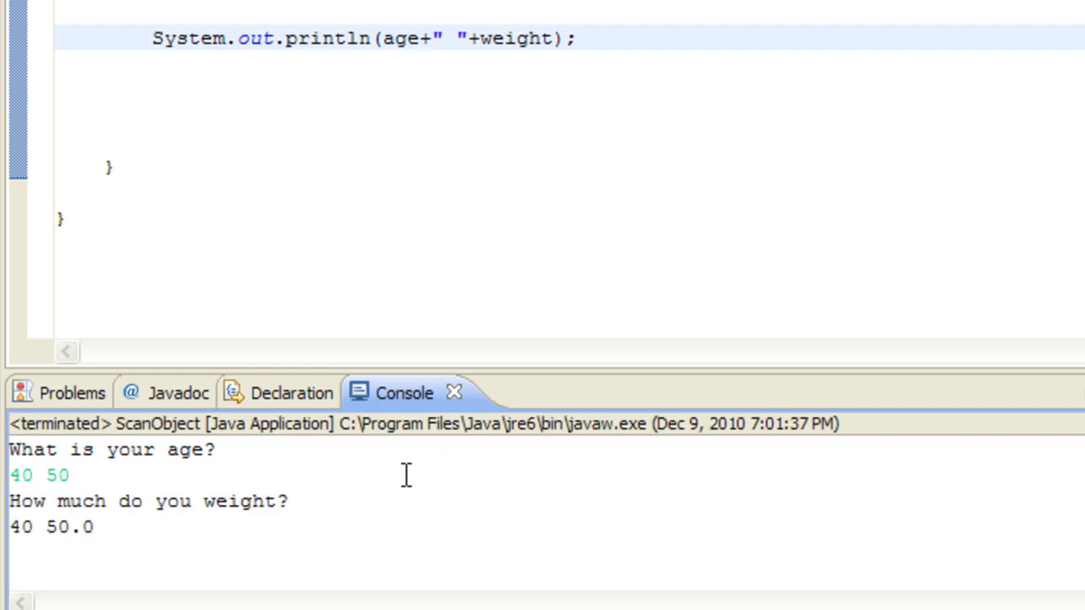
{"action": "mouse_move", "coordinate": [183, 500]}
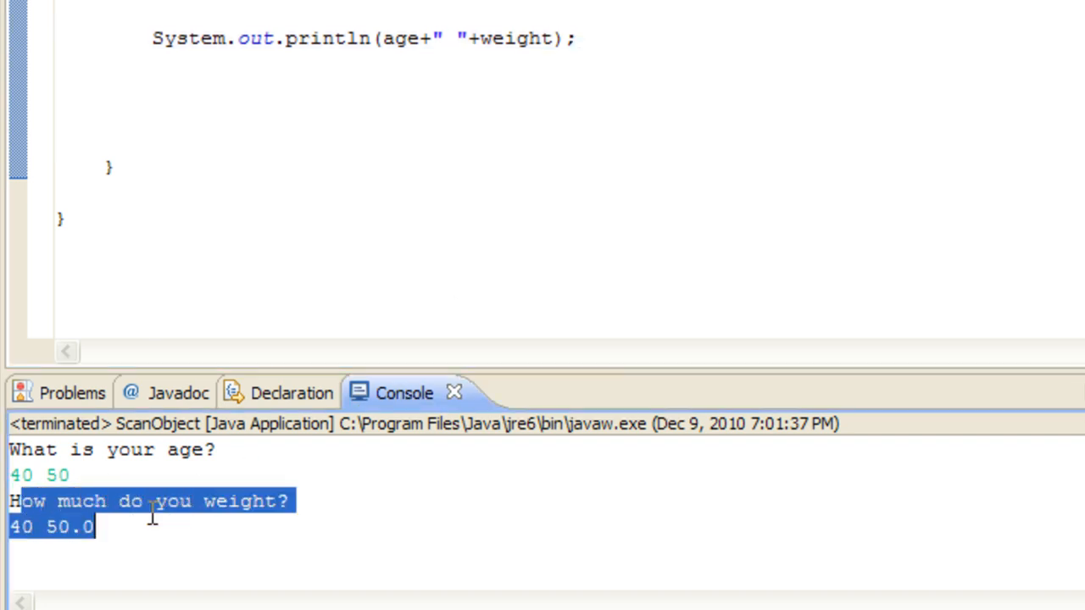
{"action": "left_click", "coordinate": [161, 437]}
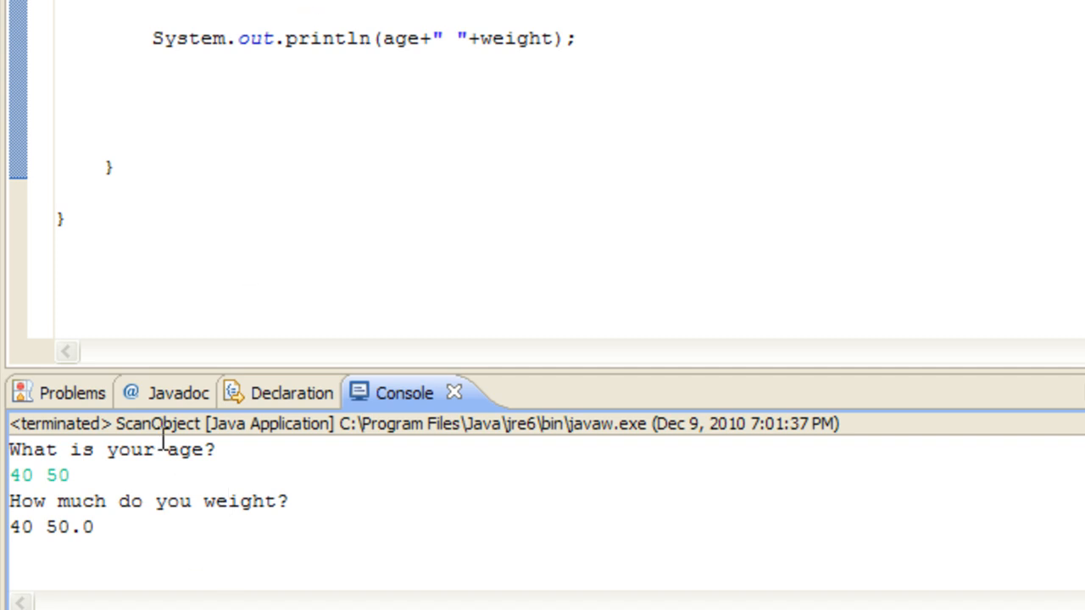
{"action": "double_click", "coordinate": [57, 475]}
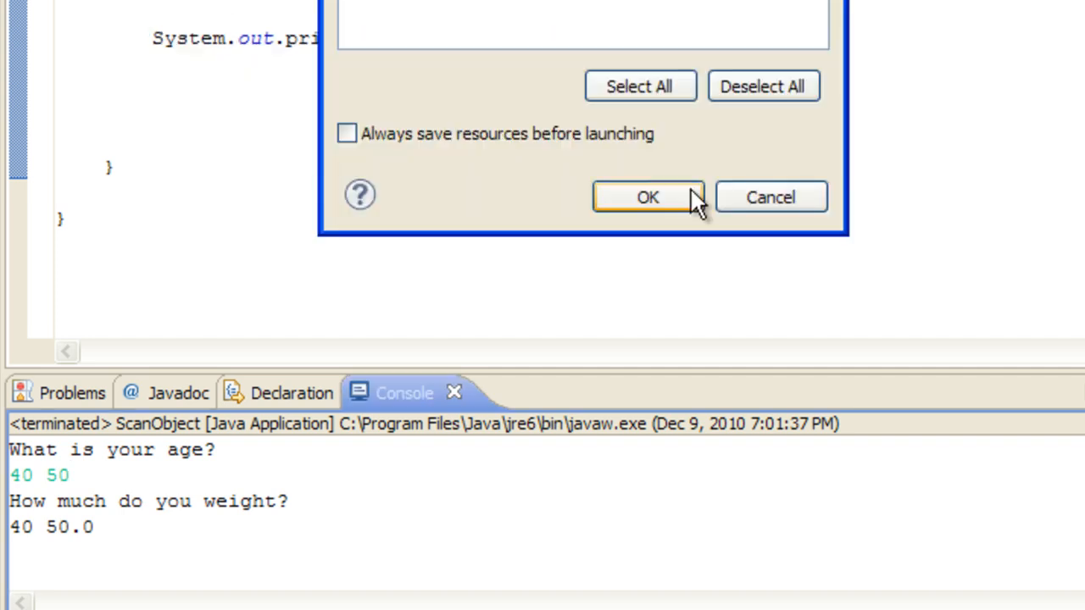
Confirm the launch and answer 40 then 50 60, so the console prints 40 50.0.
{"action": "left_click", "coordinate": [648, 197]}
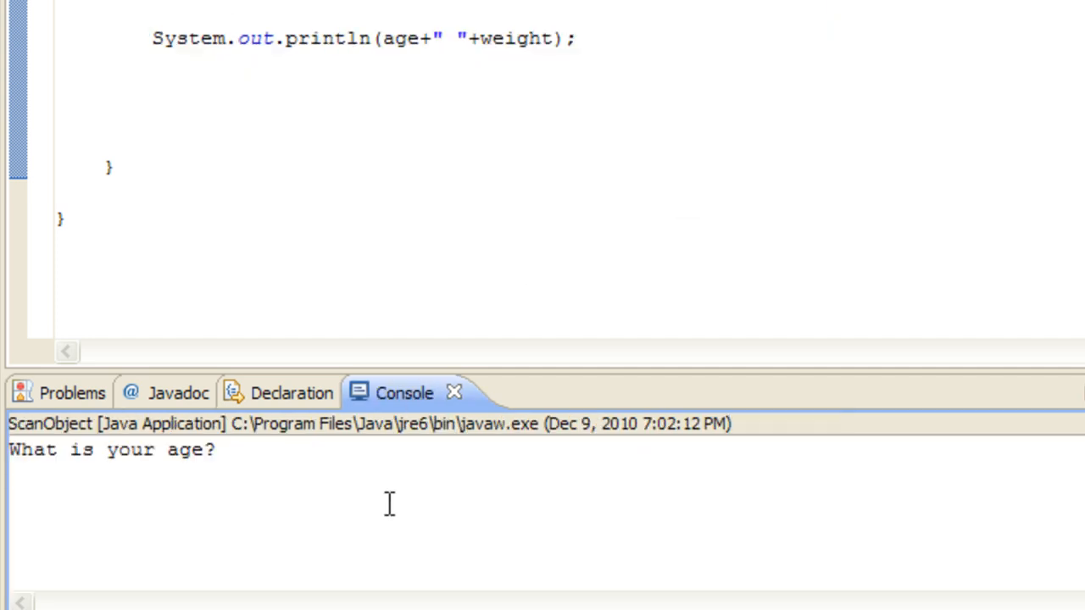
{"action": "type", "text": "40"}
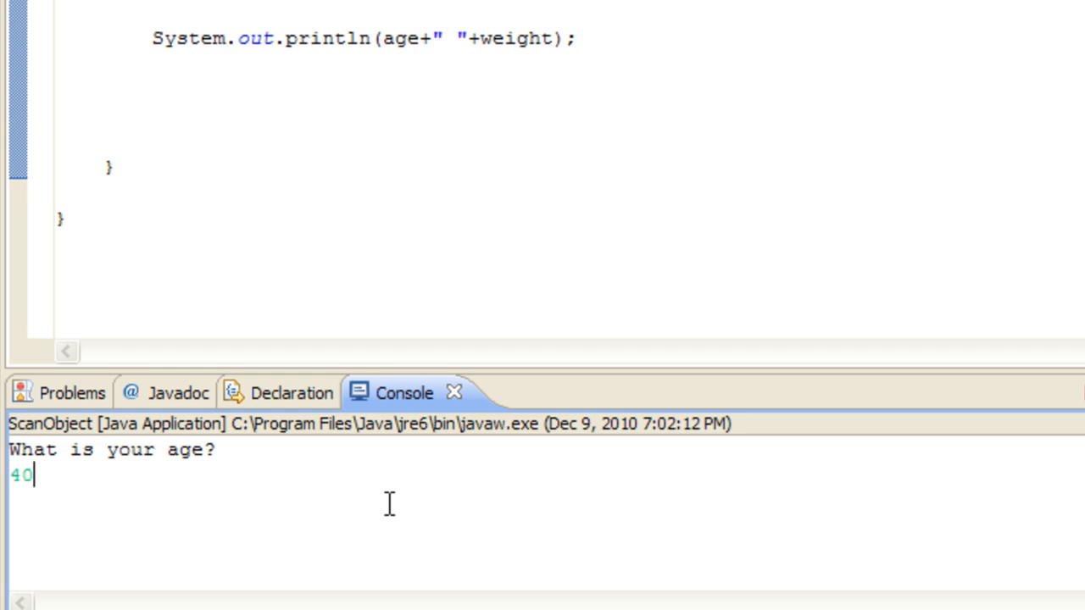
{"action": "key", "text": "Return"}
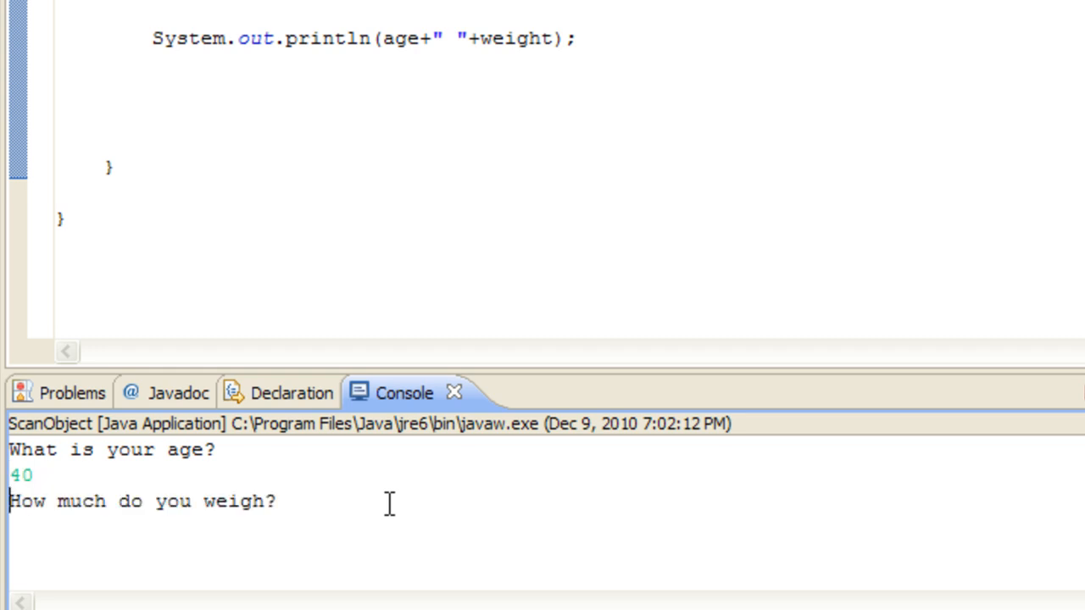
{"action": "type", "text": "50 60"}
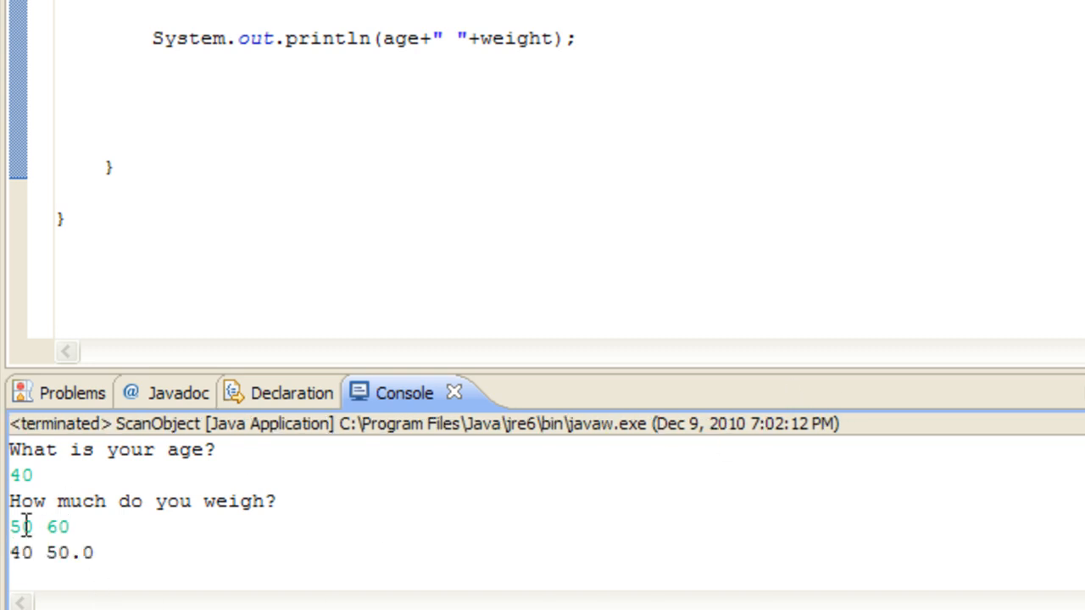
{"action": "double_click", "coordinate": [18, 527]}
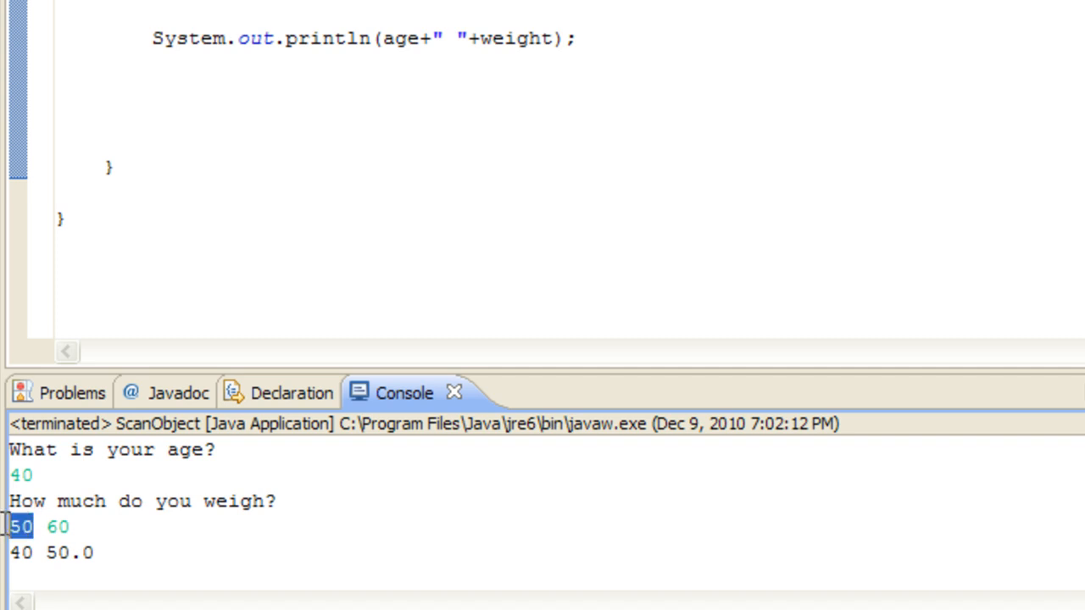
{"action": "left_click", "coordinate": [25, 525]}
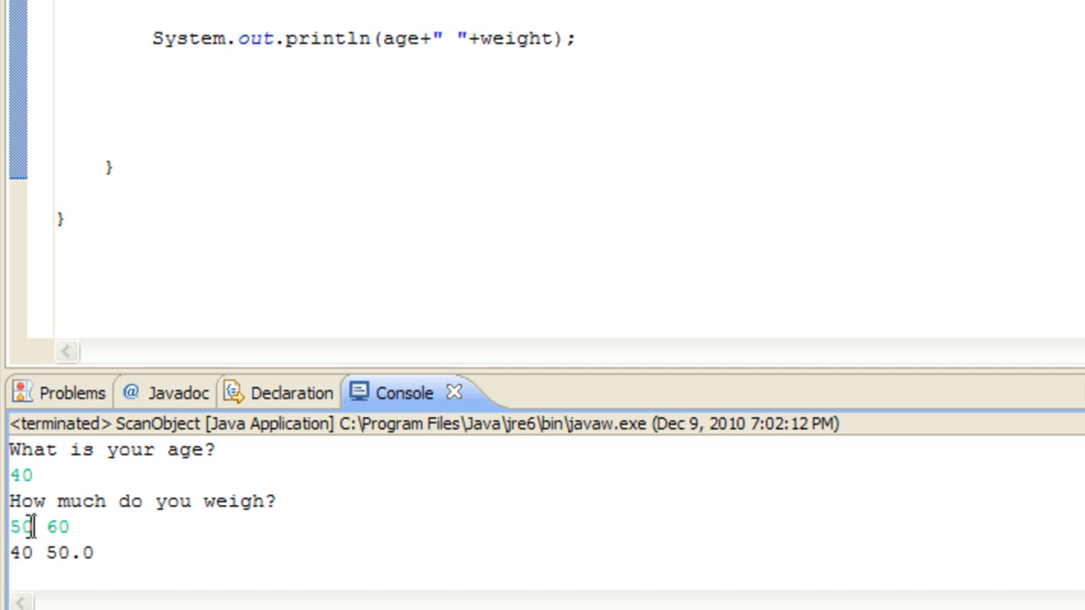
{"action": "mouse_move", "coordinate": [9, 543]}
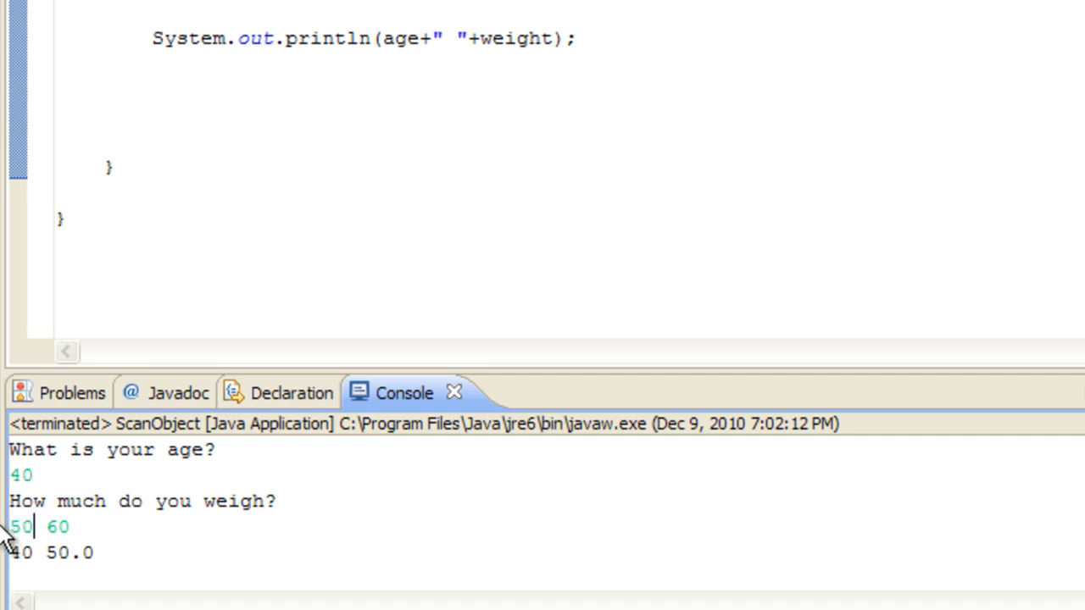
{"action": "mouse_move", "coordinate": [567, 91]}
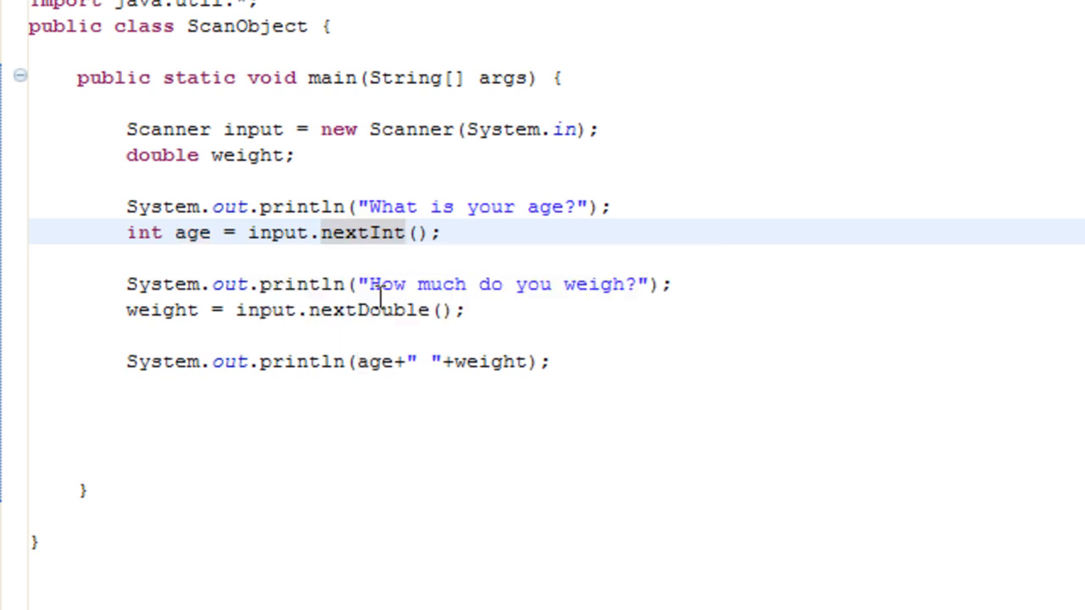
{"action": "mouse_move", "coordinate": [610, 359]}
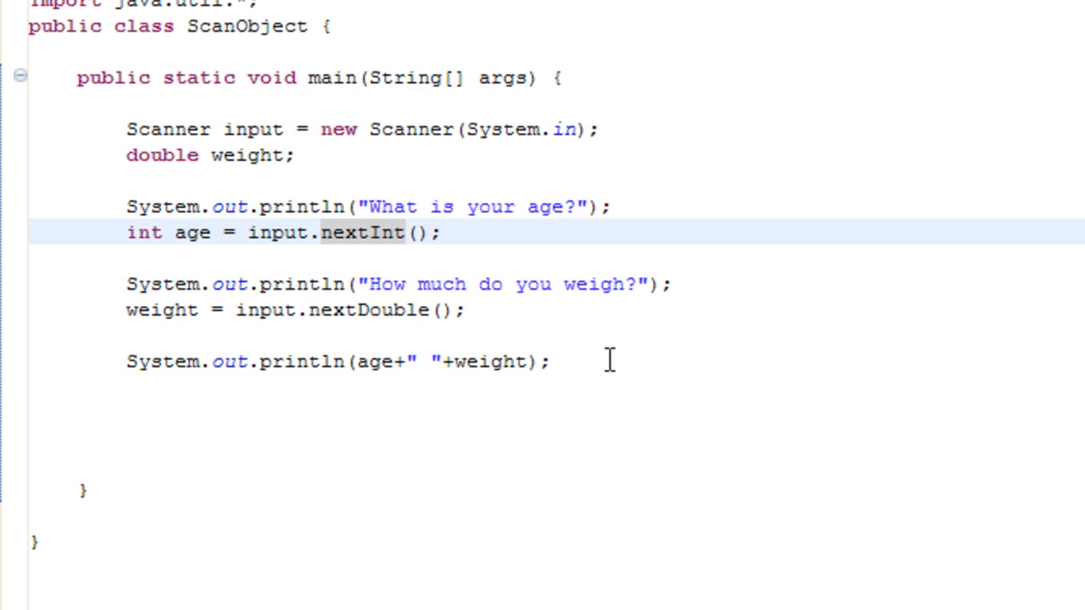
Delete all Scanner, age and weight statements and the leftover blank line from main.
{"action": "left_click_drag", "start_coordinate": [125, 129], "coordinate": [549, 361]}
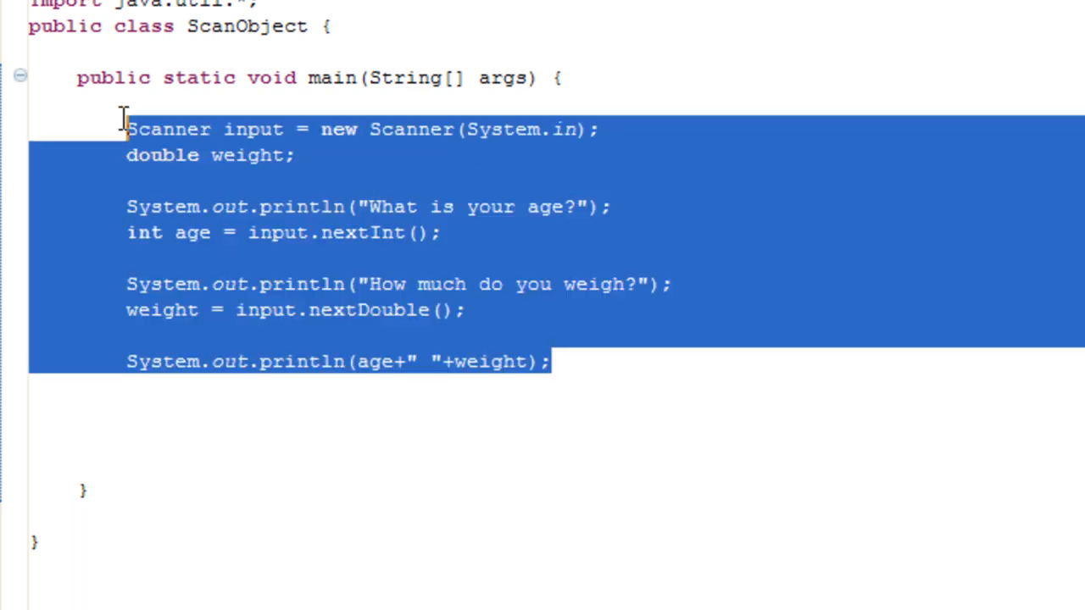
{"action": "key", "text": "Delete"}
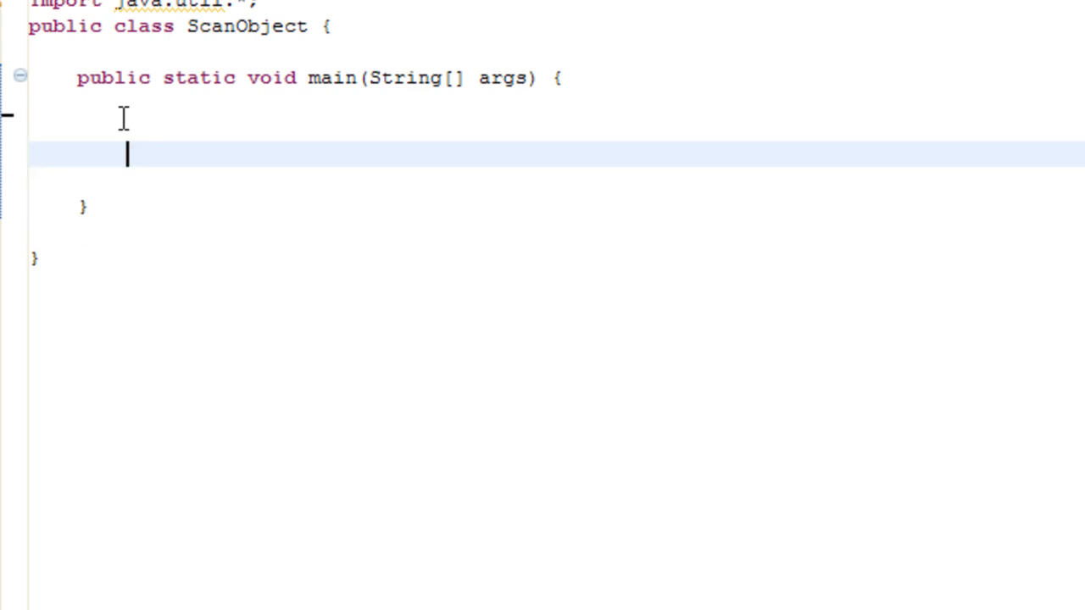
{"action": "key", "text": "Backspace"}
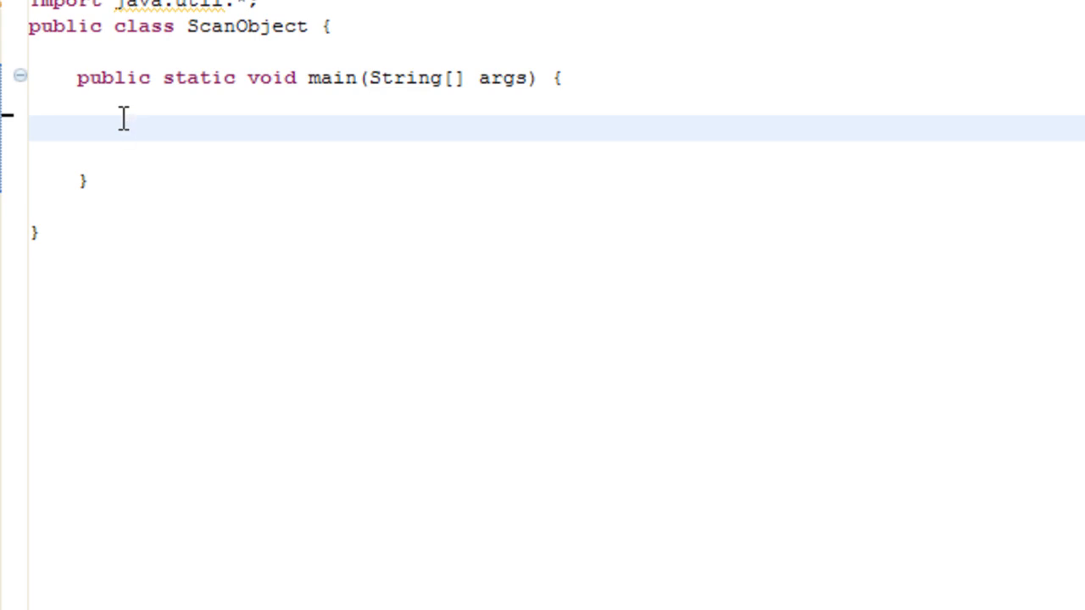
{"action": "mouse_move", "coordinate": [173, 288]}
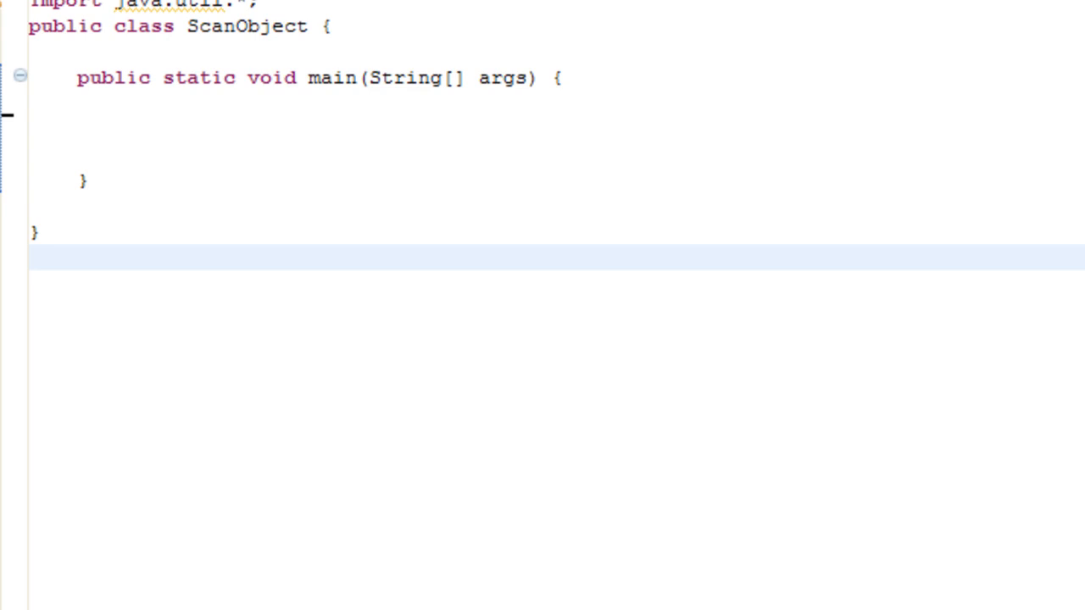
Write Scanner y = new Scanner(System.in); as main's only statement.
{"action": "left_click", "coordinate": [128, 127]}
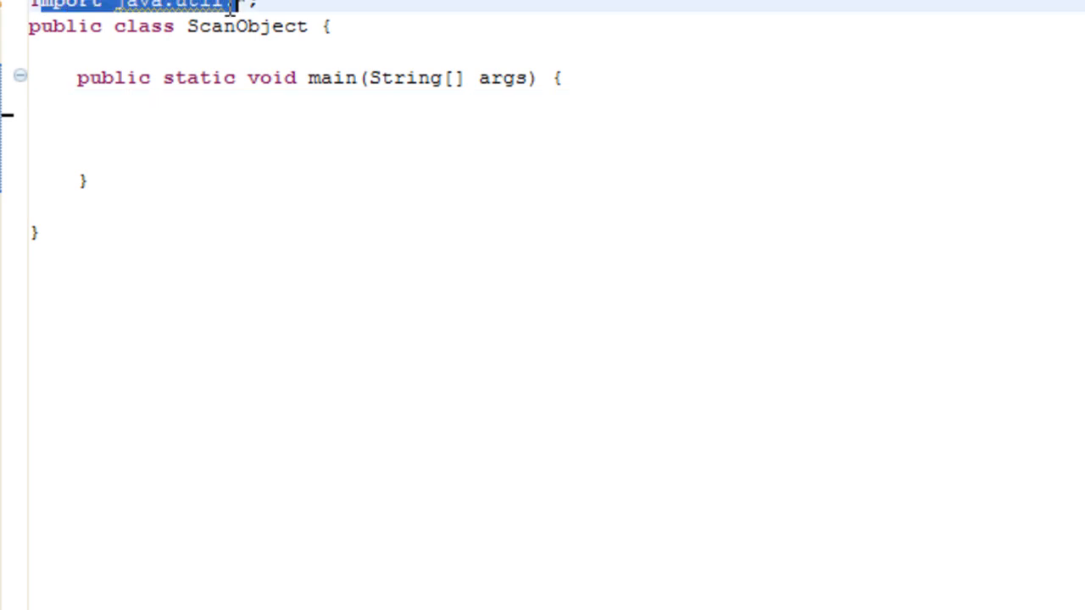
{"action": "left_click", "coordinate": [127, 103]}
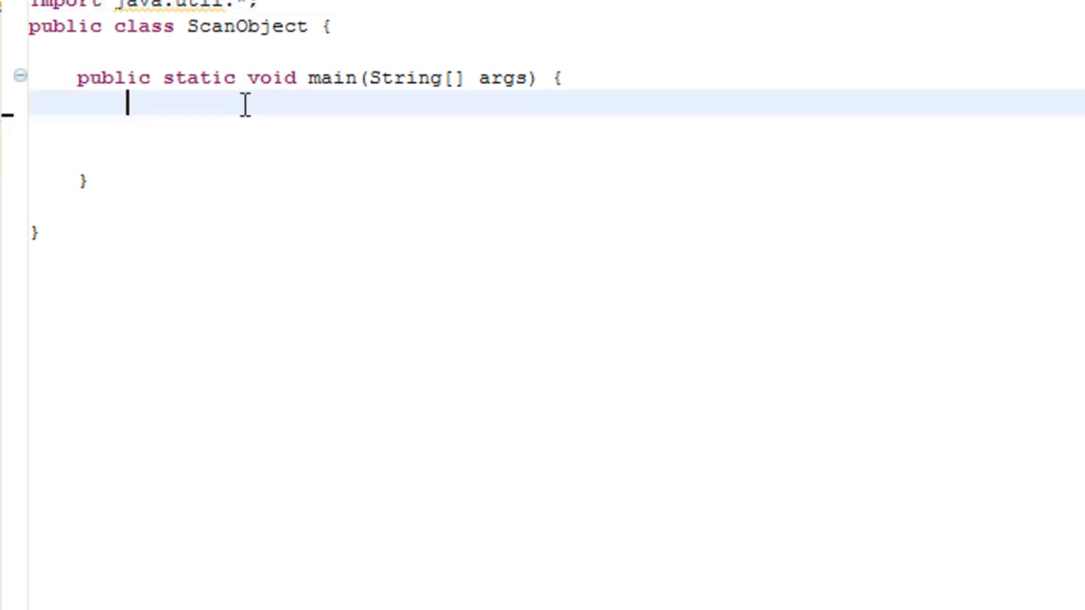
{"action": "type", "text": "Scanner"}
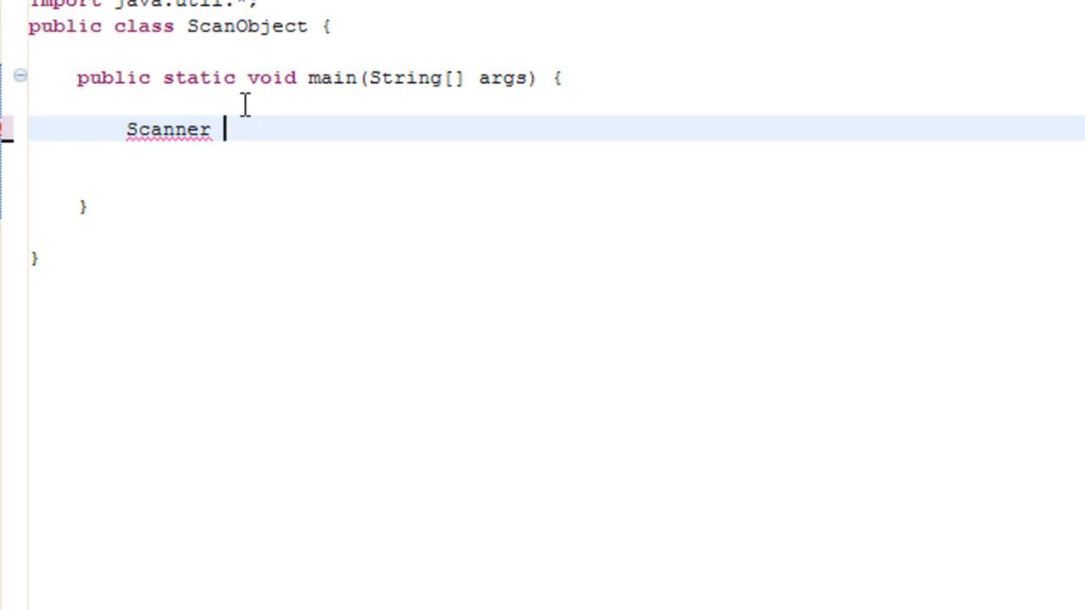
{"action": "type", "text": "y ="}
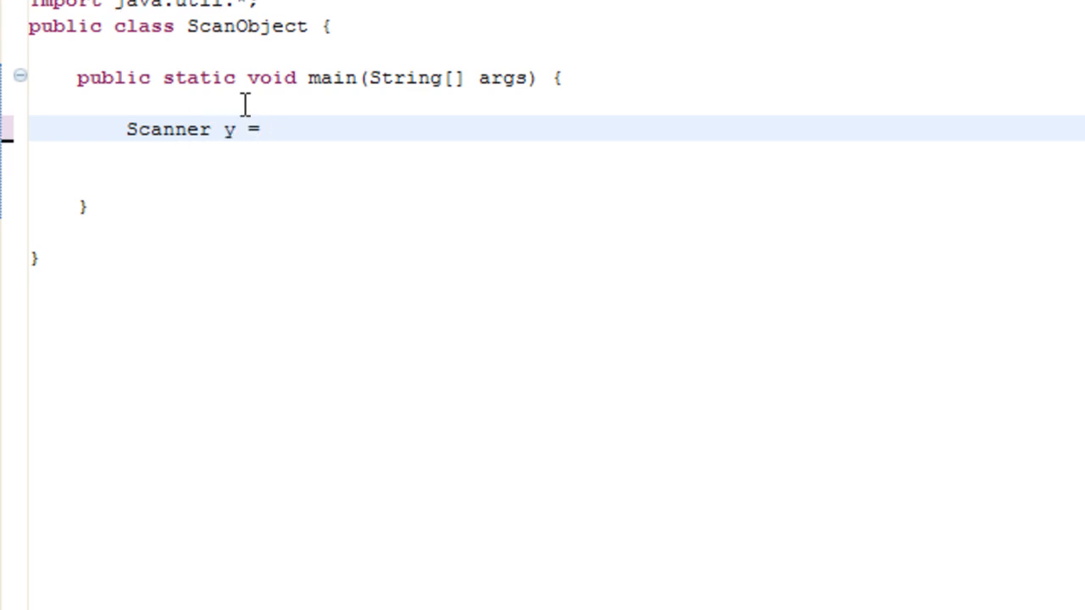
{"action": "type", "text": "new Scan"}
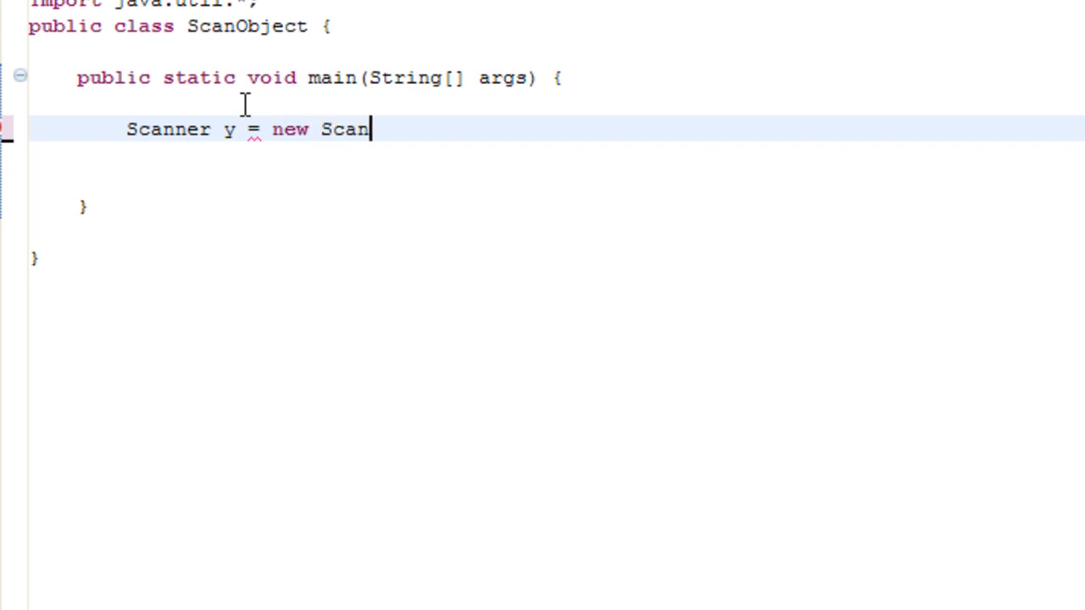
{"action": "type", "text": "ner(System)"}
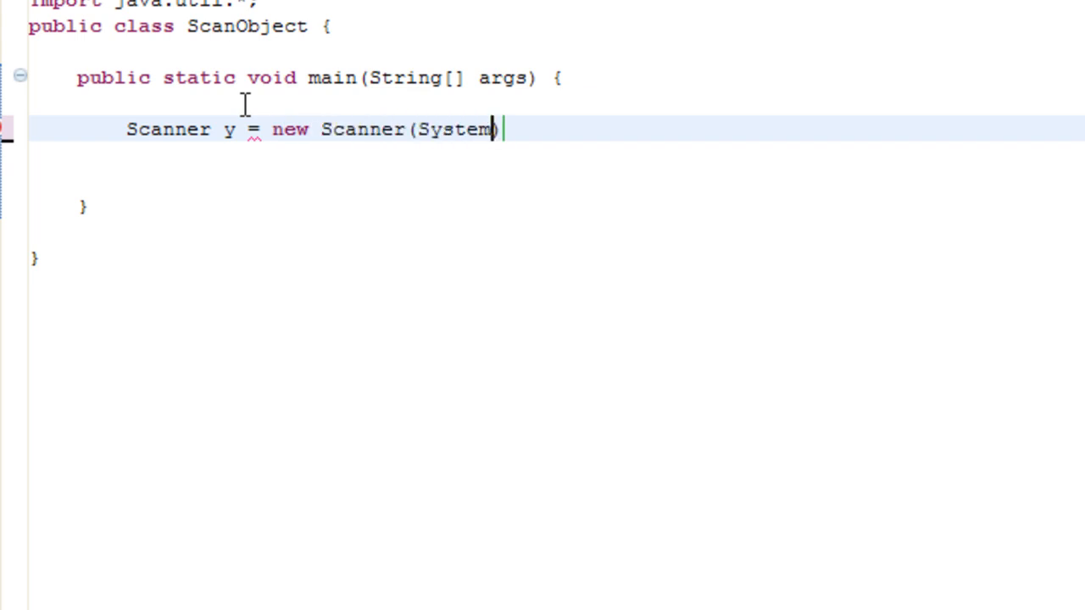
{"action": "type", "text": ".in);"}
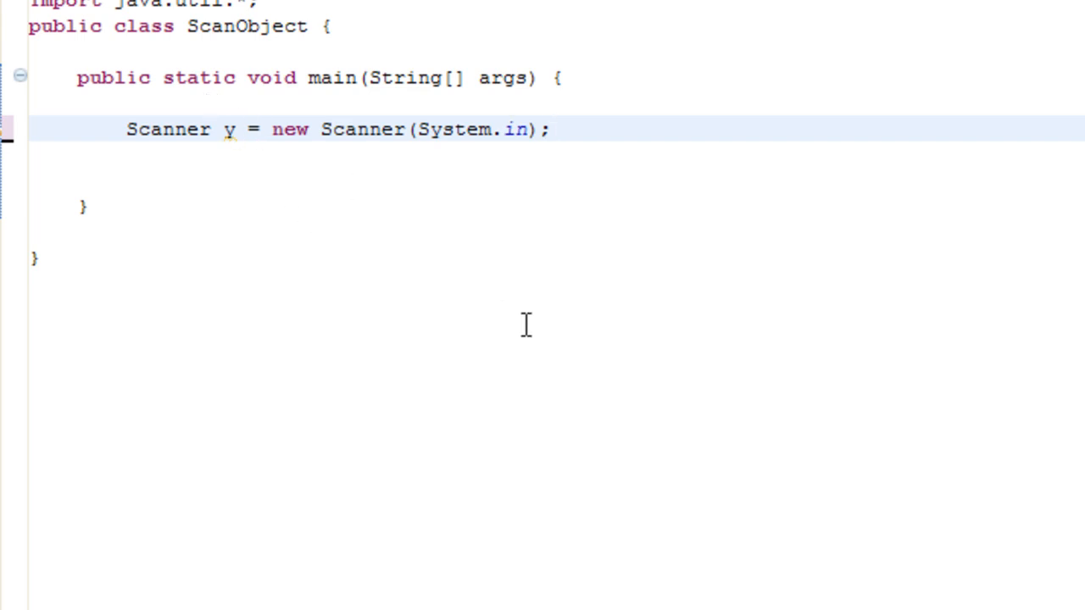
{"action": "left_click", "coordinate": [551, 129]}
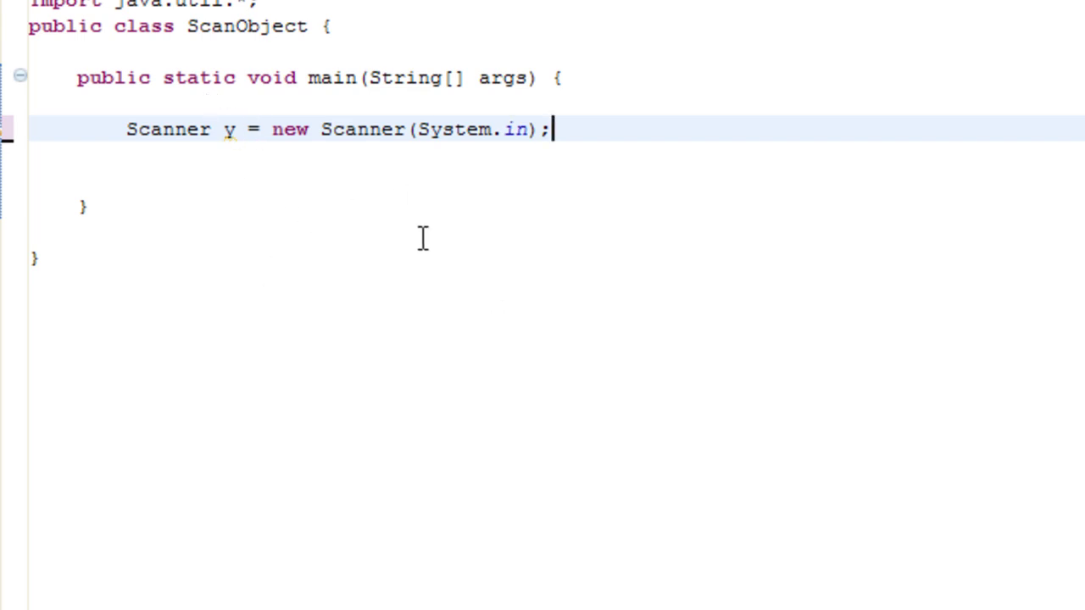
{"action": "mouse_move", "coordinate": [417, 221]}
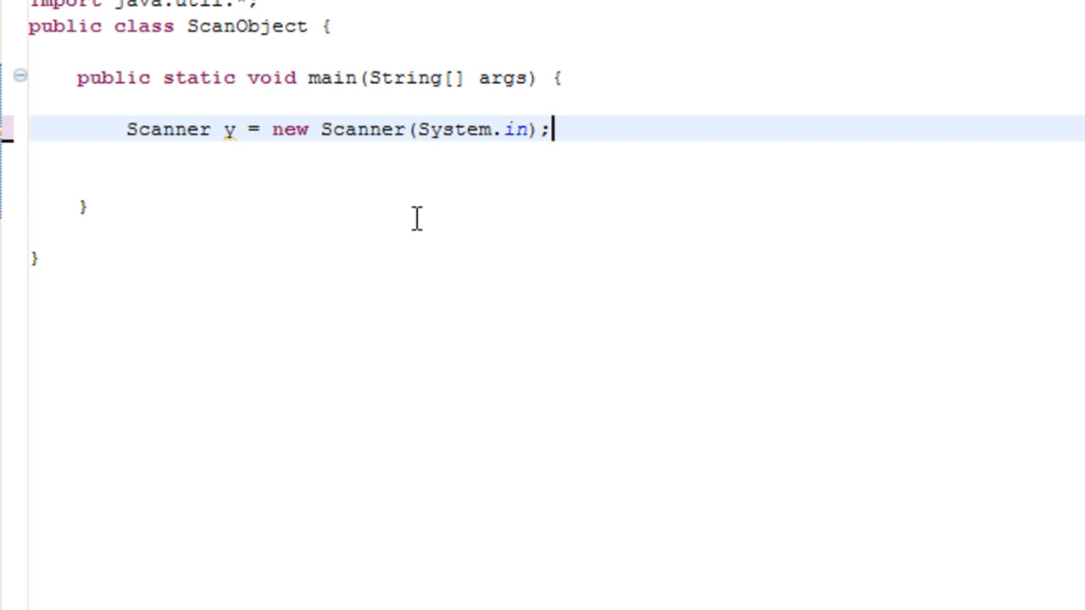